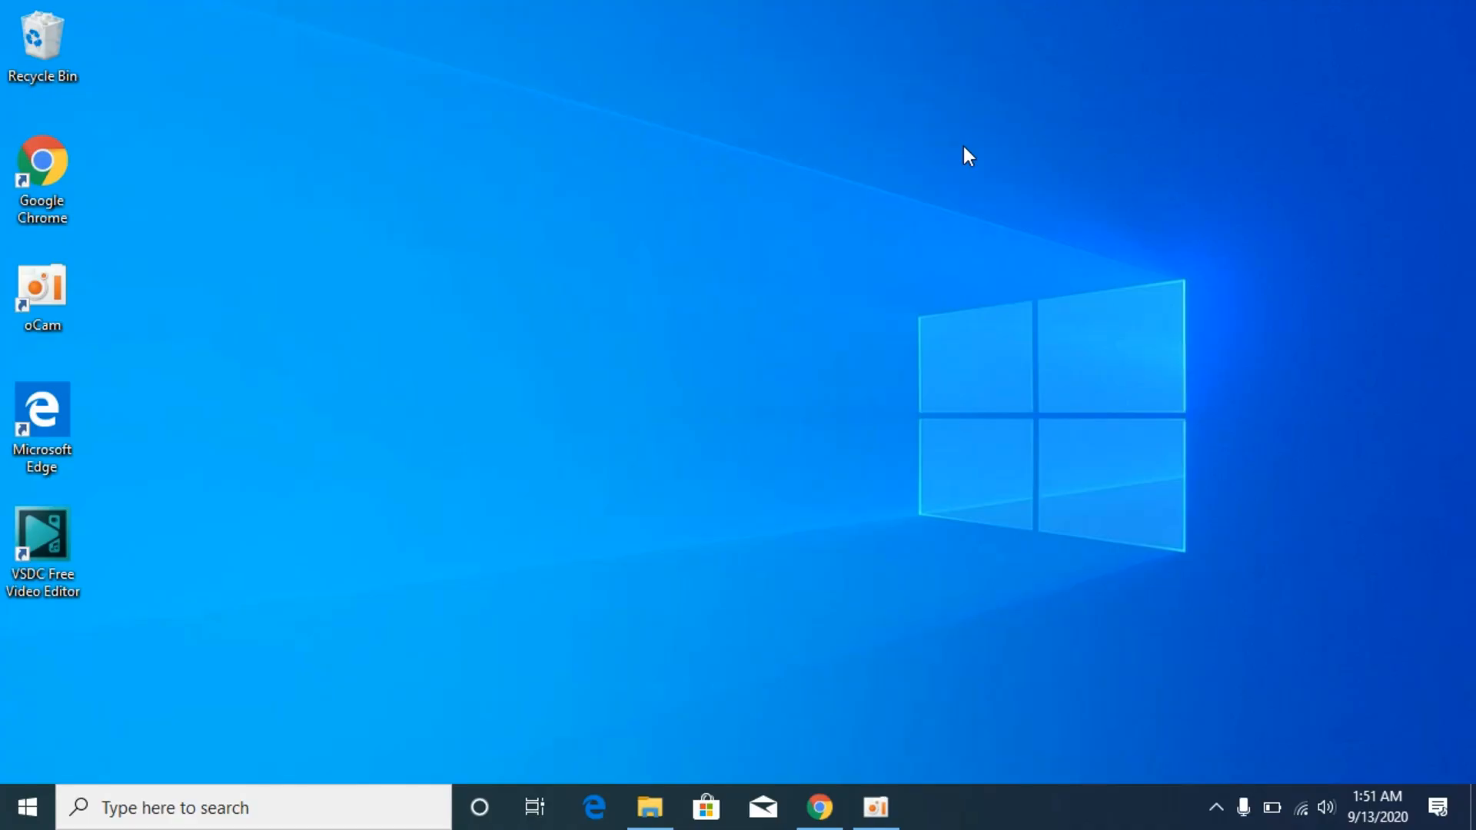
{"action": "mouse_move", "coordinate": [997, 285]}
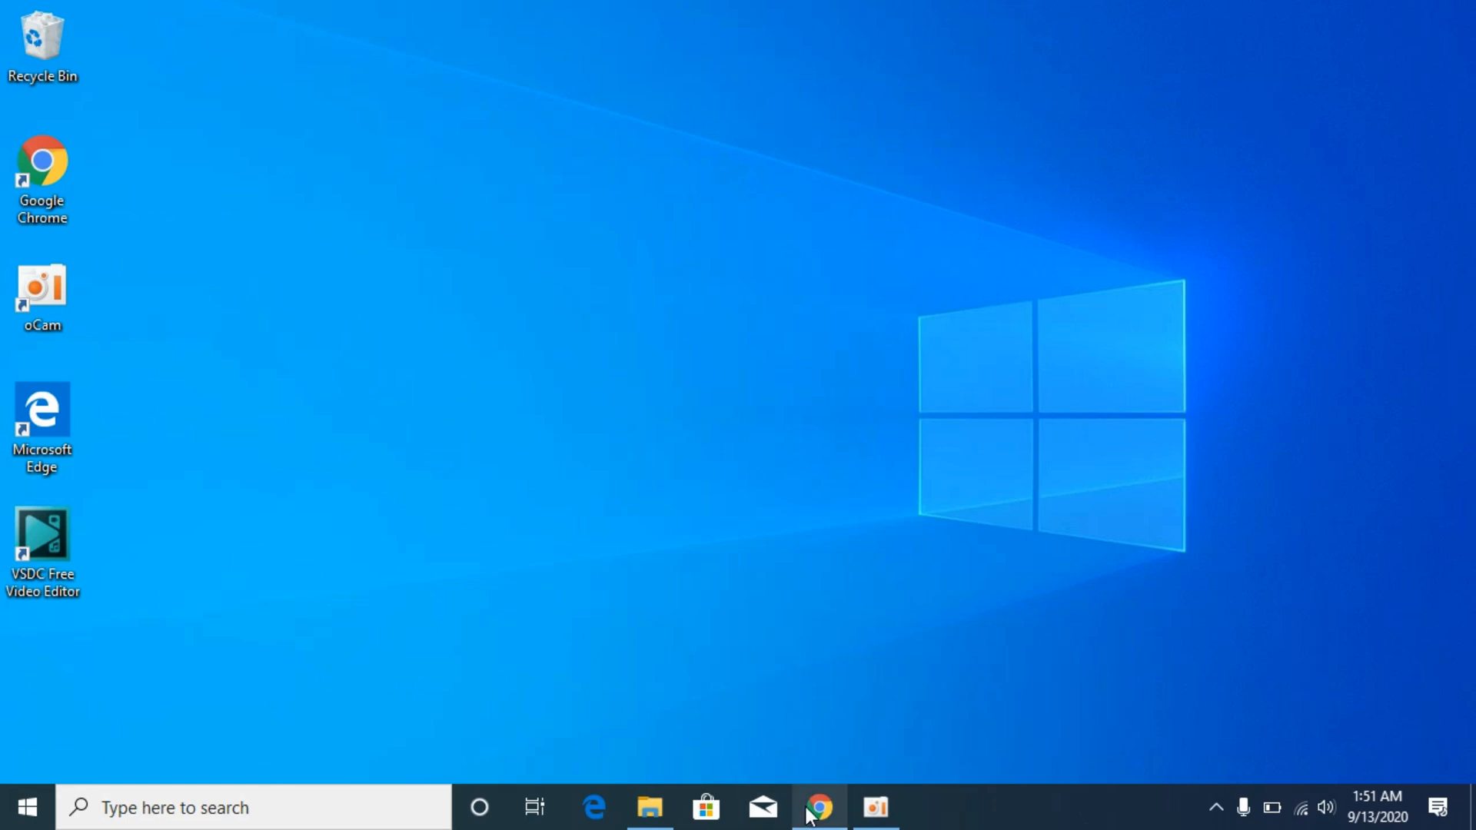
Search Google in Chrome for 'msvcp140.dll download'
{"action": "left_click", "coordinate": [818, 808]}
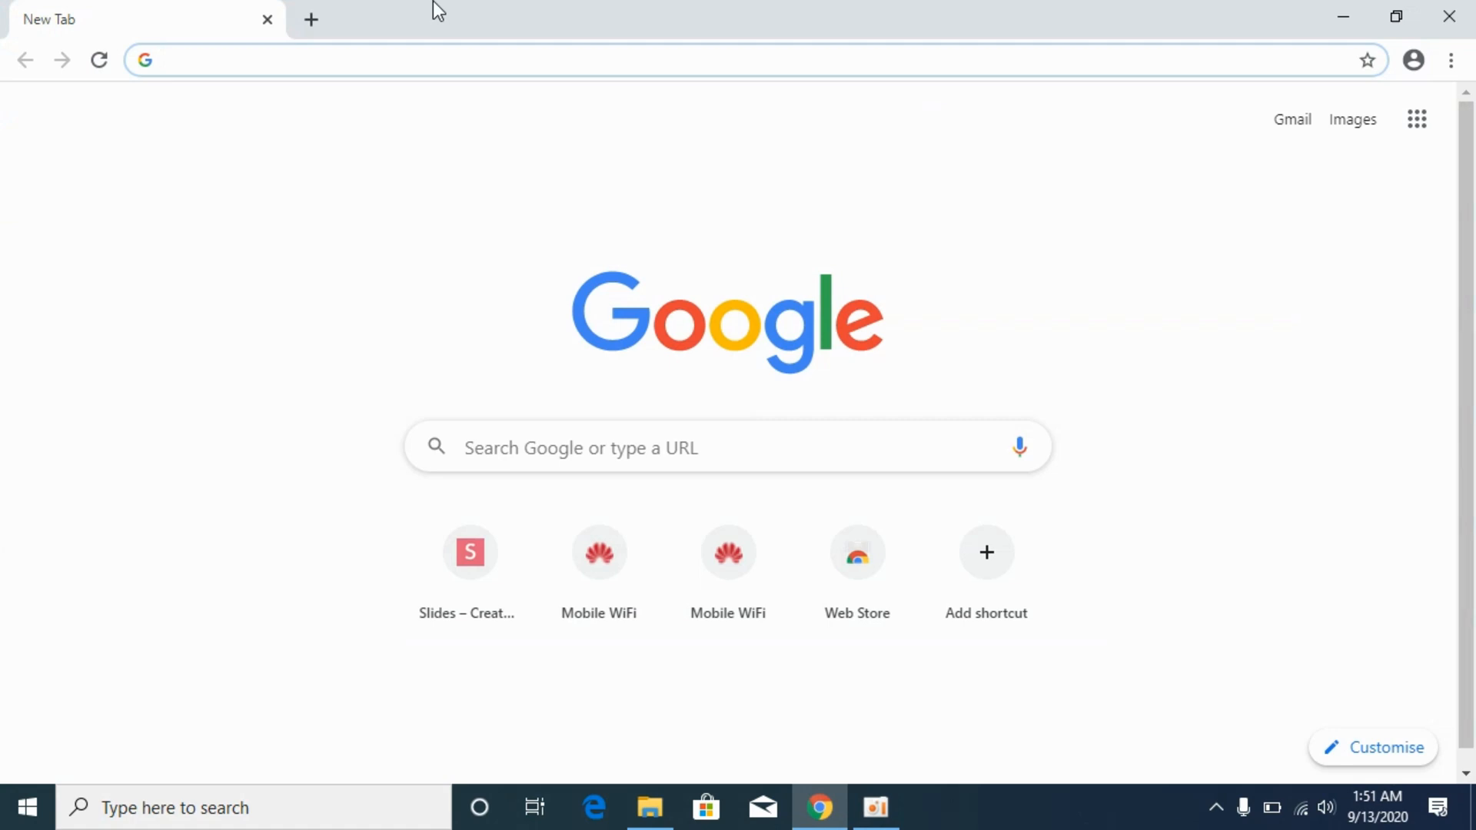
{"action": "type", "text": "ms"}
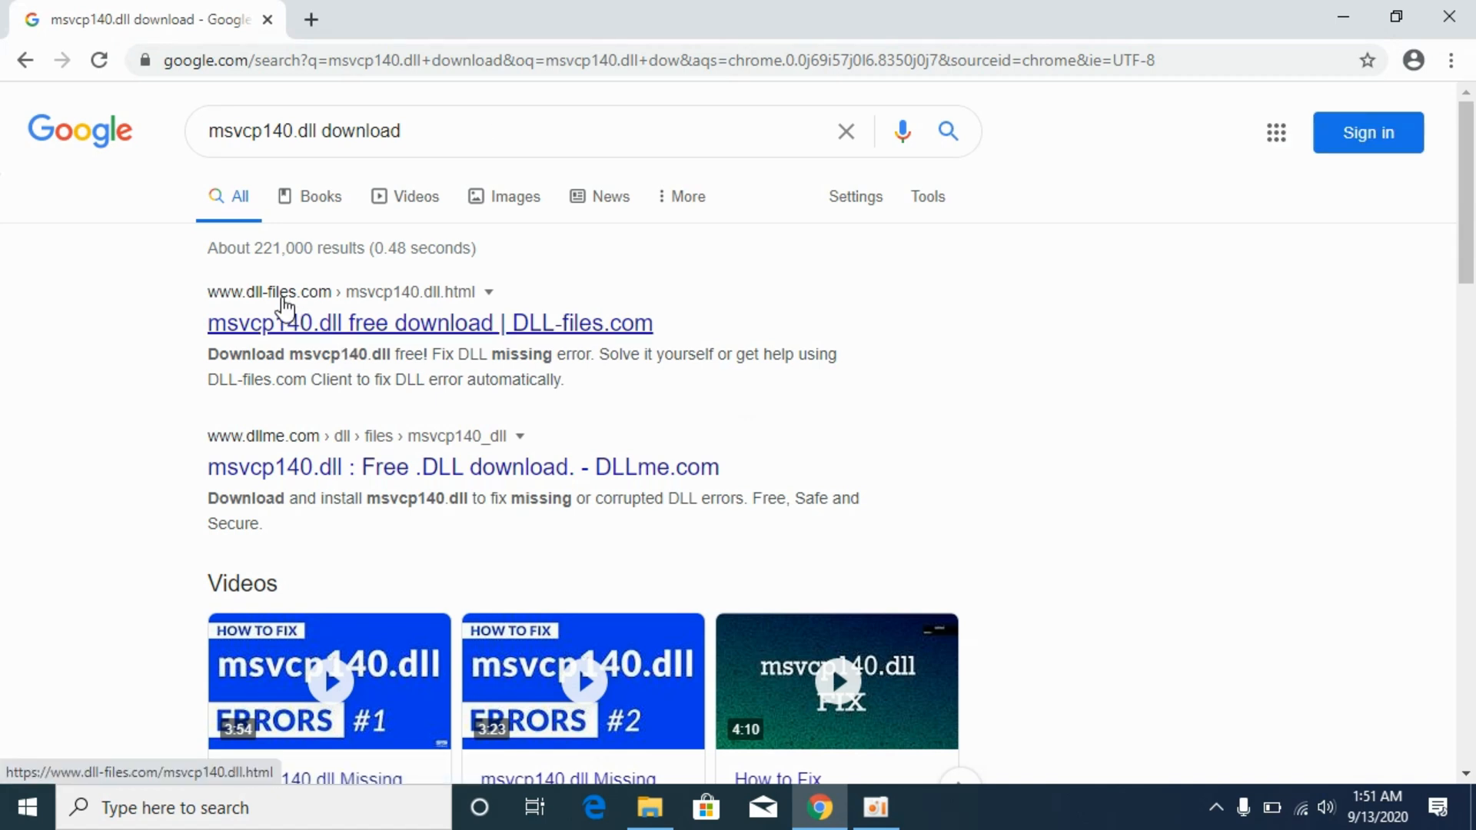
Open DLL-files.com's msvcp140.dll page and scroll to its 64- and 32-bit versions
{"action": "left_click", "coordinate": [429, 323]}
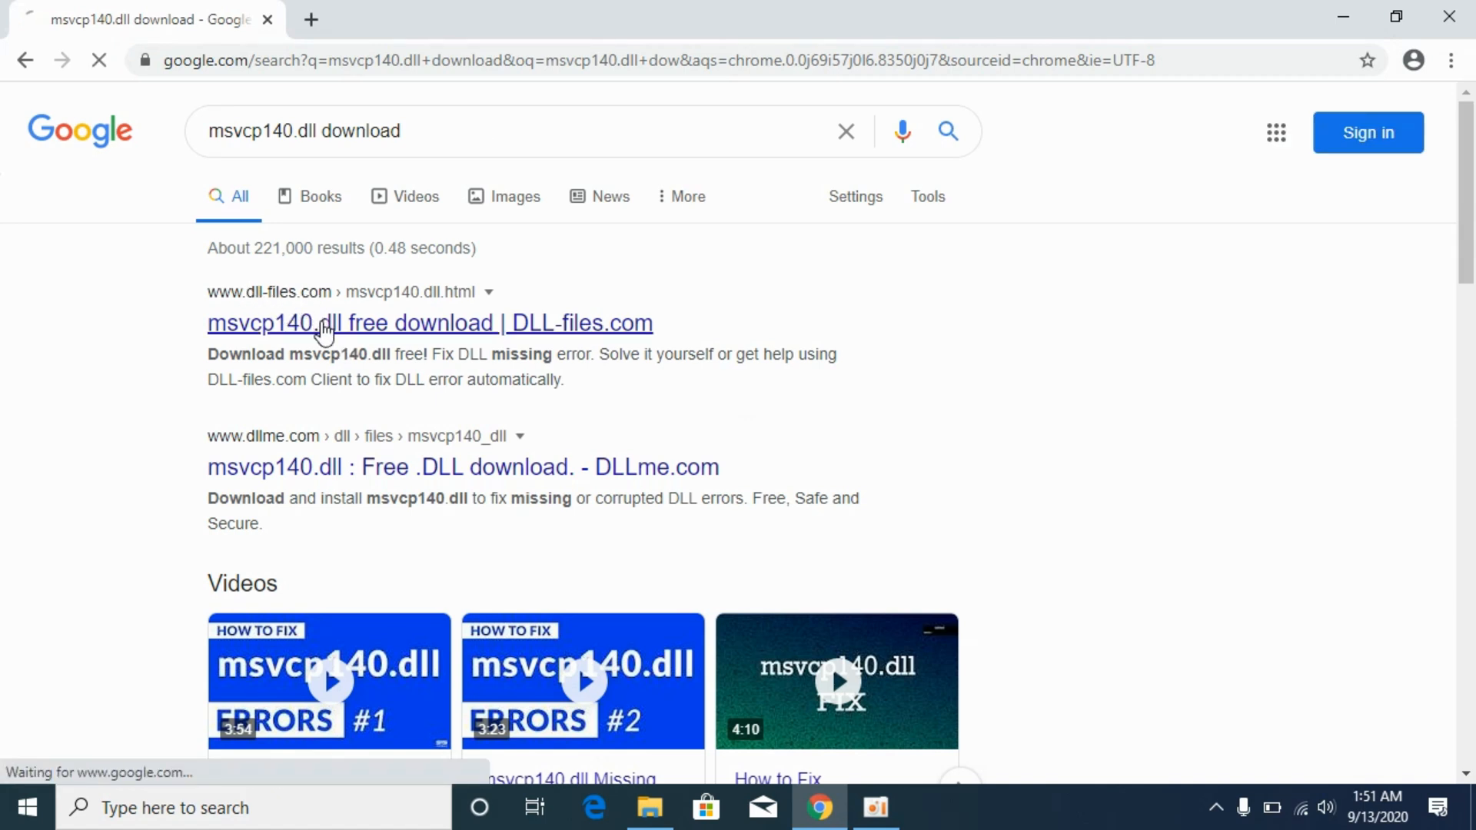
{"action": "left_click", "coordinate": [429, 323]}
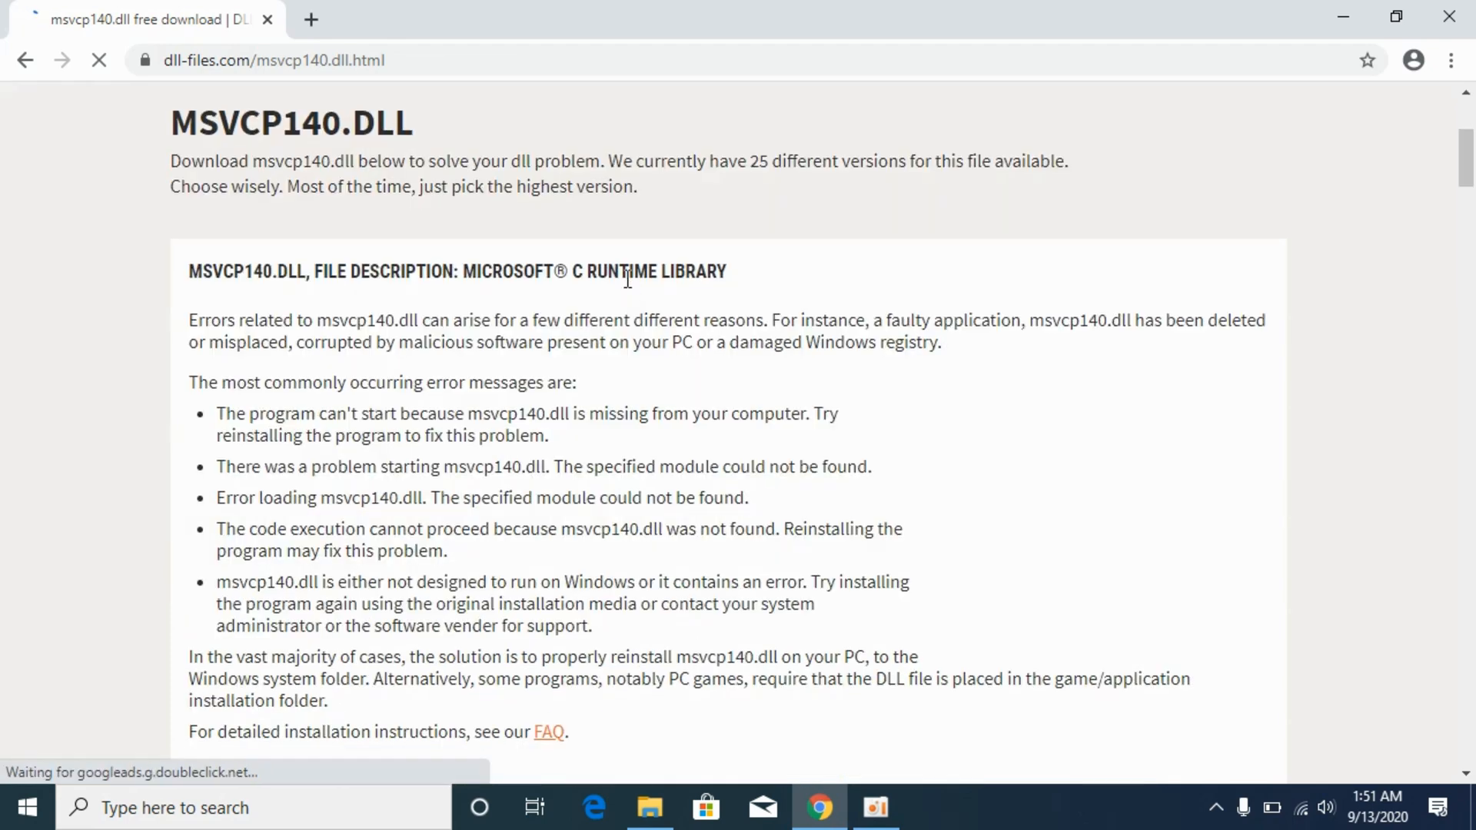
{"action": "scroll", "scroll_direction": "down", "scroll_amount": 3}
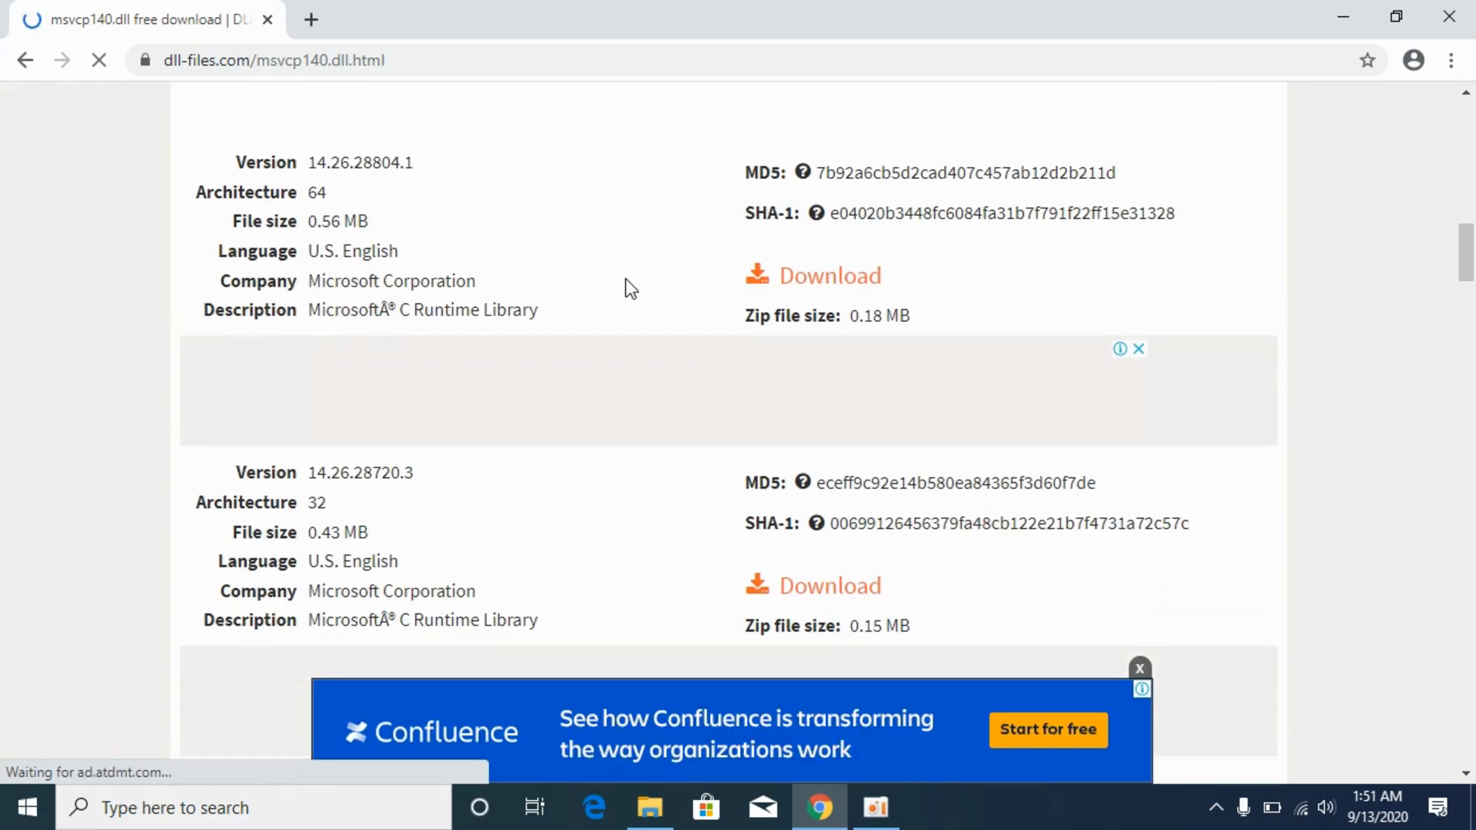
{"action": "scroll", "scroll_direction": "down", "scroll_amount": 3}
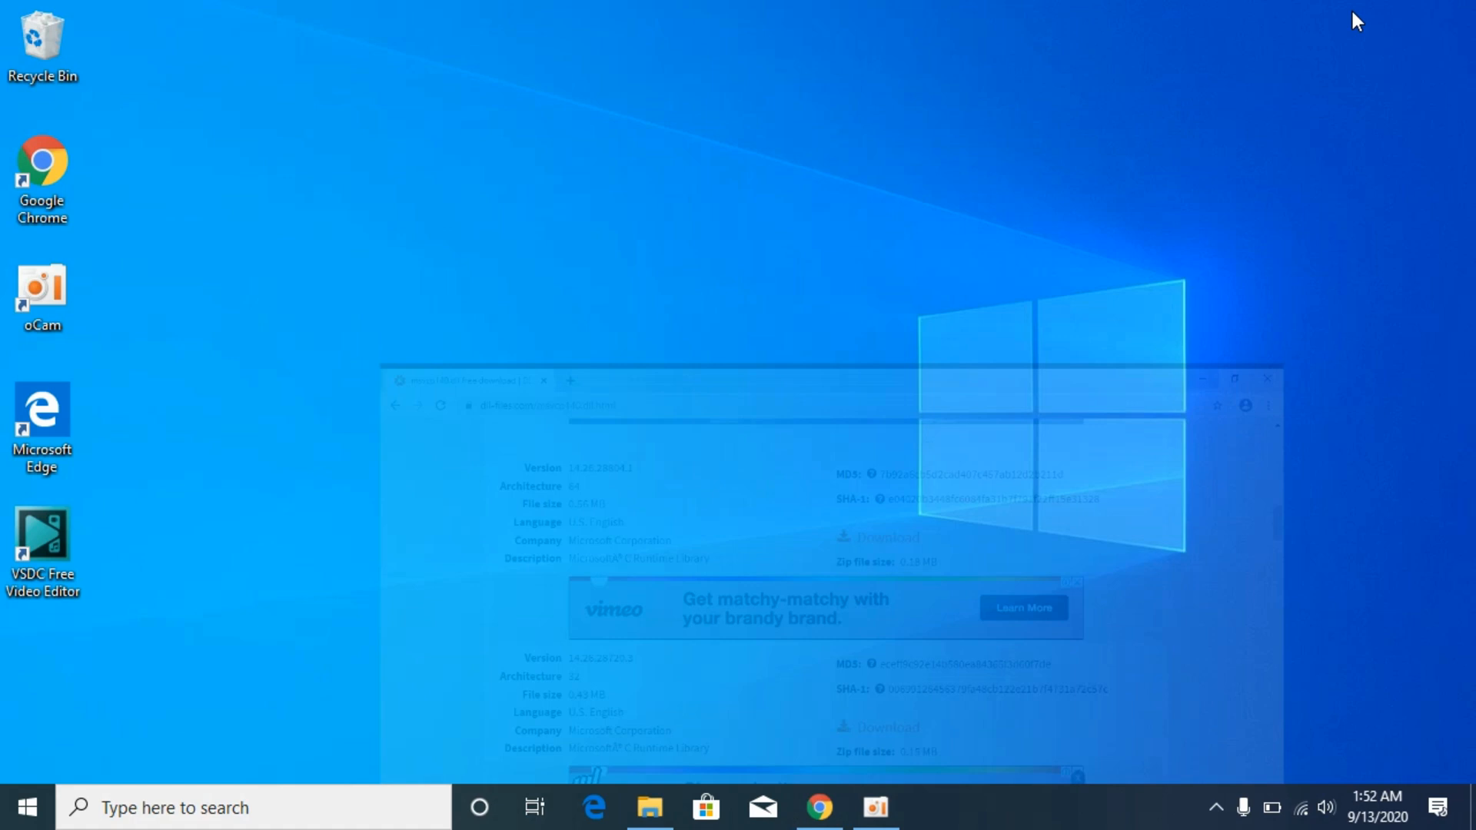
{"action": "left_click", "coordinate": [1264, 378]}
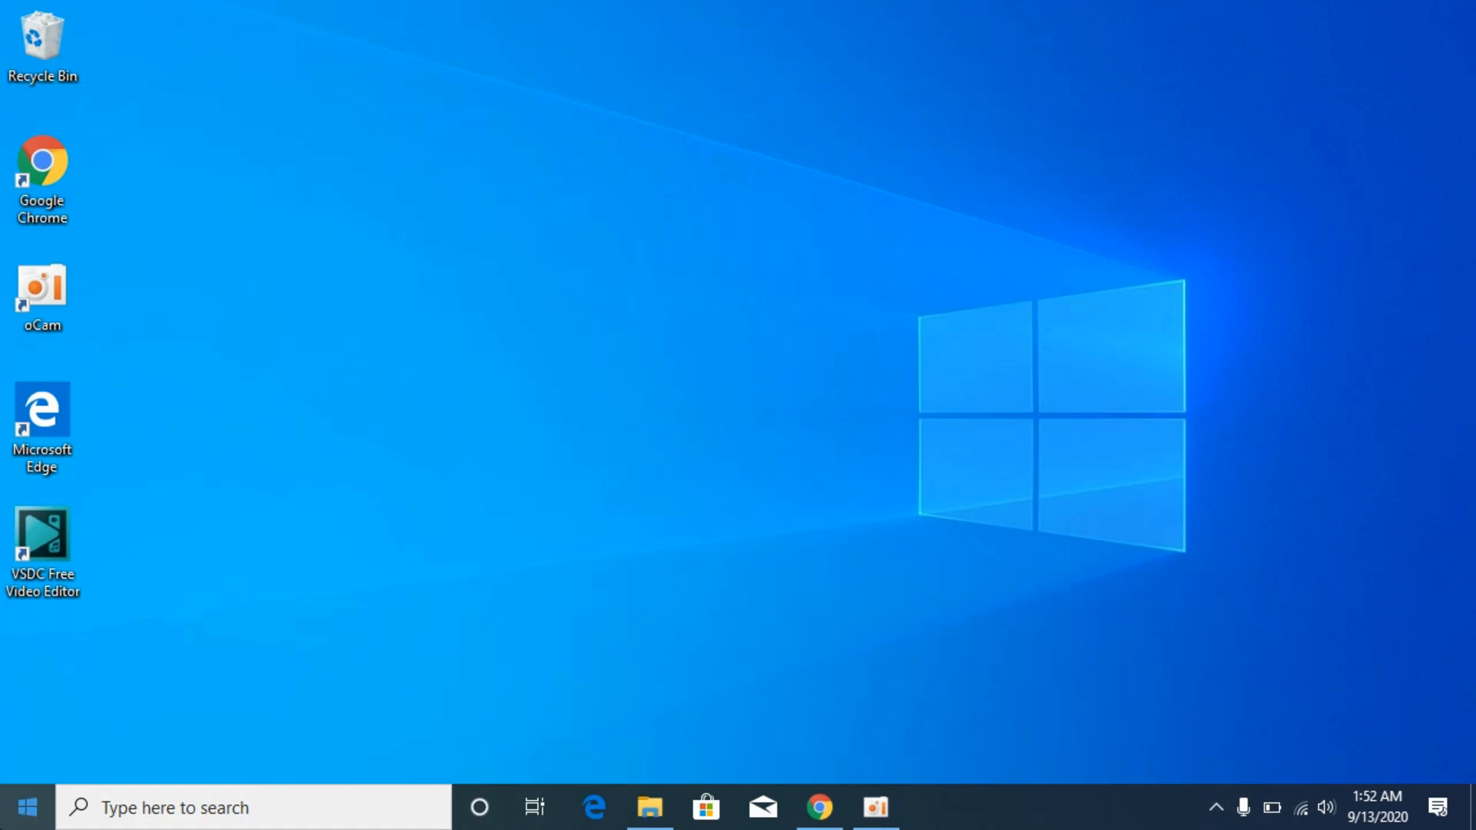
{"action": "type", "text": "this"}
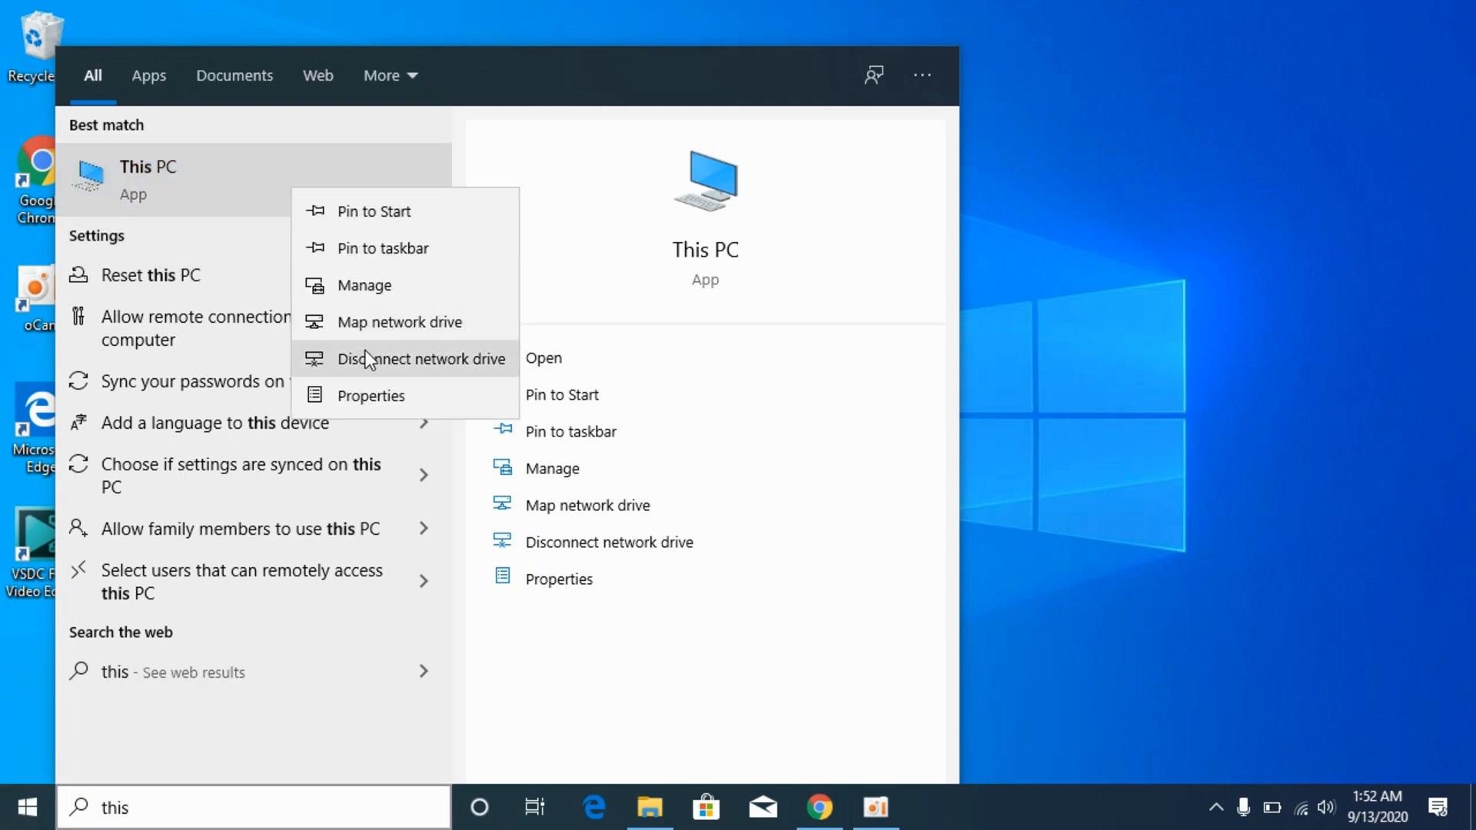
{"action": "left_click", "coordinate": [370, 395]}
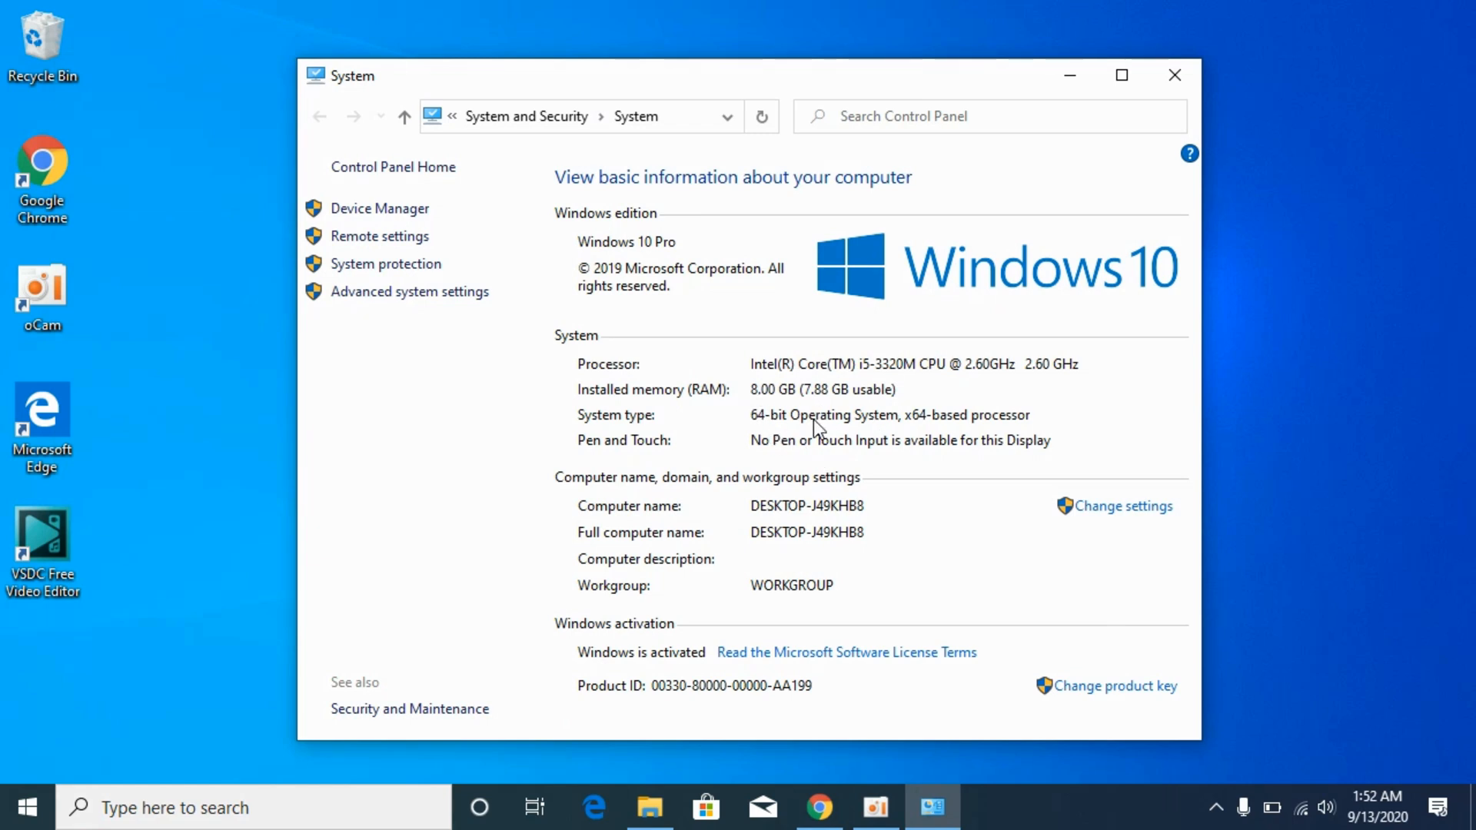
{"action": "mouse_move", "coordinate": [1173, 76]}
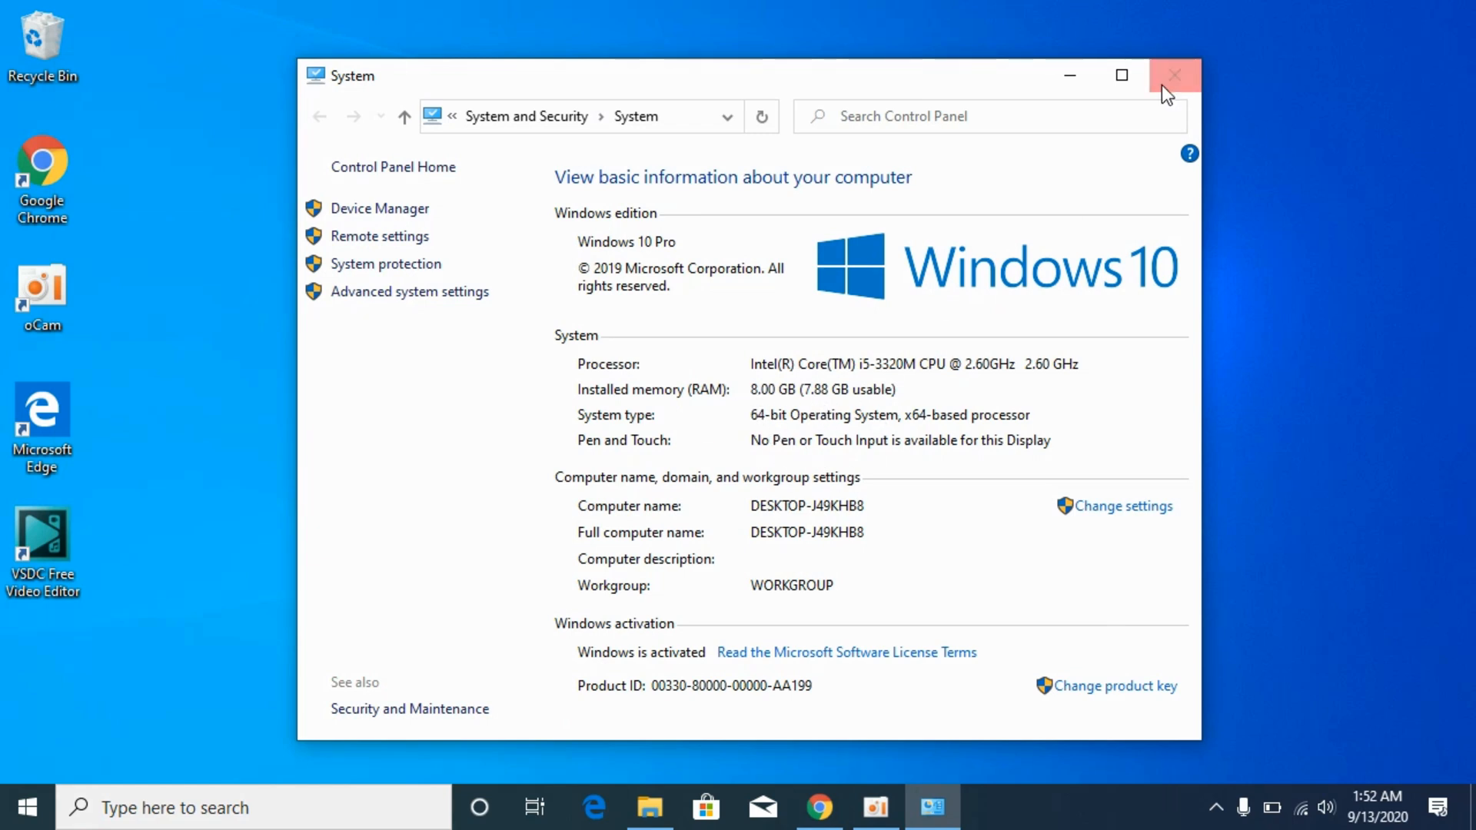
{"action": "mouse_move", "coordinate": [1173, 75]}
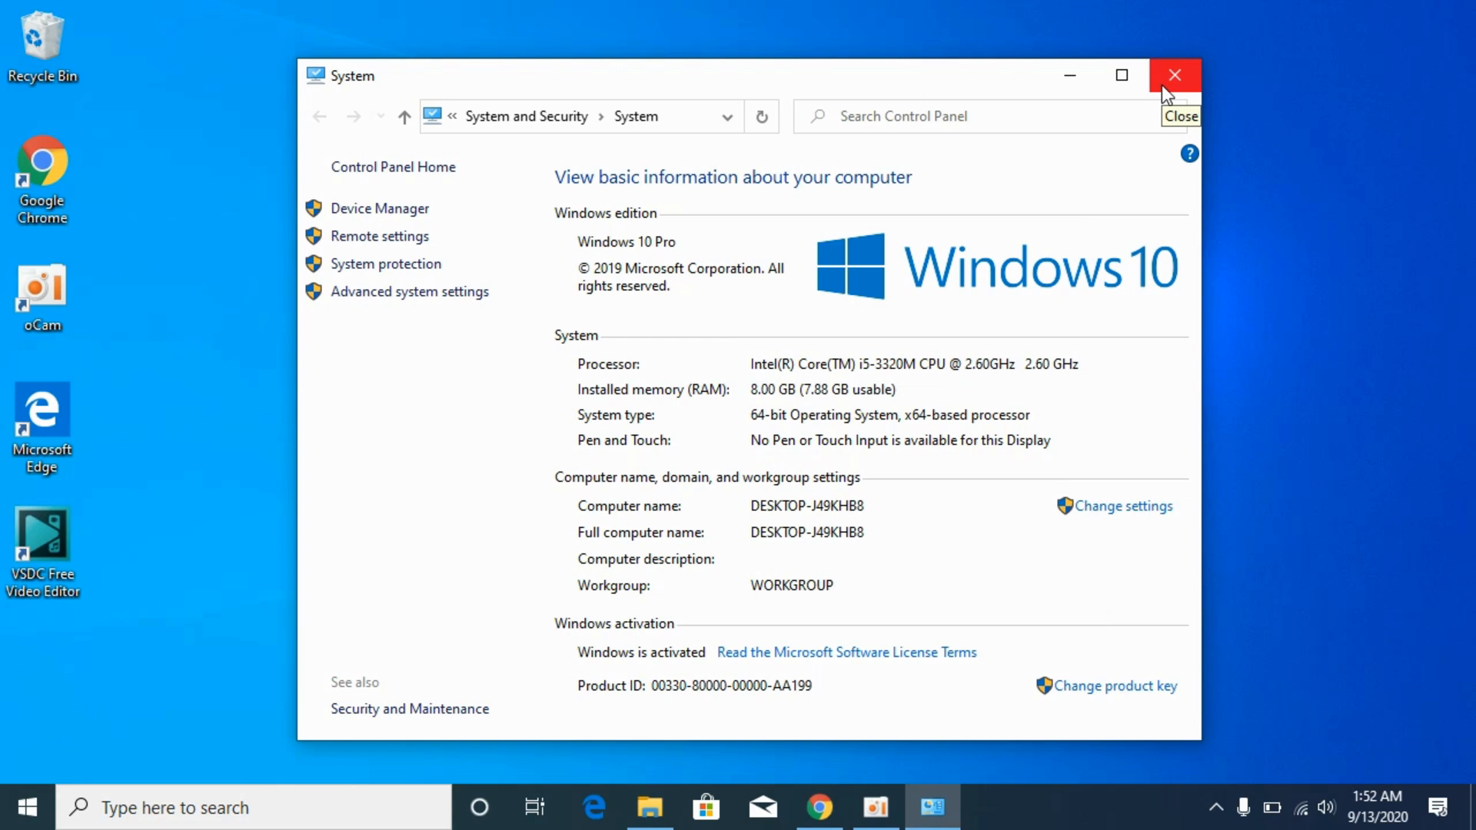
{"action": "mouse_move", "coordinate": [1174, 75]}
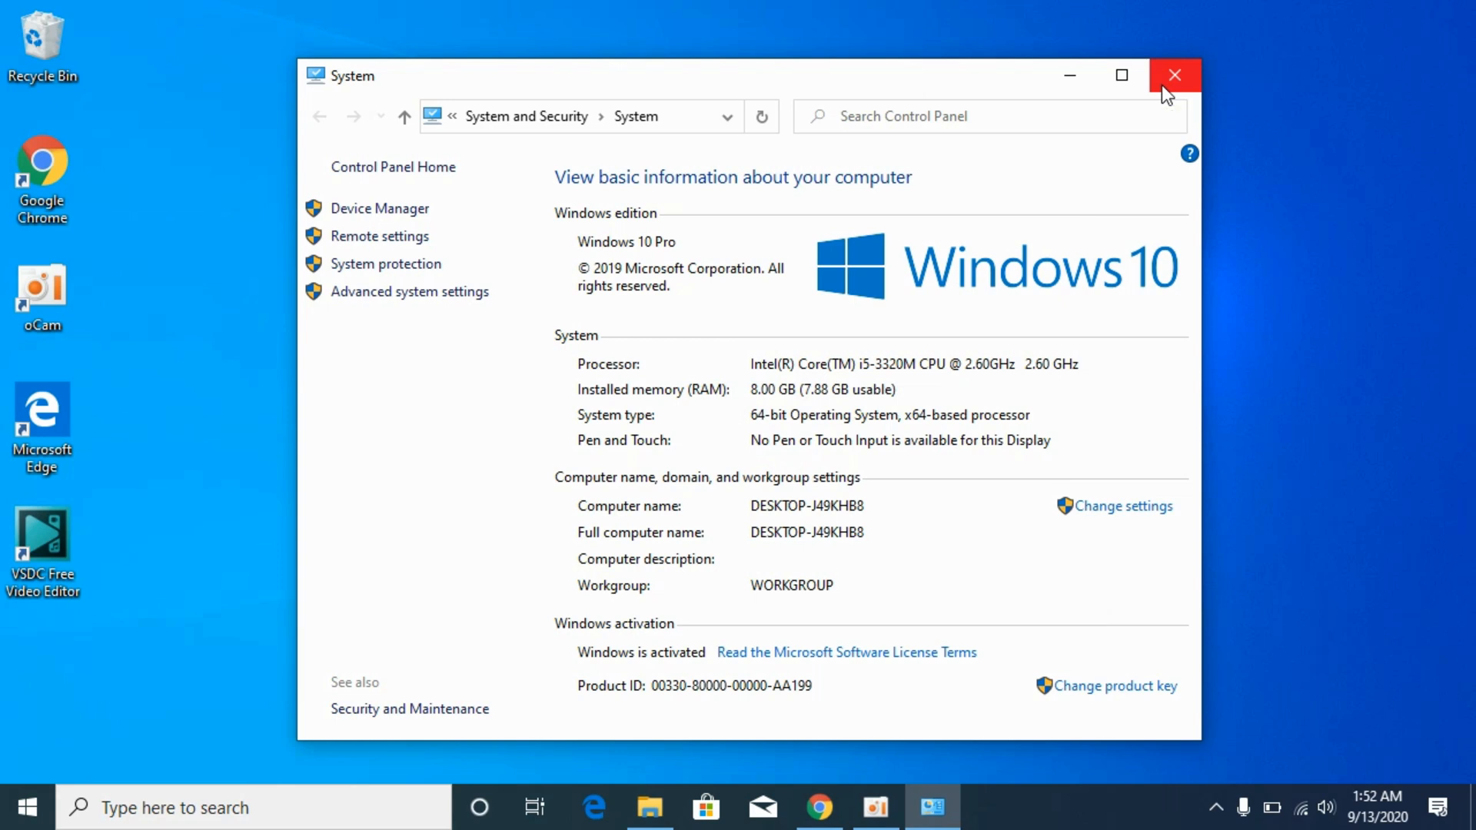
{"action": "mouse_move", "coordinate": [1287, 37]}
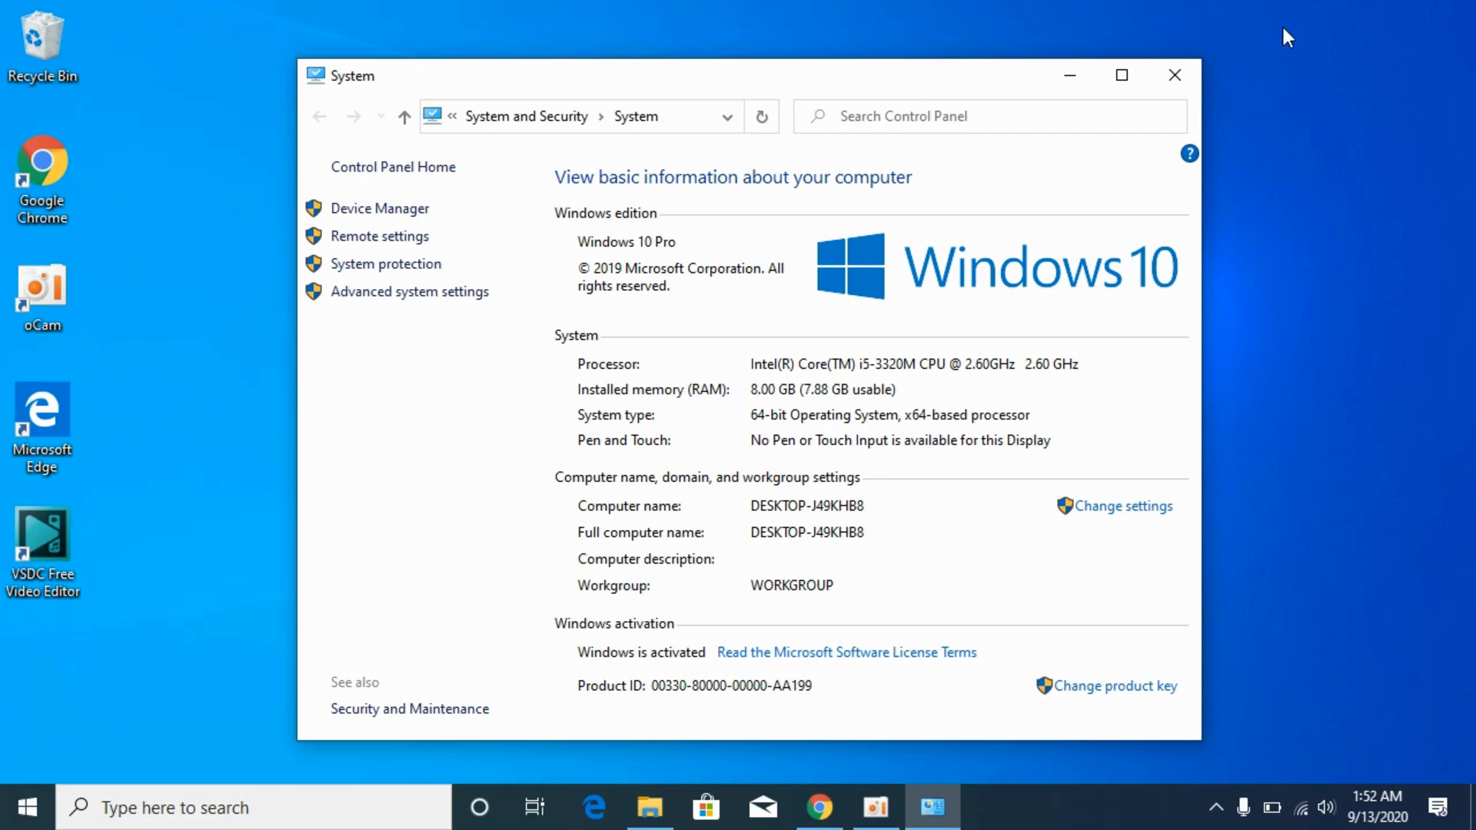
{"action": "left_click", "coordinate": [1173, 75]}
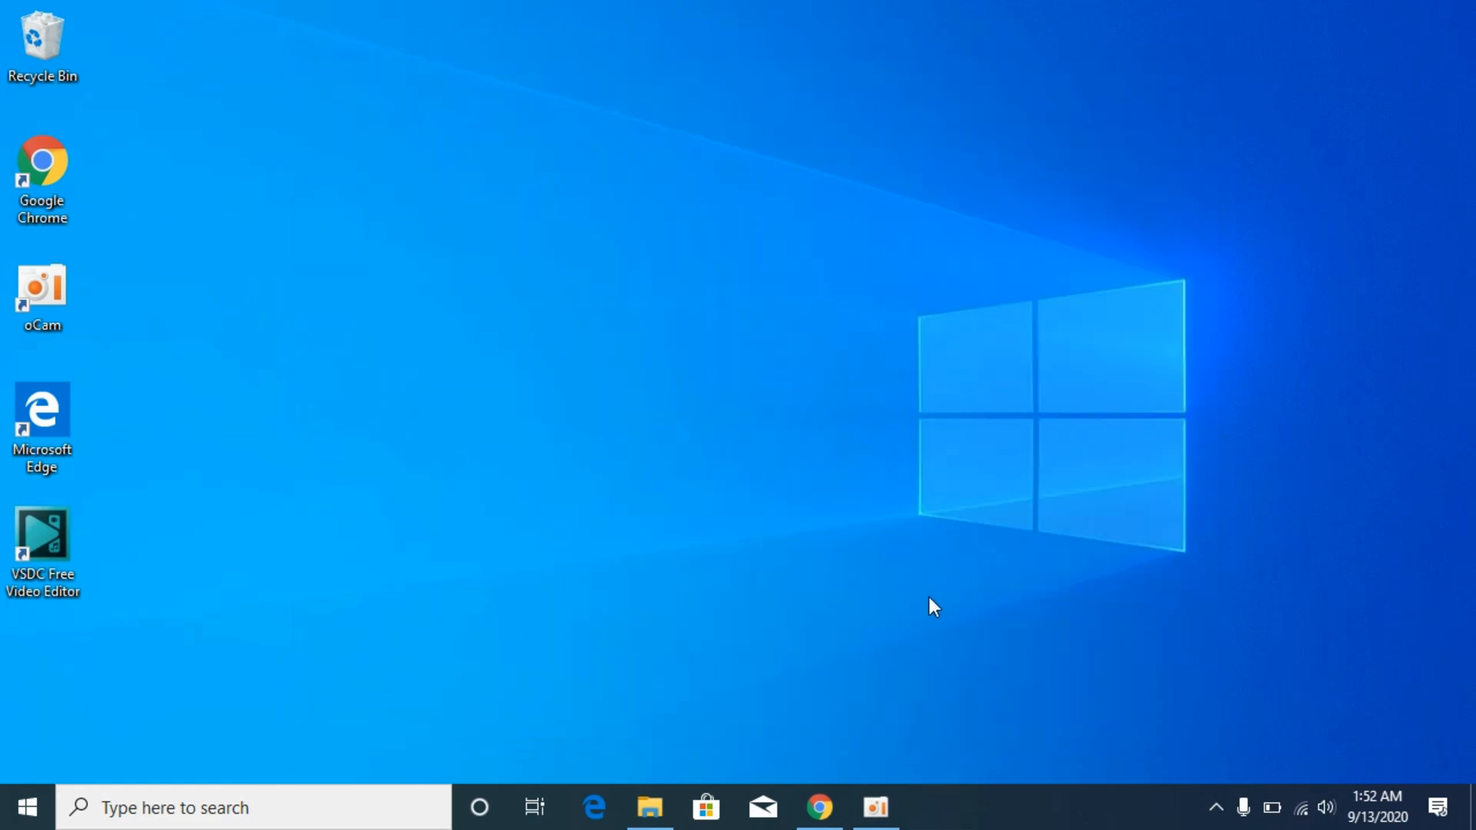
Download the 32-bit msvcp140.dll as msvcp140.zip and switch to File Explorer
{"action": "left_click", "coordinate": [818, 808]}
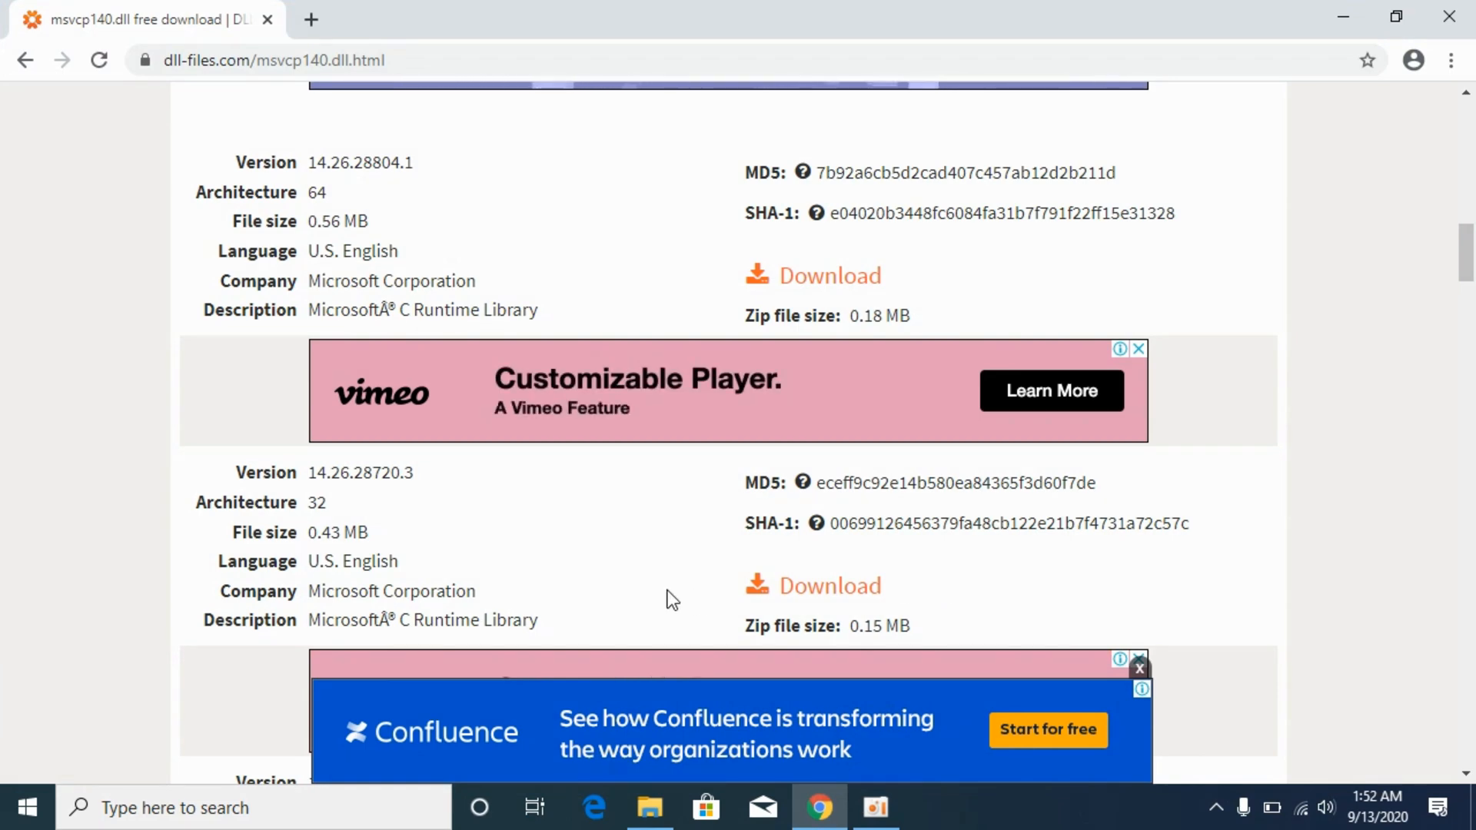
{"action": "scroll", "scroll_direction": "up", "scroll_amount": 3}
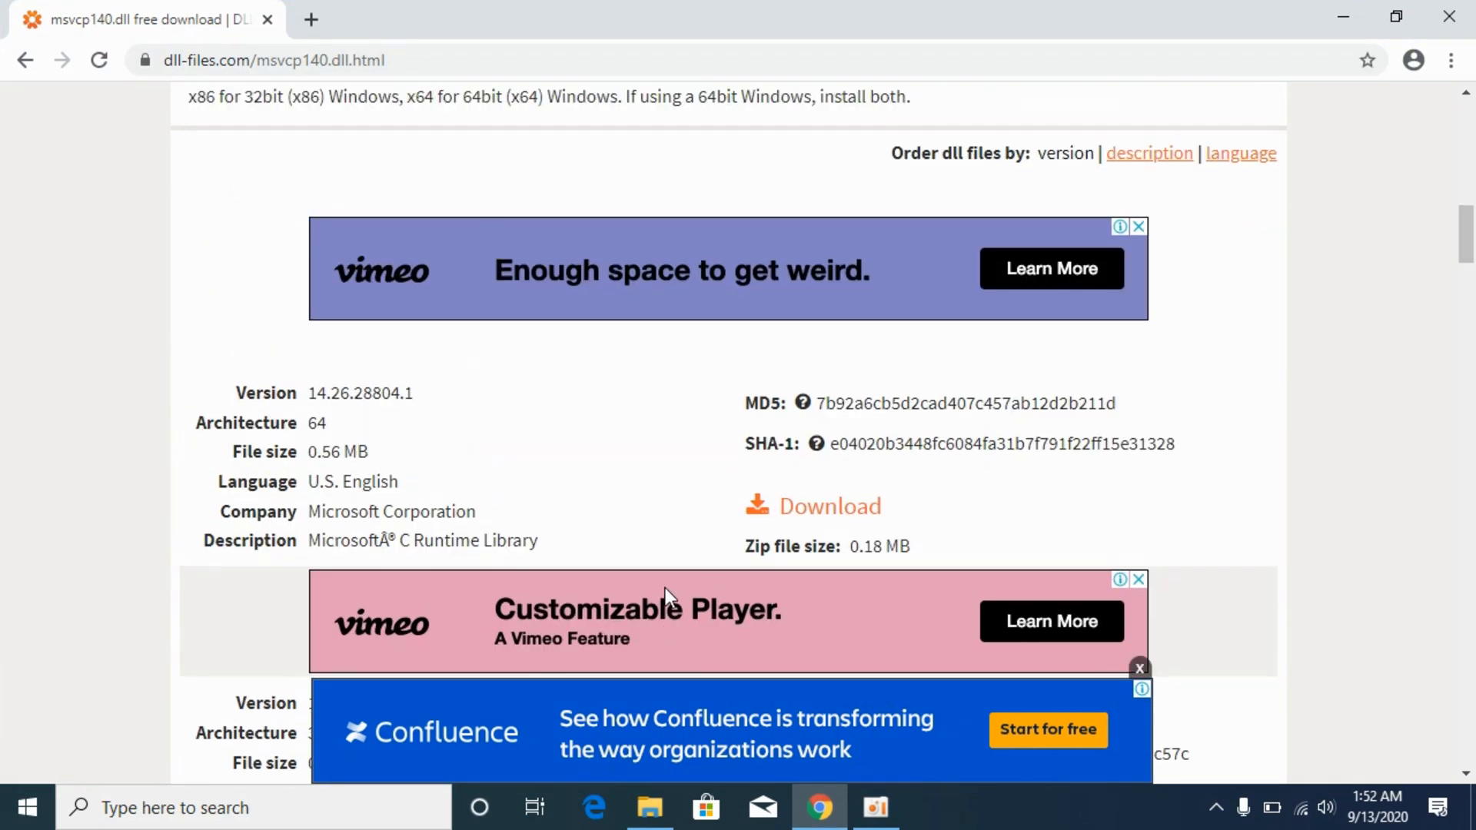
{"action": "scroll", "scroll_direction": "down", "scroll_amount": 3}
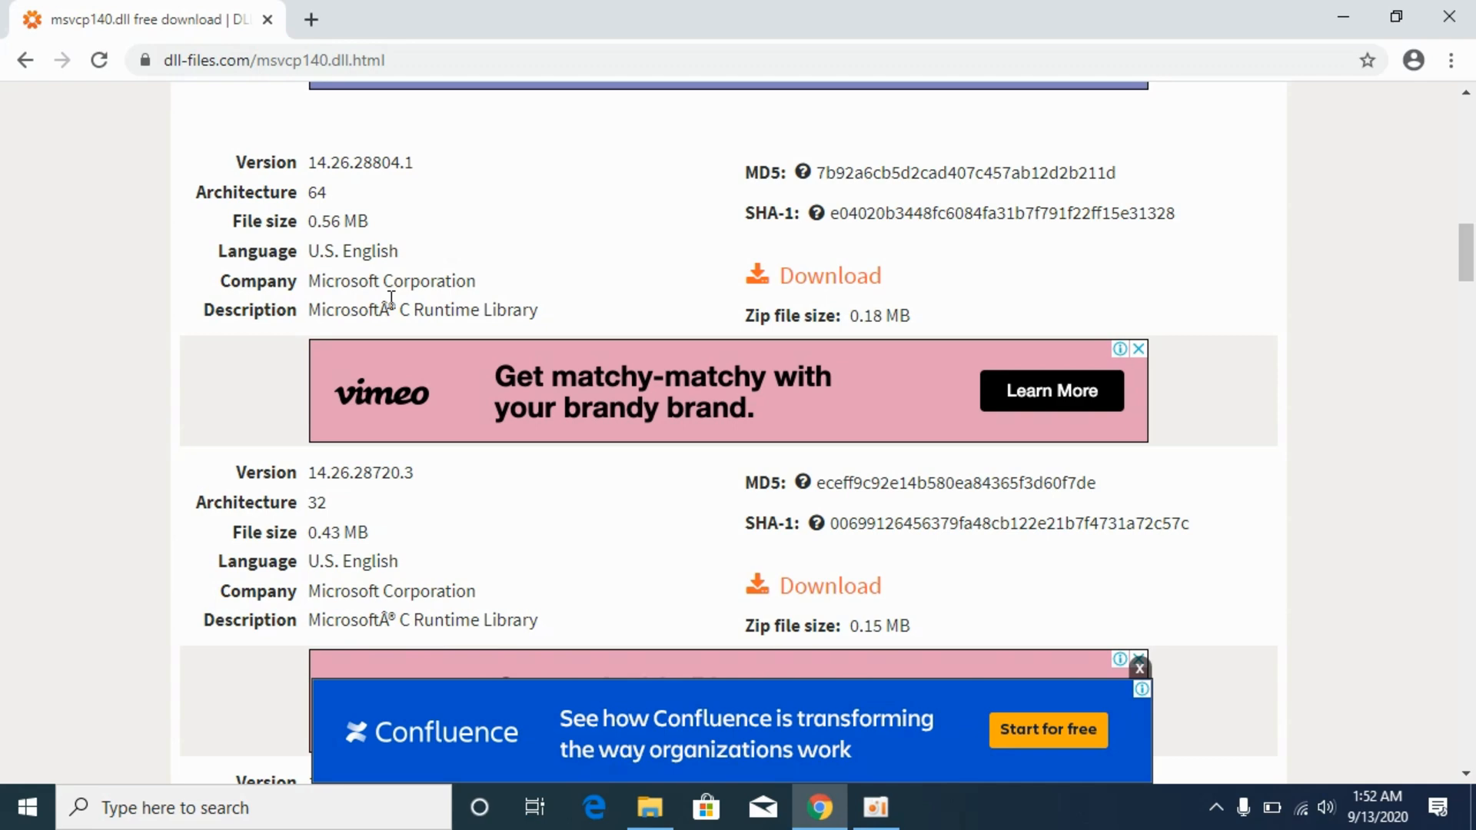
{"action": "scroll", "scroll_direction": "down", "scroll_amount": 3}
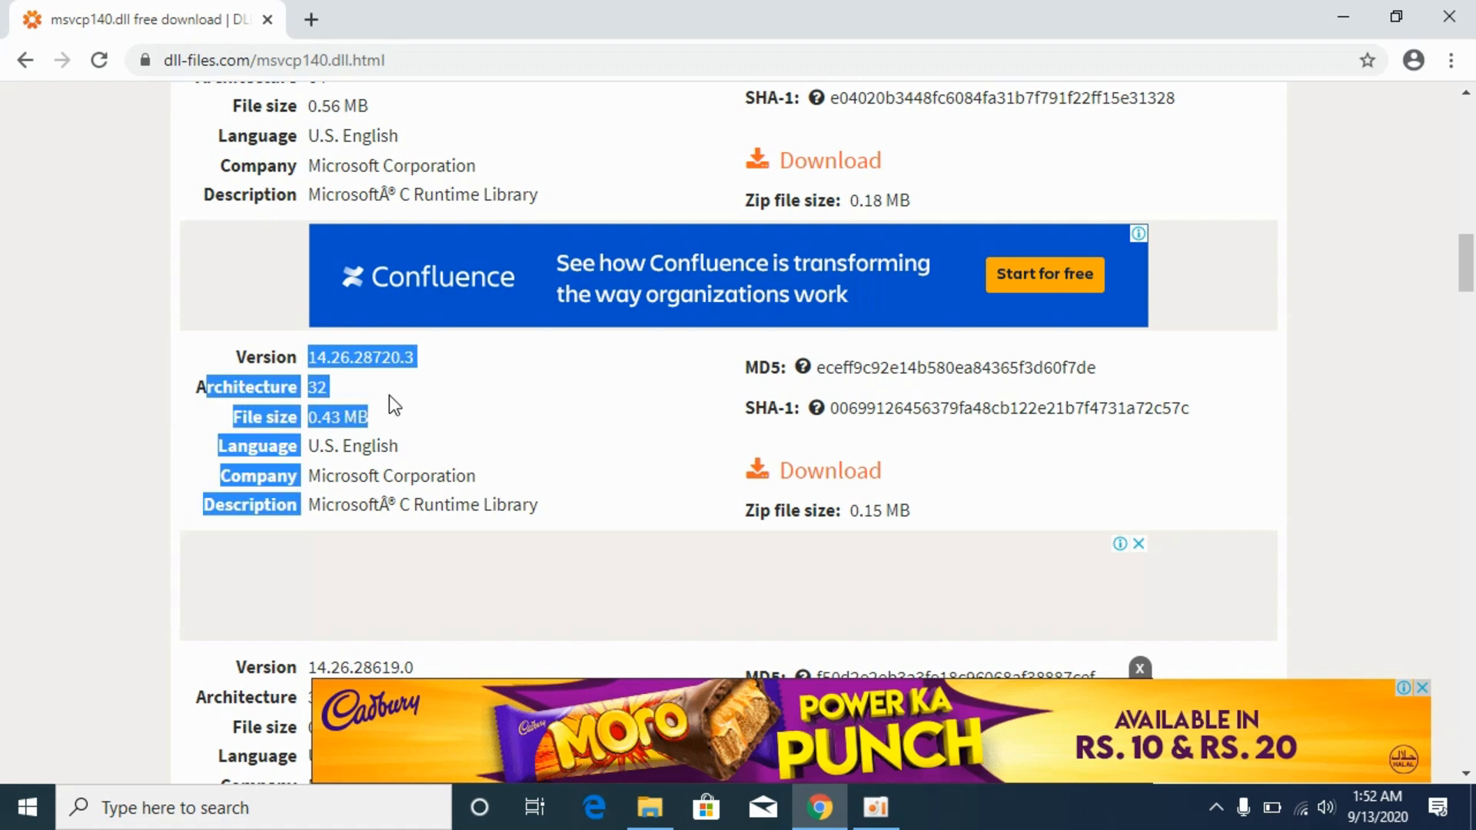
{"action": "mouse_move", "coordinate": [807, 469]}
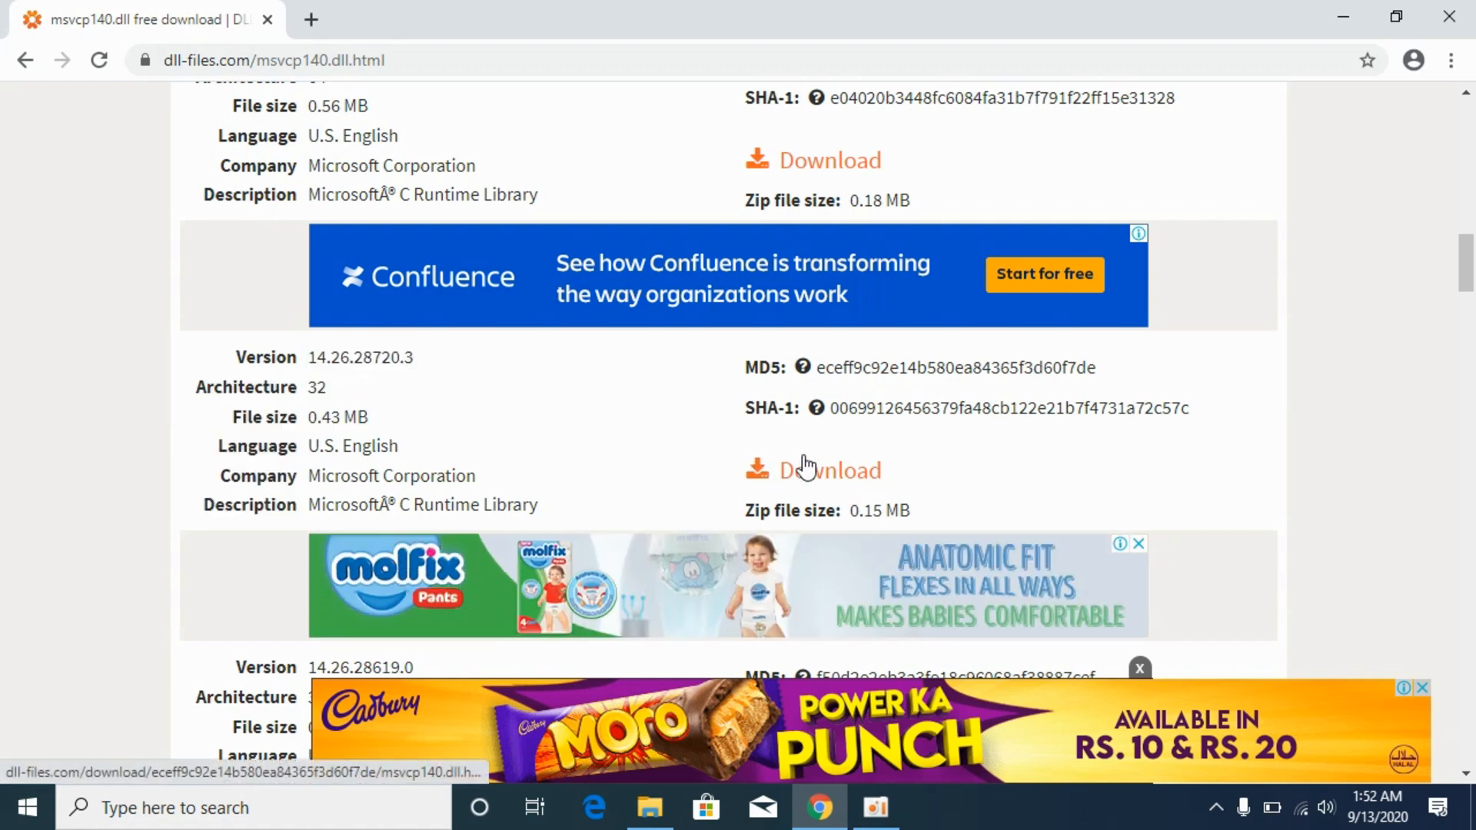
{"action": "left_click", "coordinate": [829, 469]}
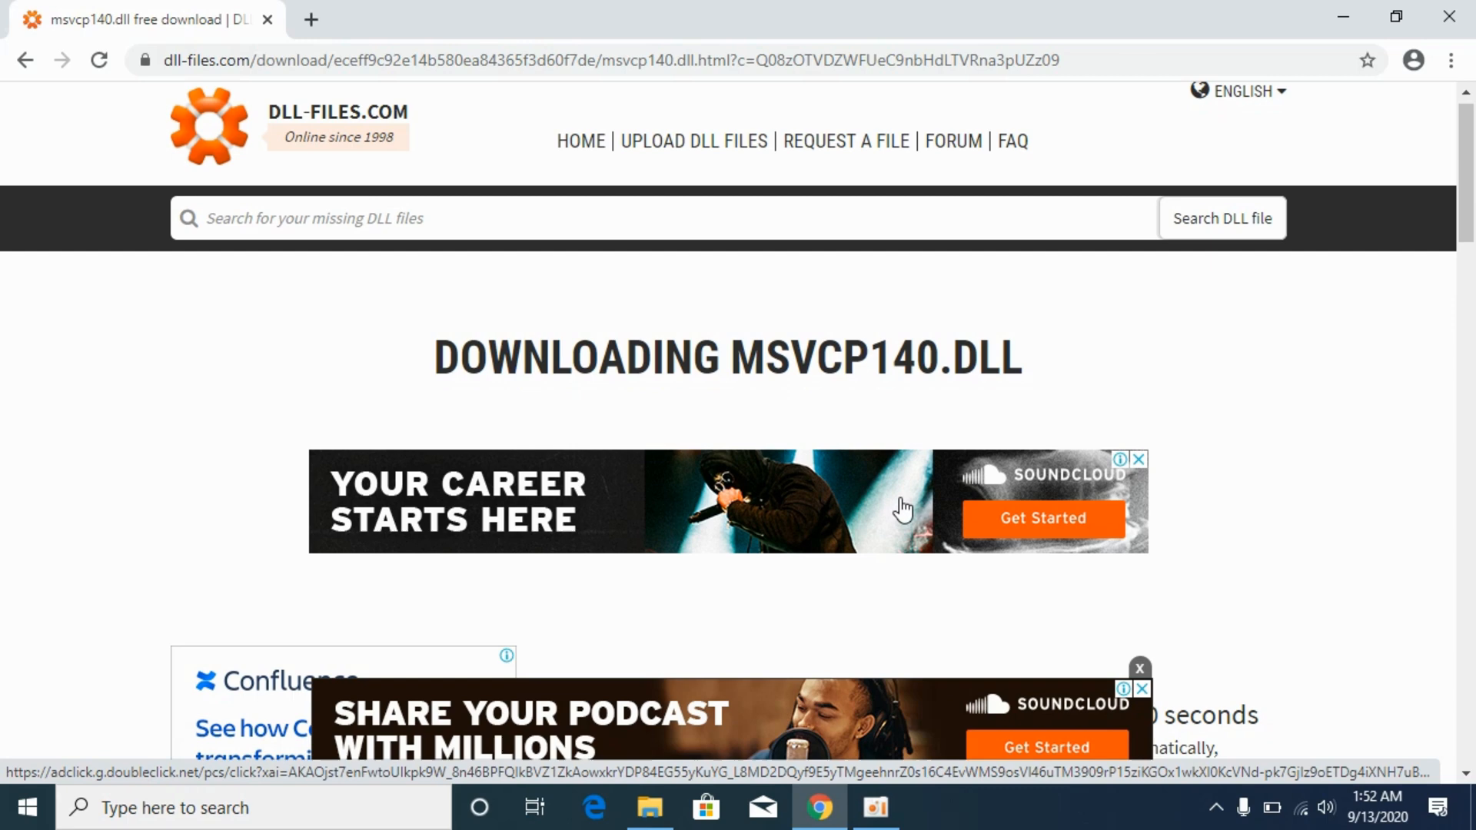
{"action": "scroll", "scroll_direction": "down", "scroll_amount": 3}
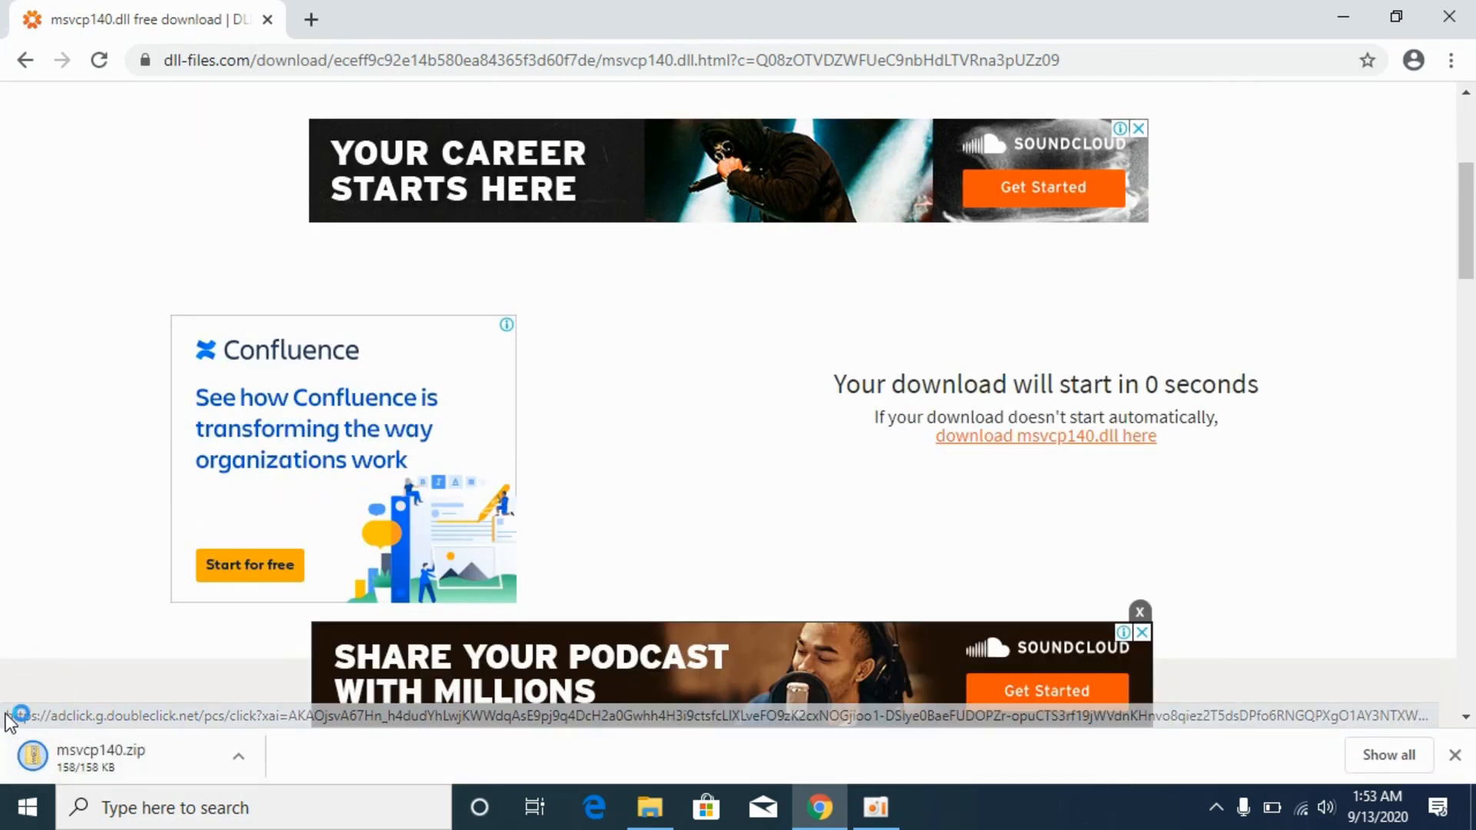
{"action": "left_click", "coordinate": [649, 808]}
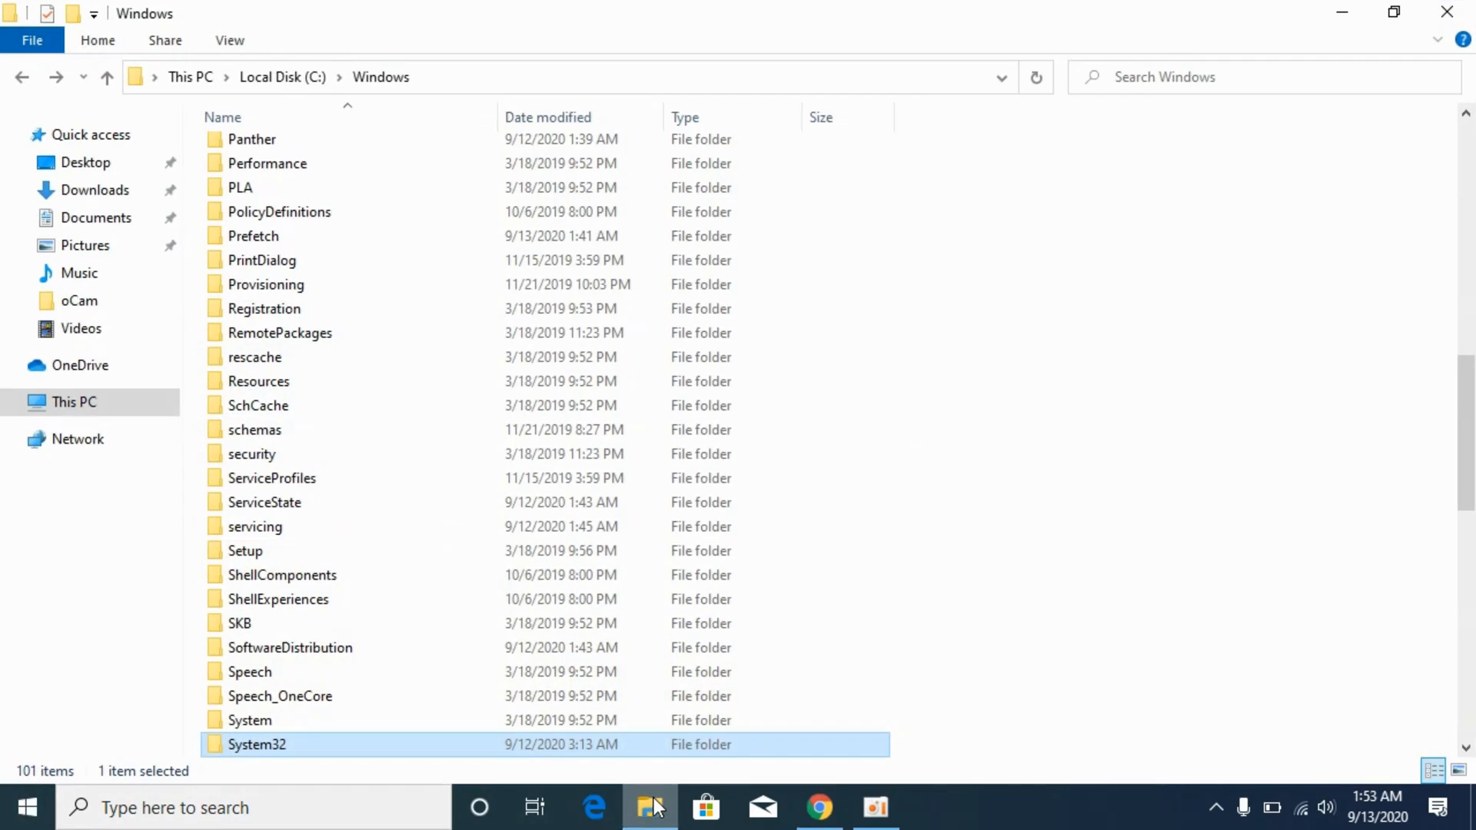
Open msvcp140.zip from Downloads, bring up msvcp140.dll's actions, then go to This PC
{"action": "left_click", "coordinate": [94, 189]}
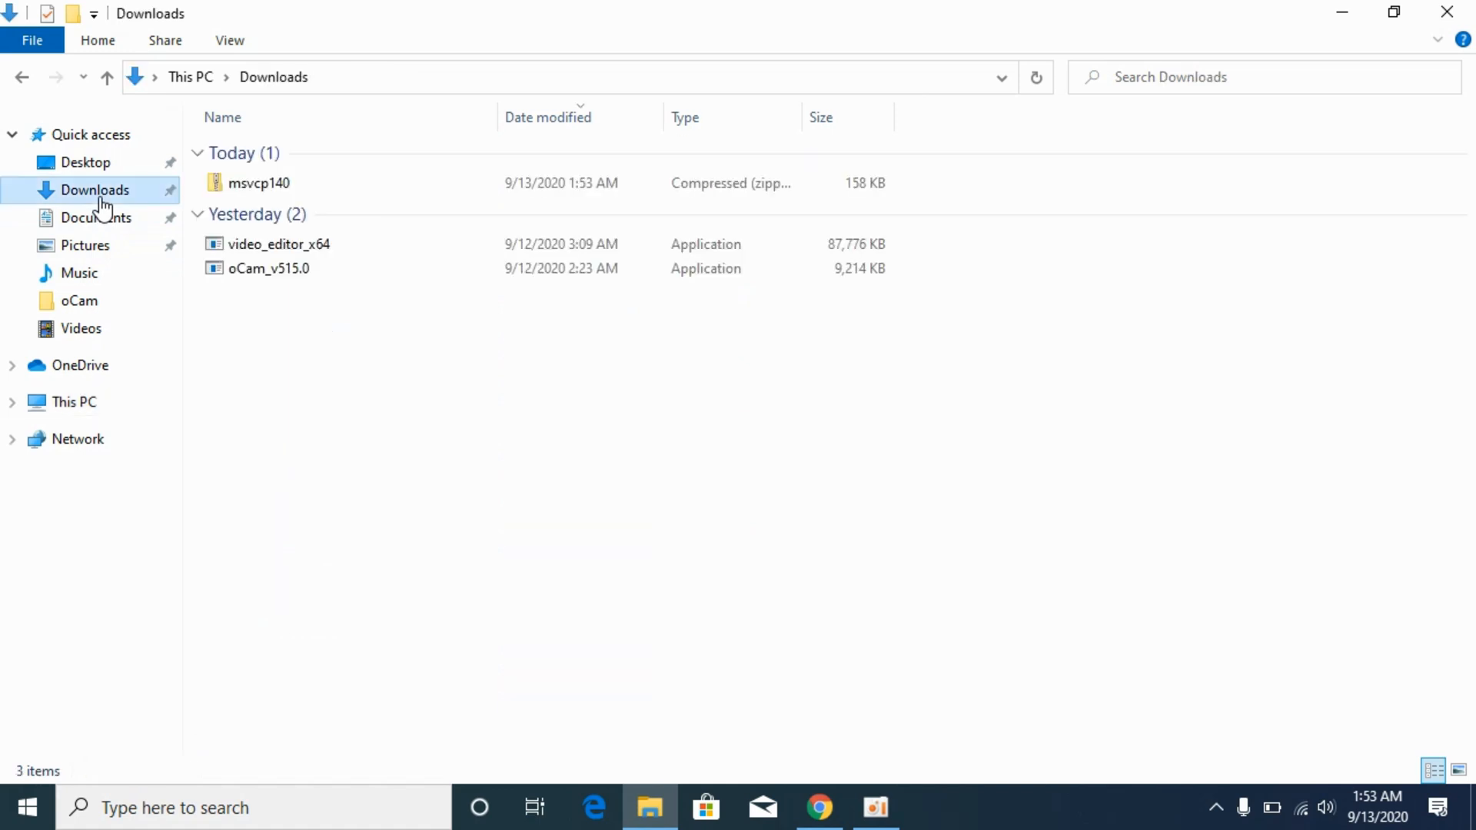
{"action": "left_click", "coordinate": [259, 183]}
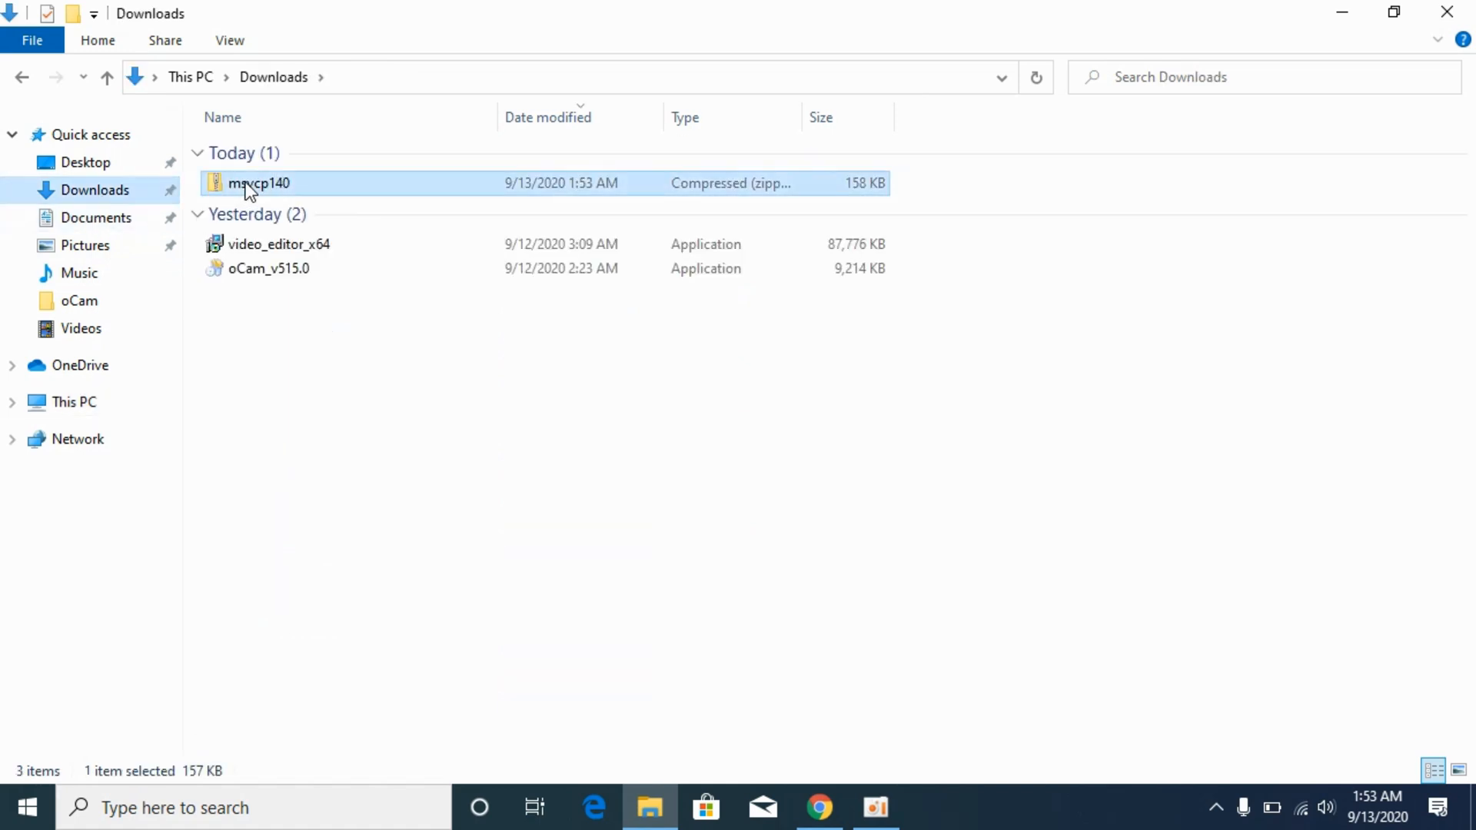
{"action": "double_click", "coordinate": [260, 183]}
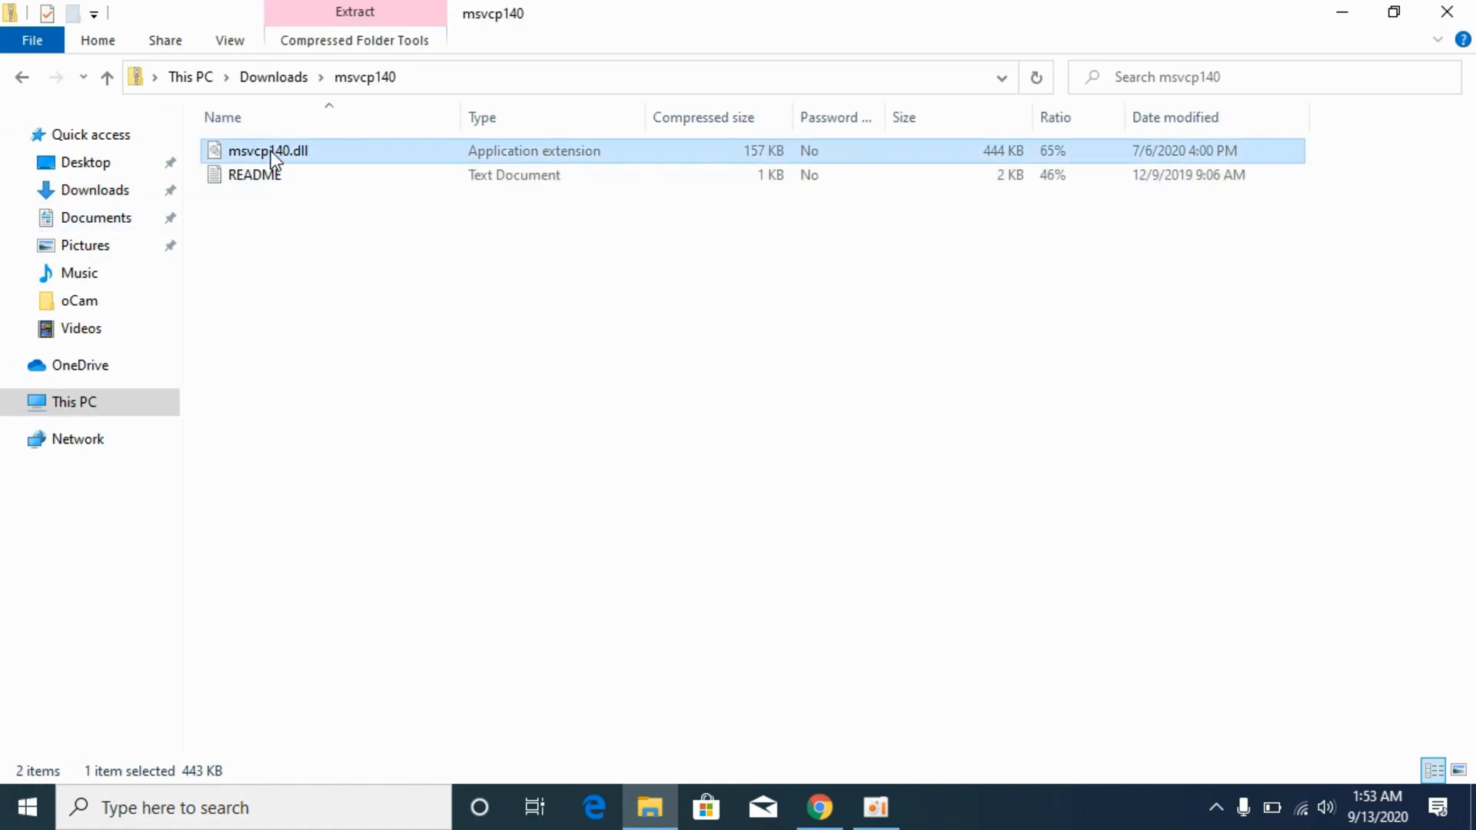
{"action": "right_click", "coordinate": [267, 150]}
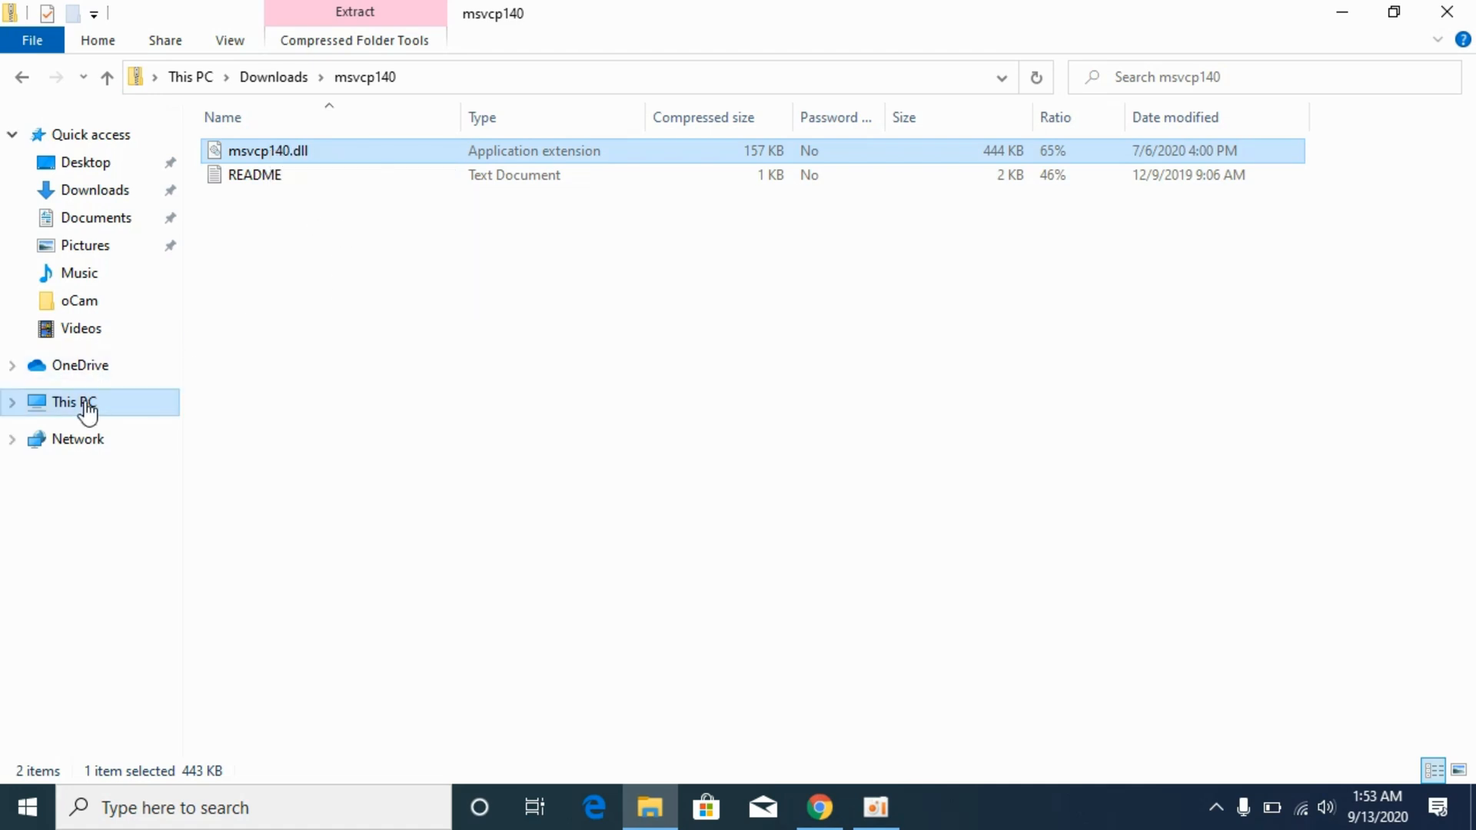
{"action": "left_click", "coordinate": [73, 402]}
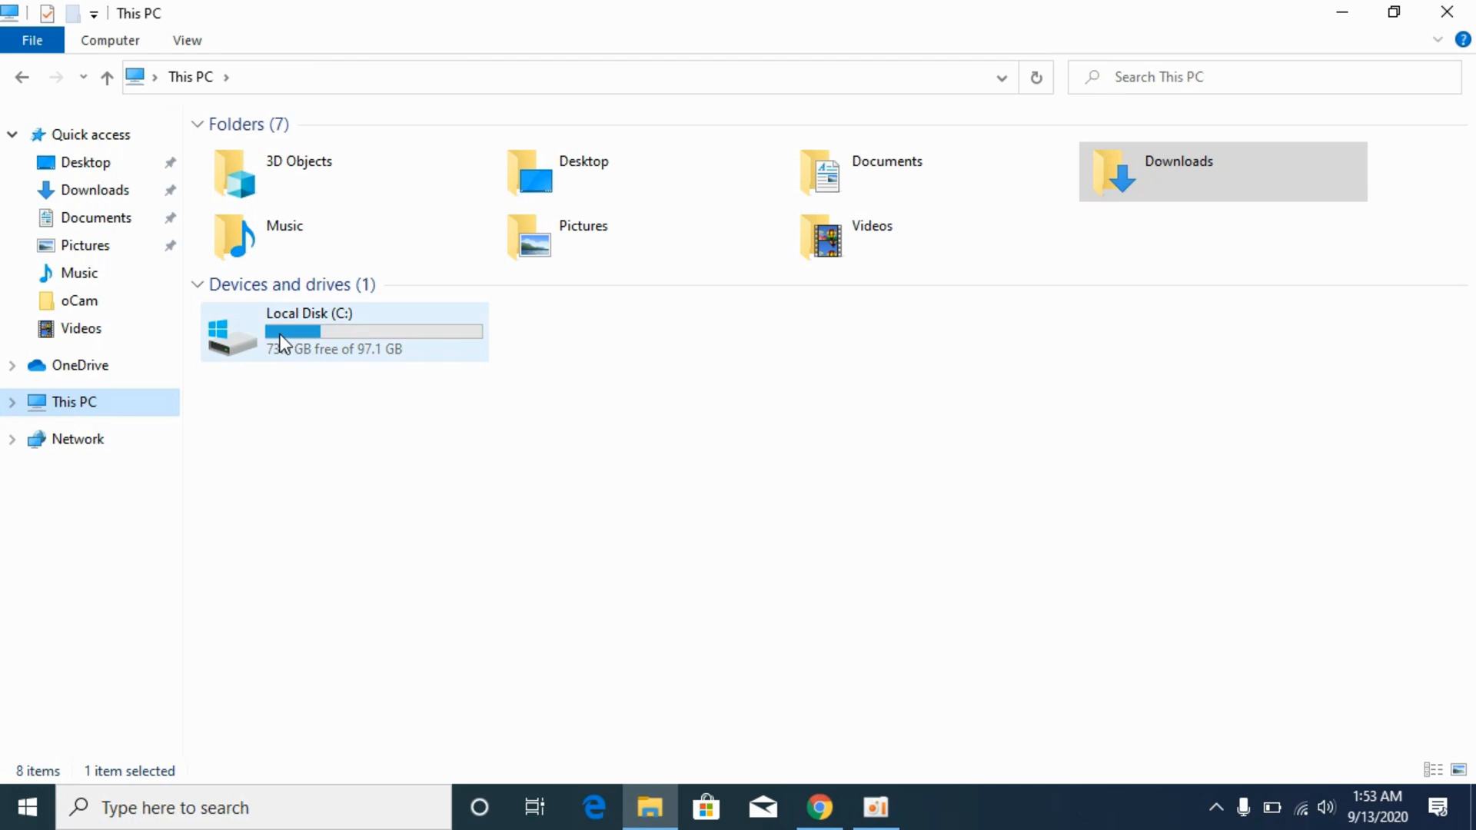
{"action": "mouse_move", "coordinate": [324, 340]}
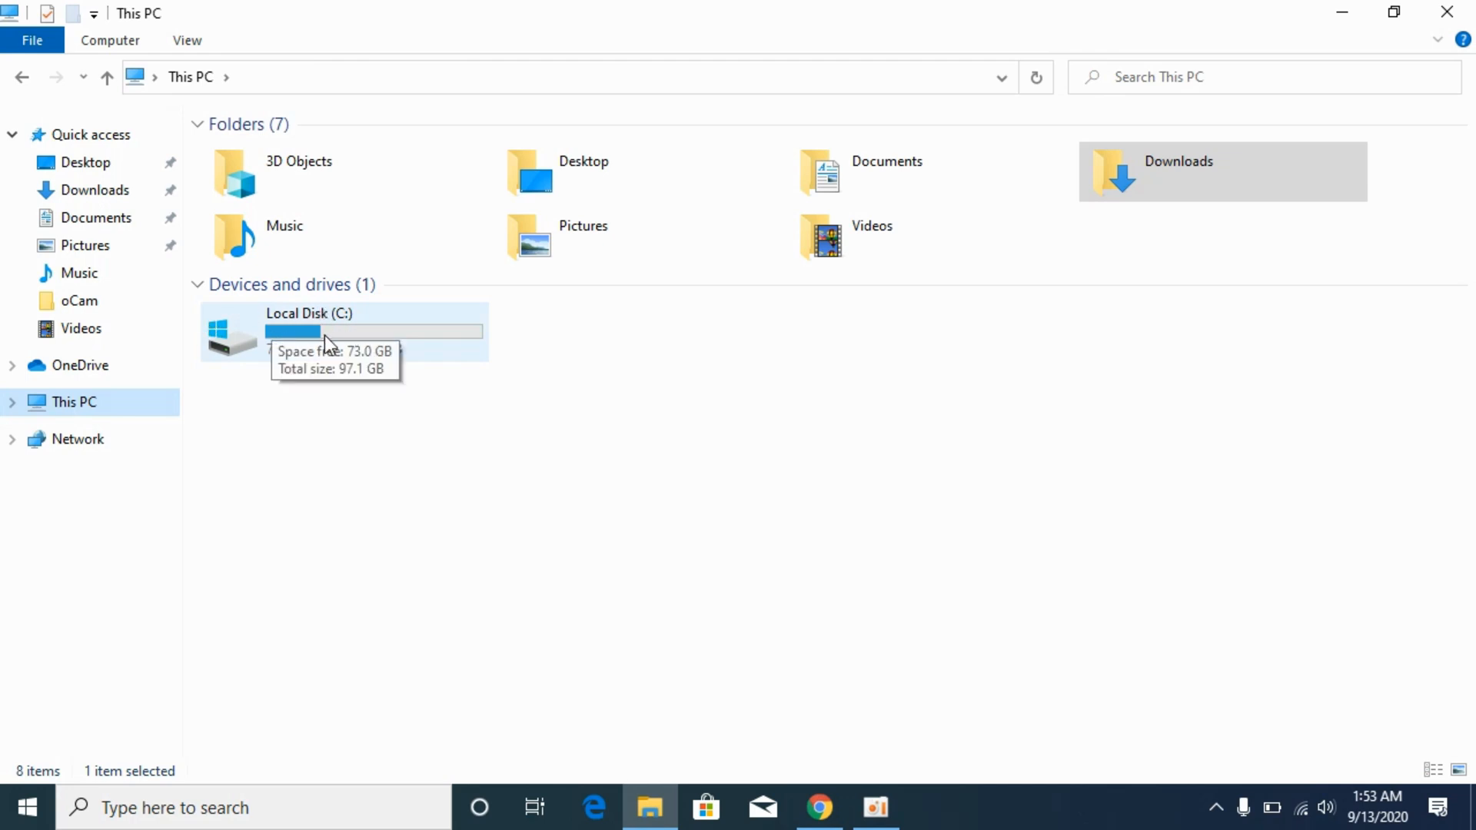
Open C:\Windows and scroll down to the SysWOW64 folder
{"action": "double_click", "coordinate": [311, 335]}
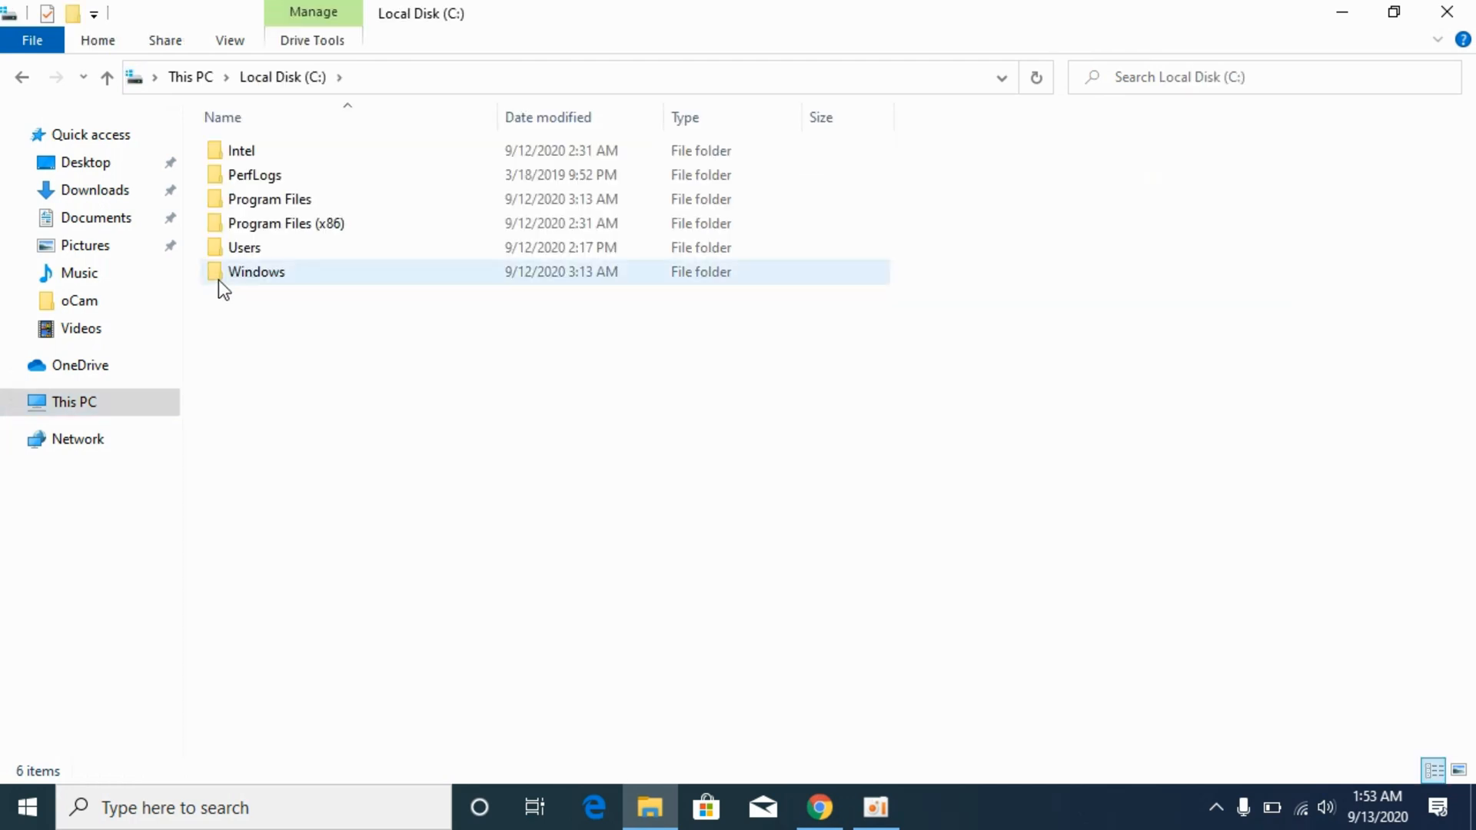
{"action": "left_click", "coordinate": [256, 272]}
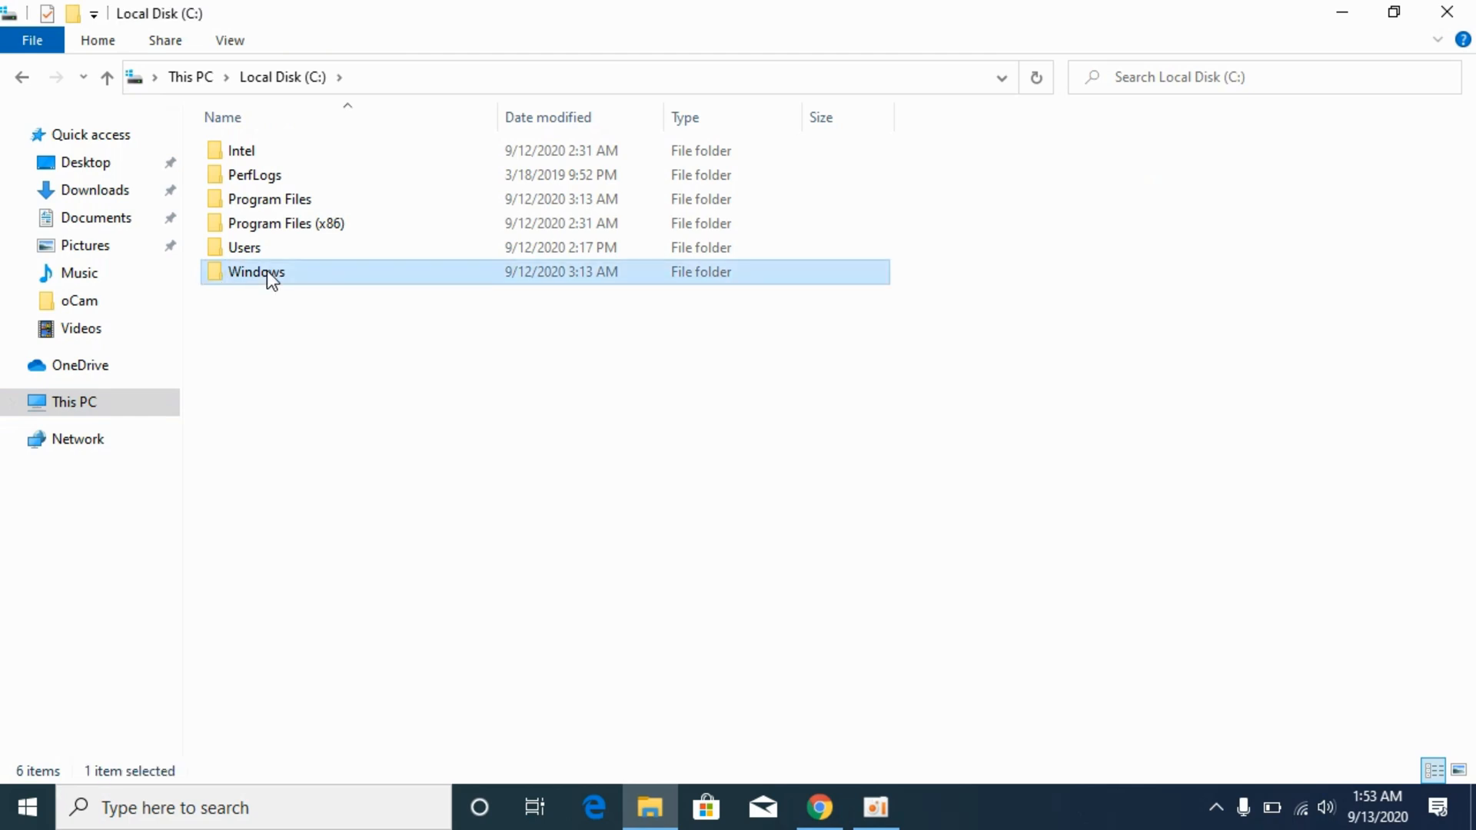
{"action": "double_click", "coordinate": [256, 271]}
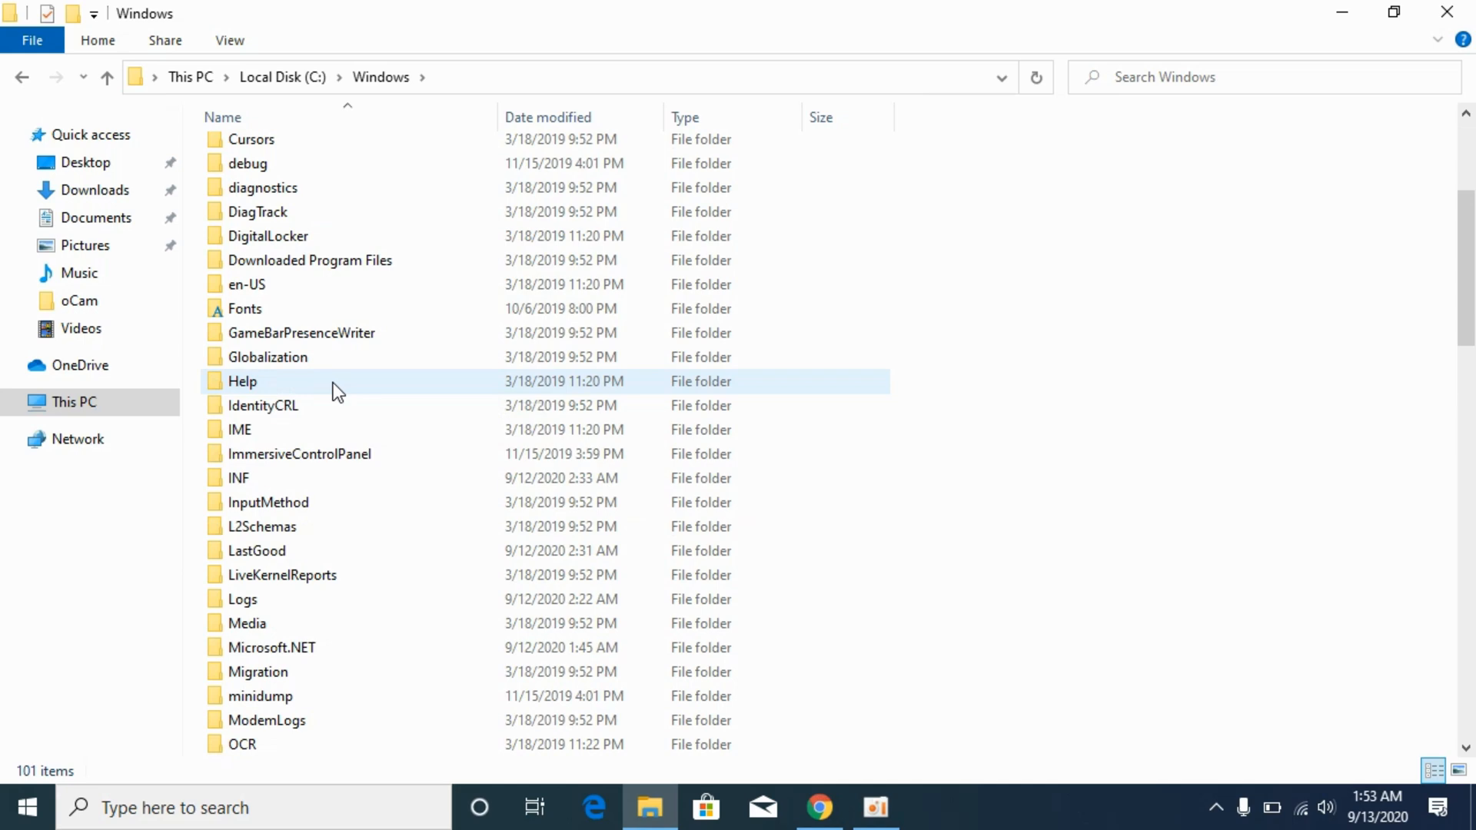
{"action": "scroll", "scroll_direction": "down", "scroll_amount": 3}
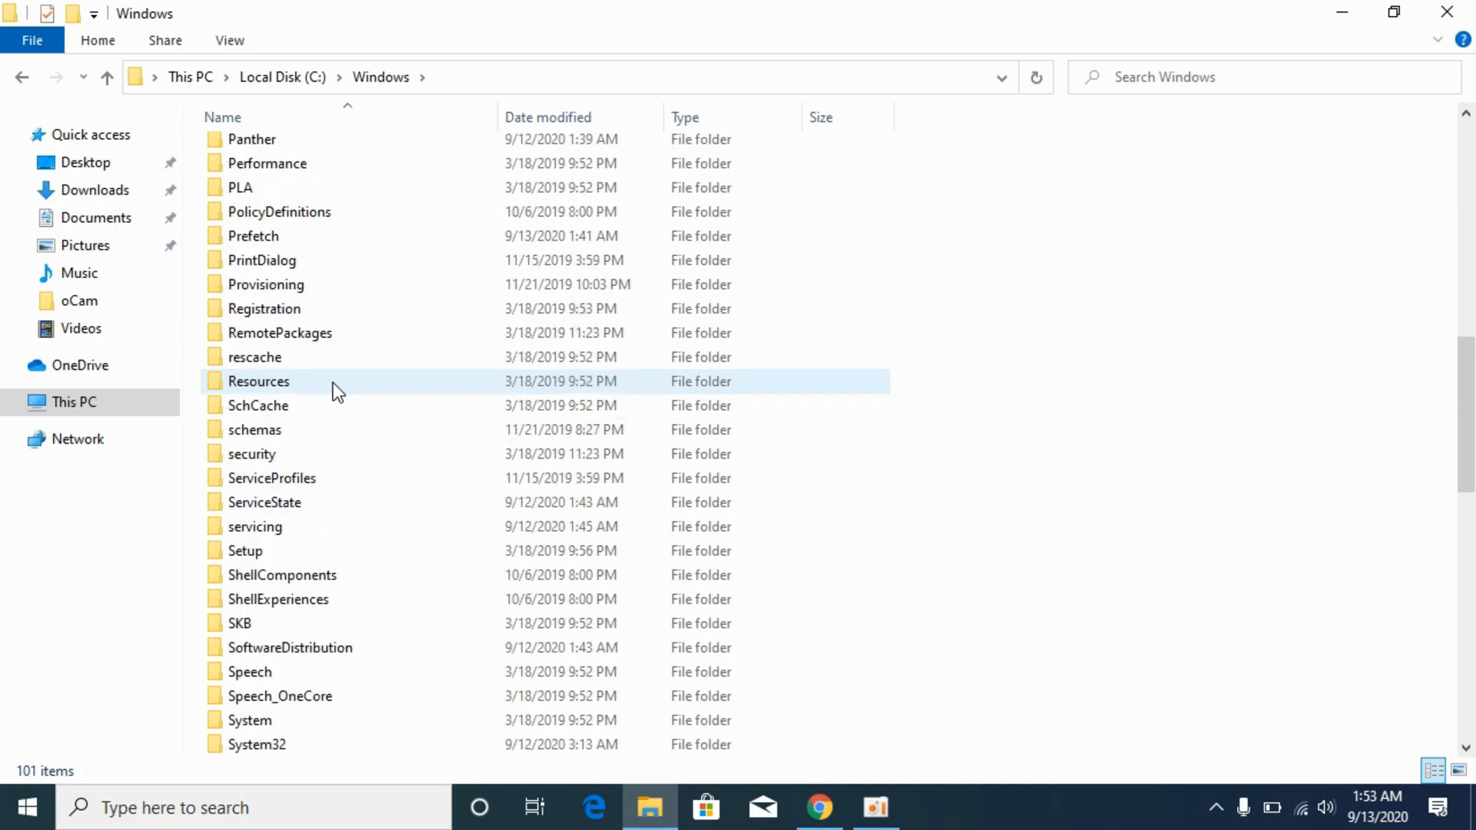
{"action": "scroll", "scroll_direction": "down", "scroll_amount": 3}
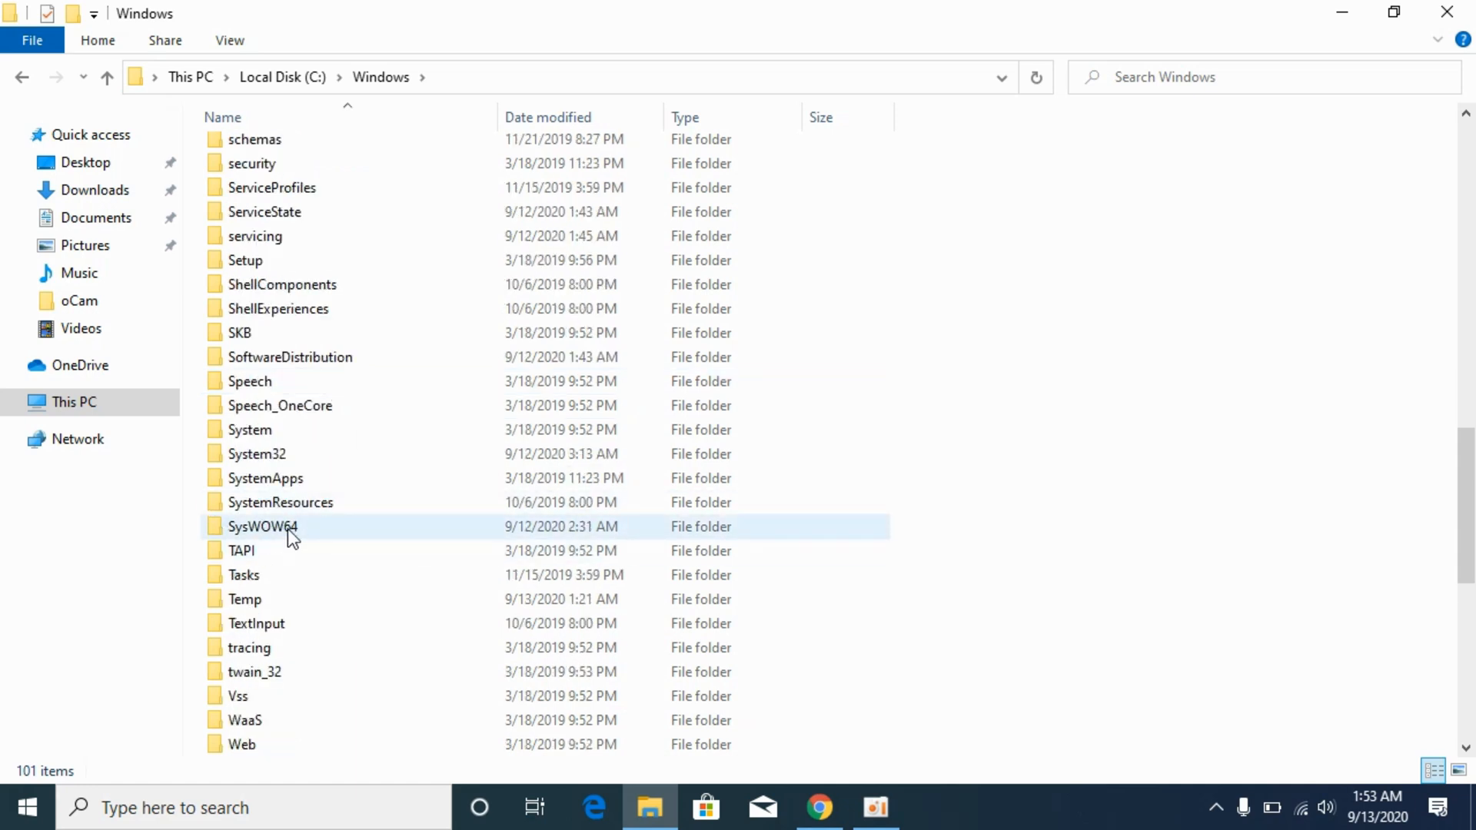
{"action": "mouse_move", "coordinate": [268, 526]}
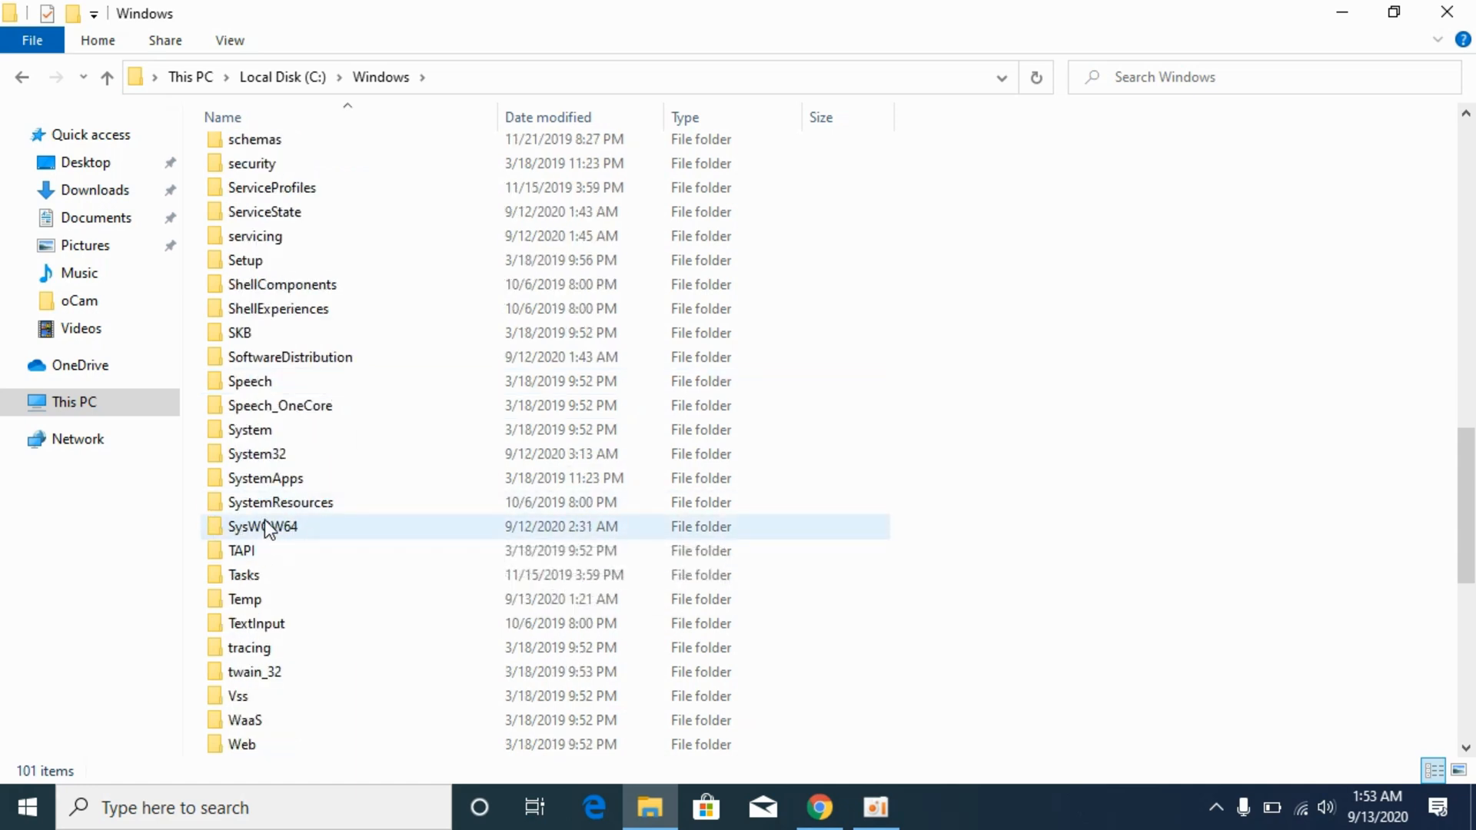
Paste msvcp140.dll into SysWOW64 with administrator permission, then return to Windows
{"action": "double_click", "coordinate": [261, 526]}
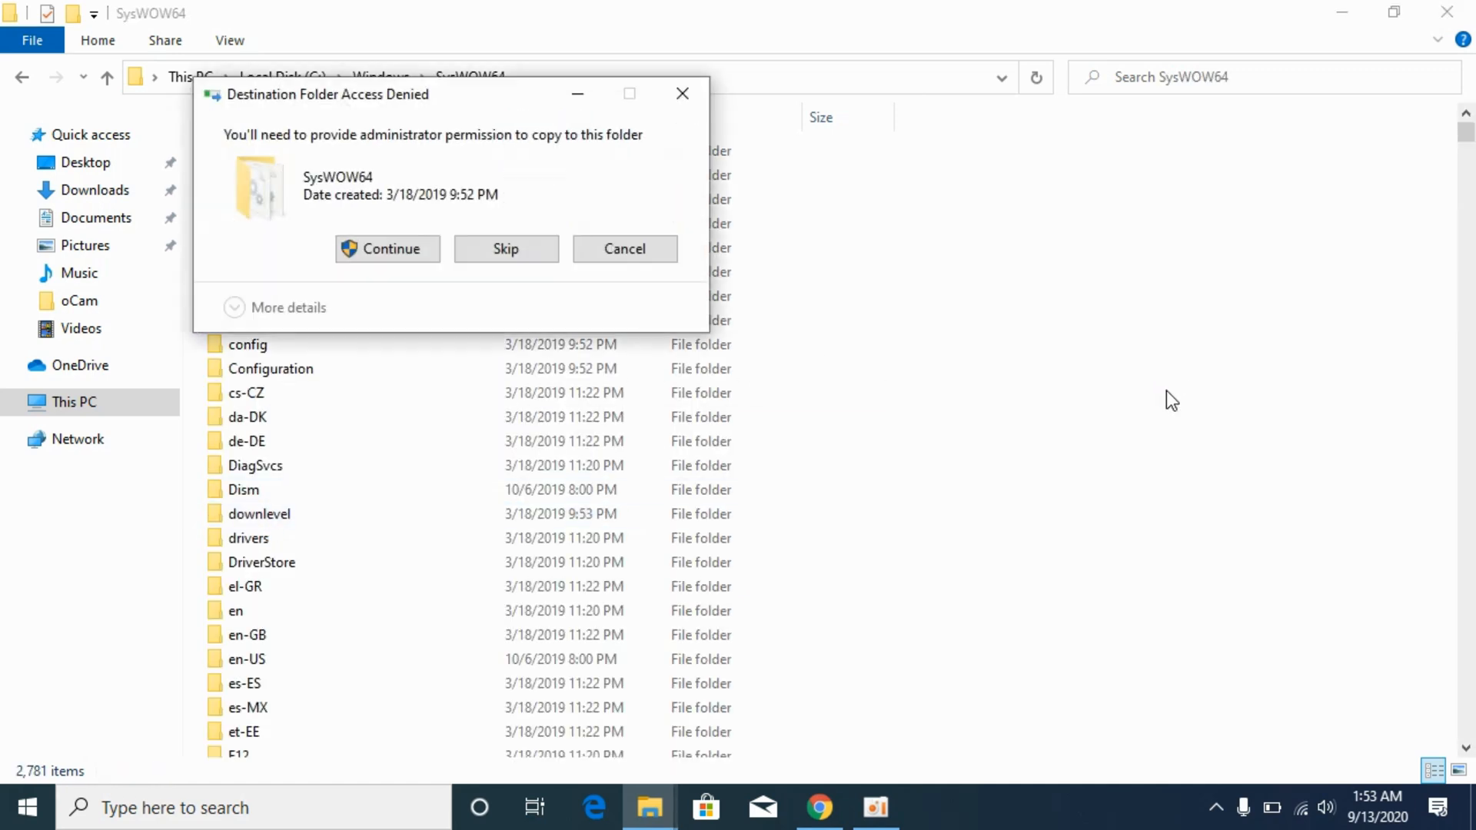
{"action": "left_click", "coordinate": [386, 248]}
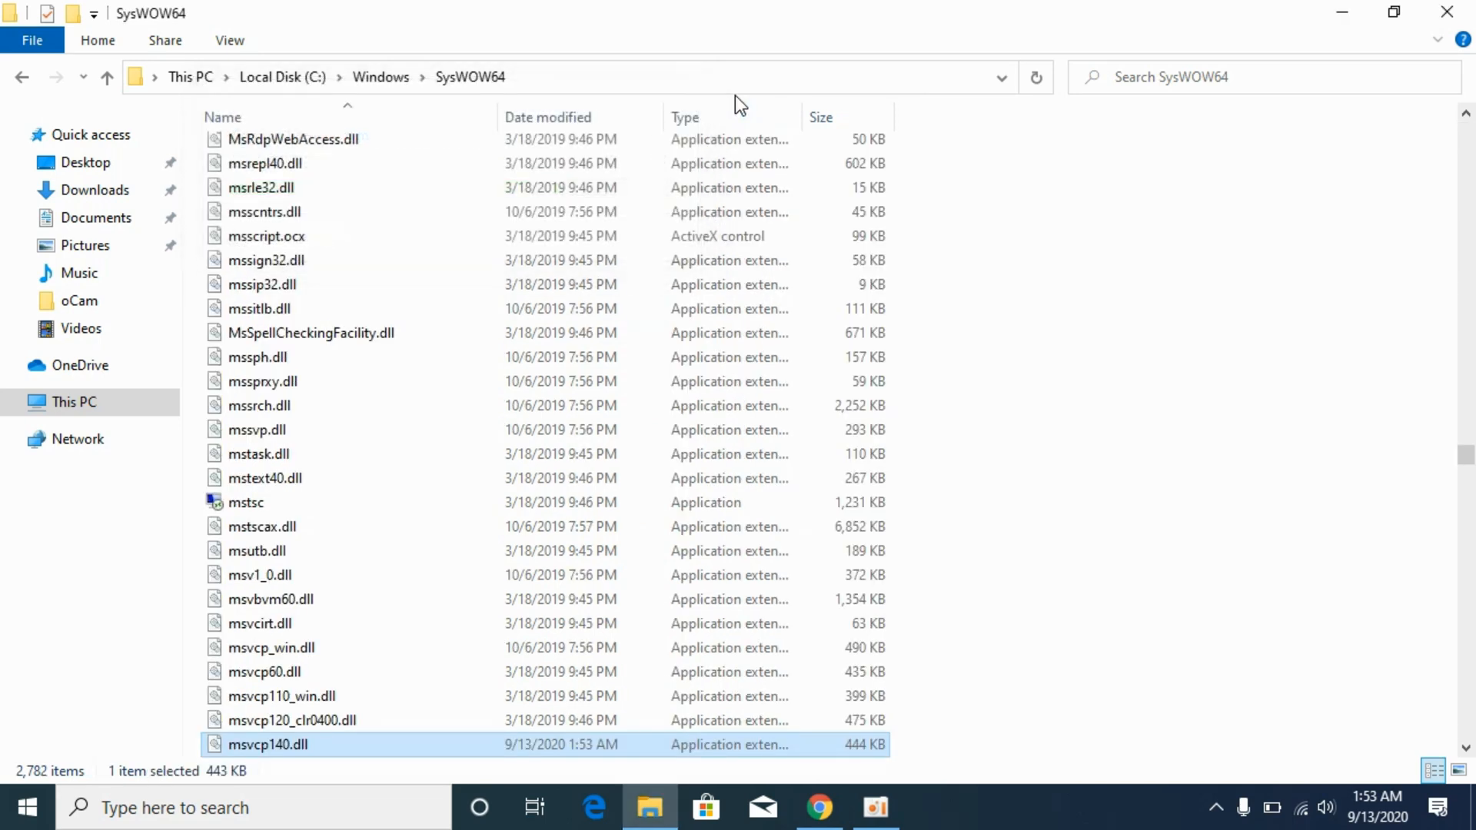
{"action": "left_click", "coordinate": [106, 76]}
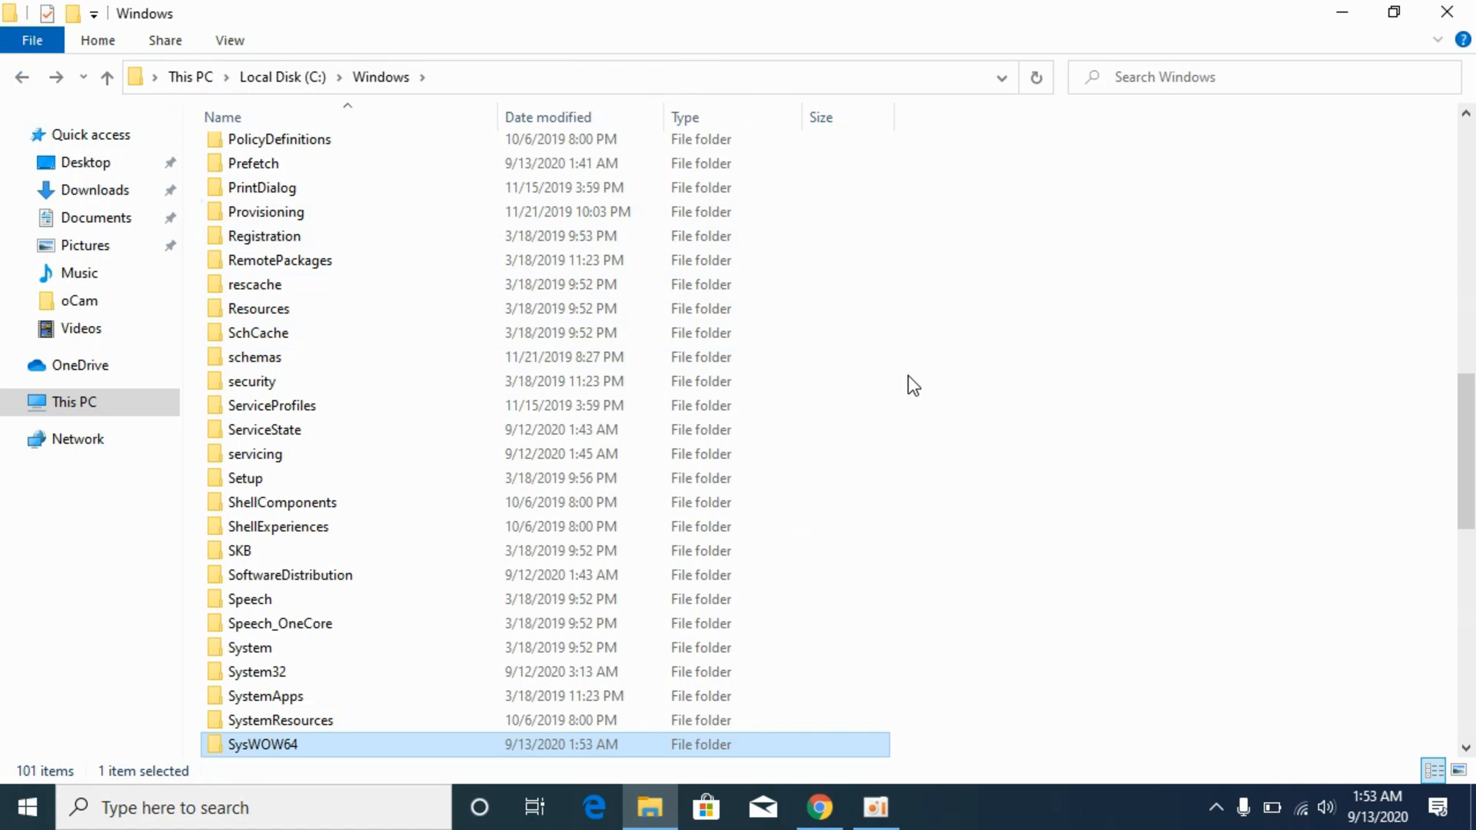
{"action": "mouse_move", "coordinate": [535, 526]}
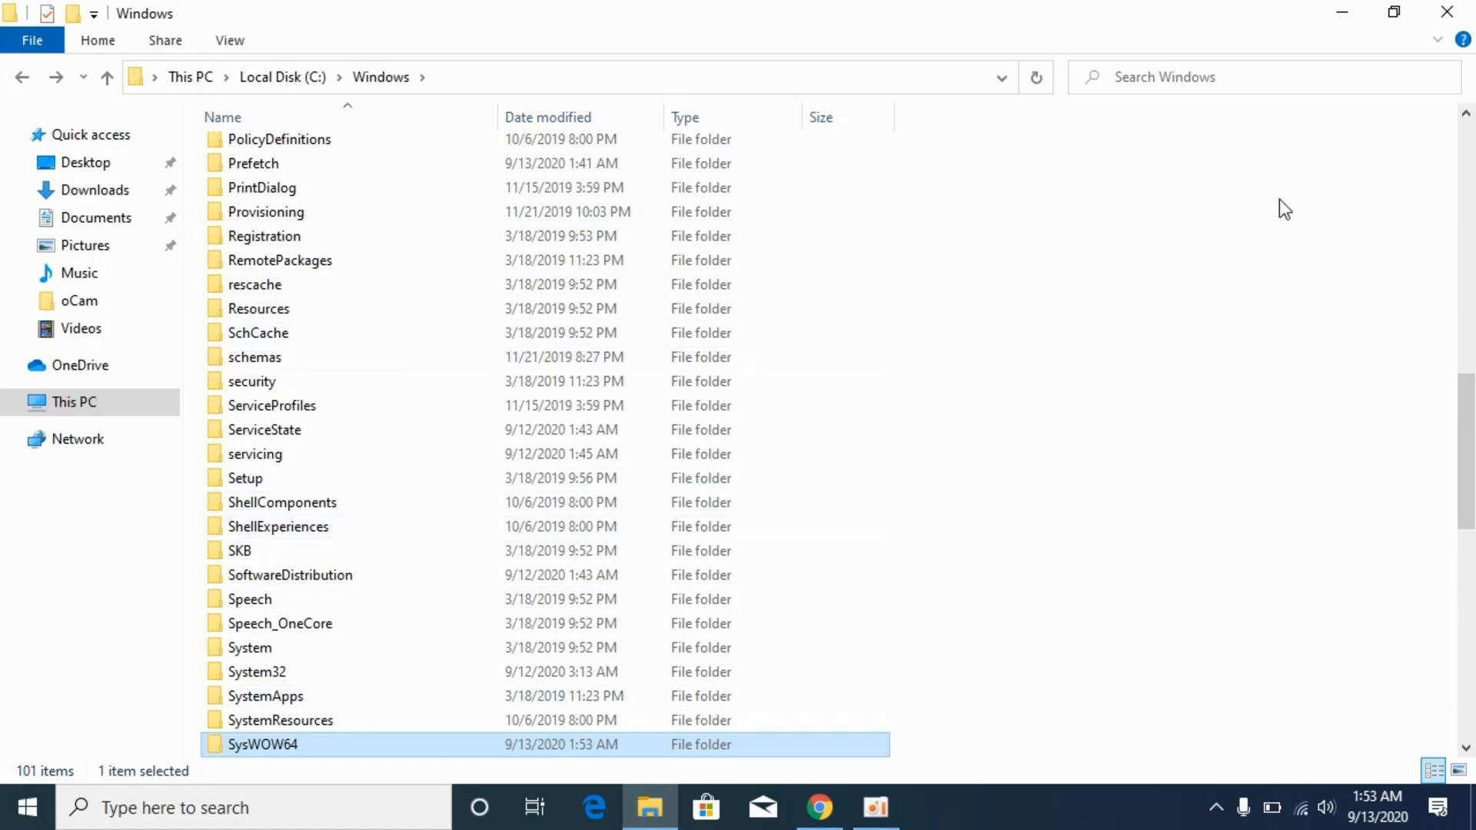
{"action": "mouse_move", "coordinate": [1073, 454]}
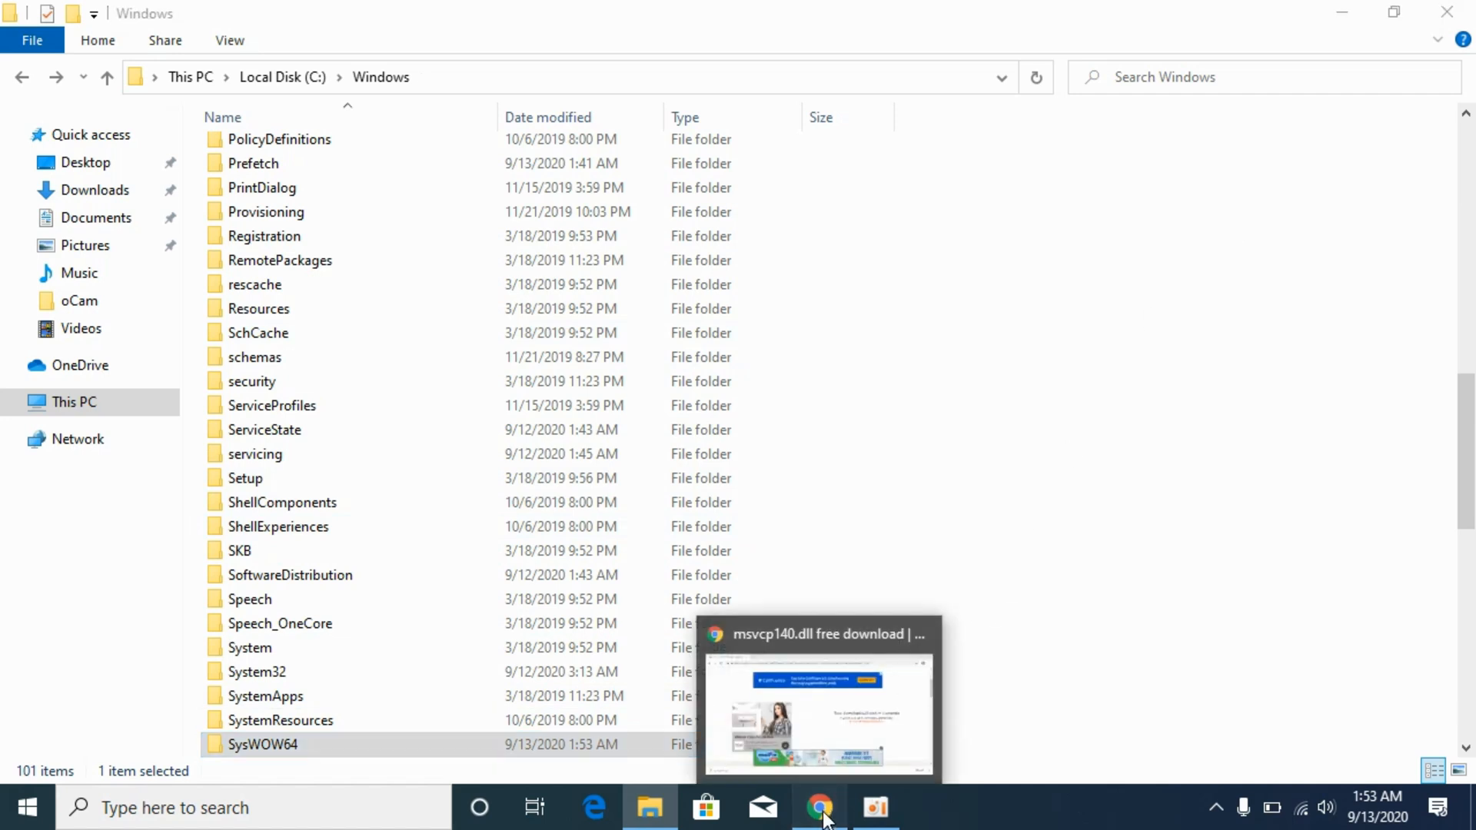
Download the 64-bit msvcp140.dll zip from DLL-files.com and open msvcp140 (1).zip
{"action": "left_click", "coordinate": [820, 807]}
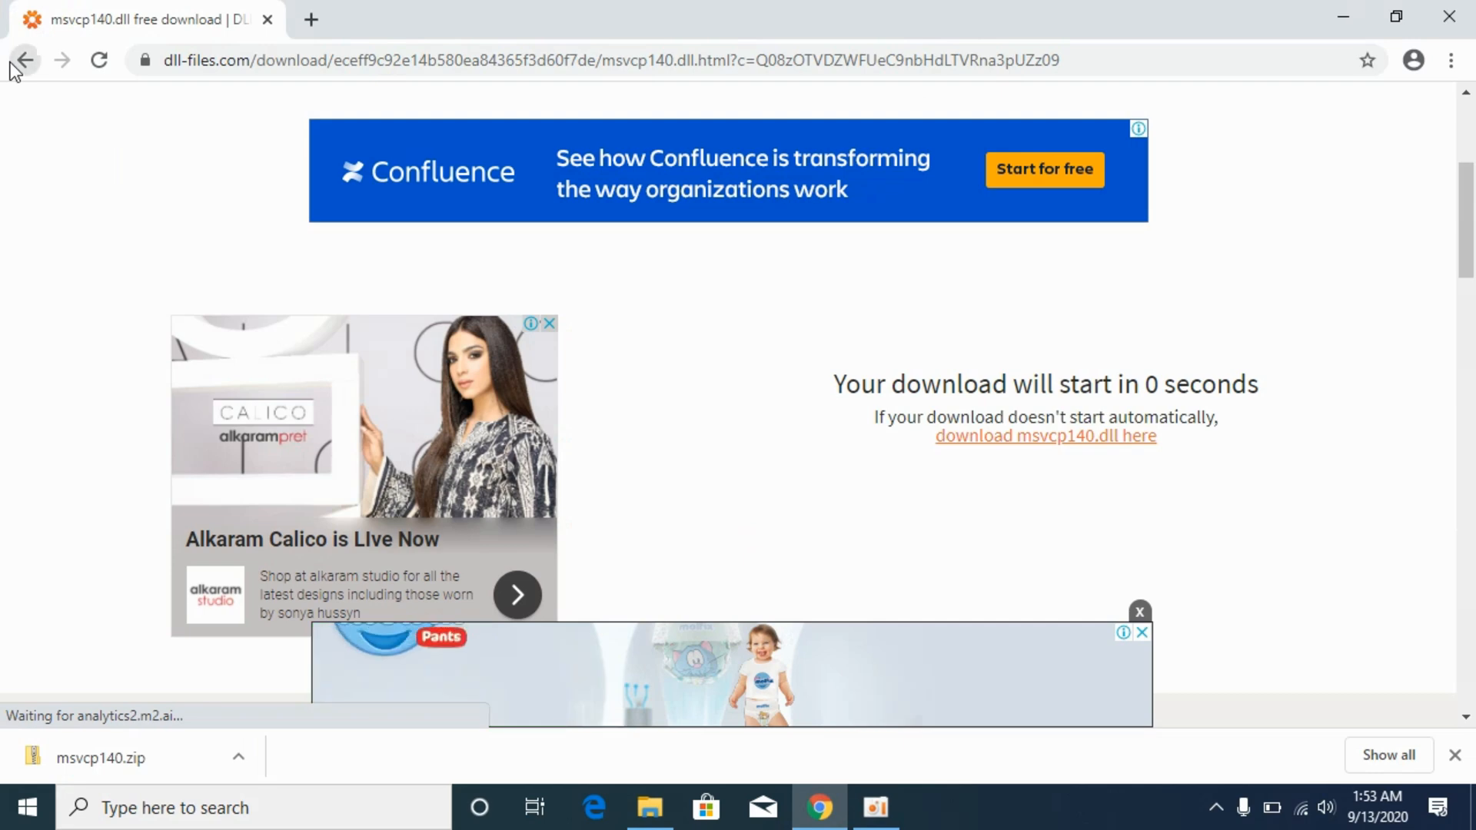
{"action": "left_click", "coordinate": [25, 59]}
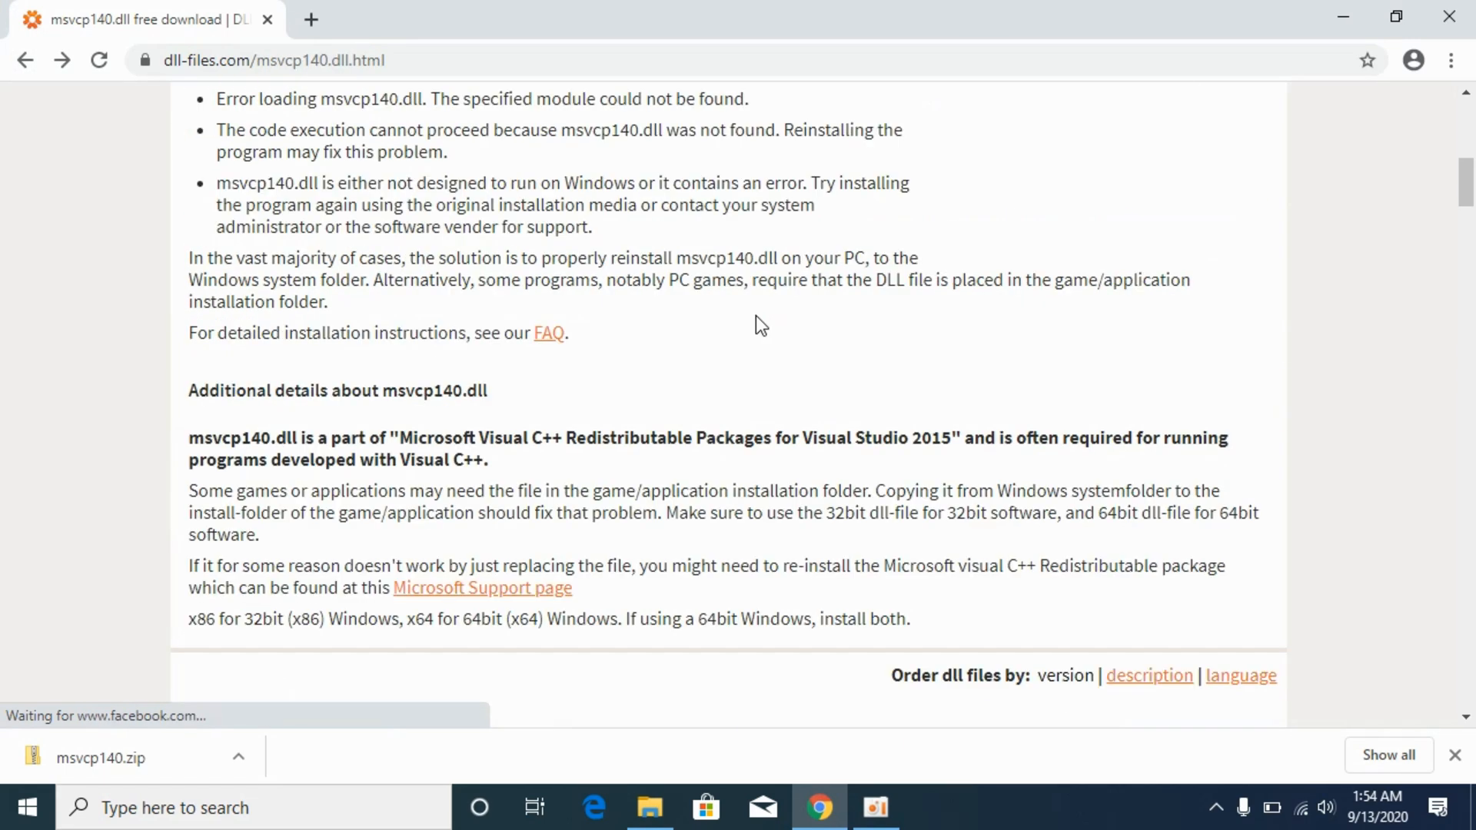
{"action": "scroll", "scroll_direction": "down", "scroll_amount": 3}
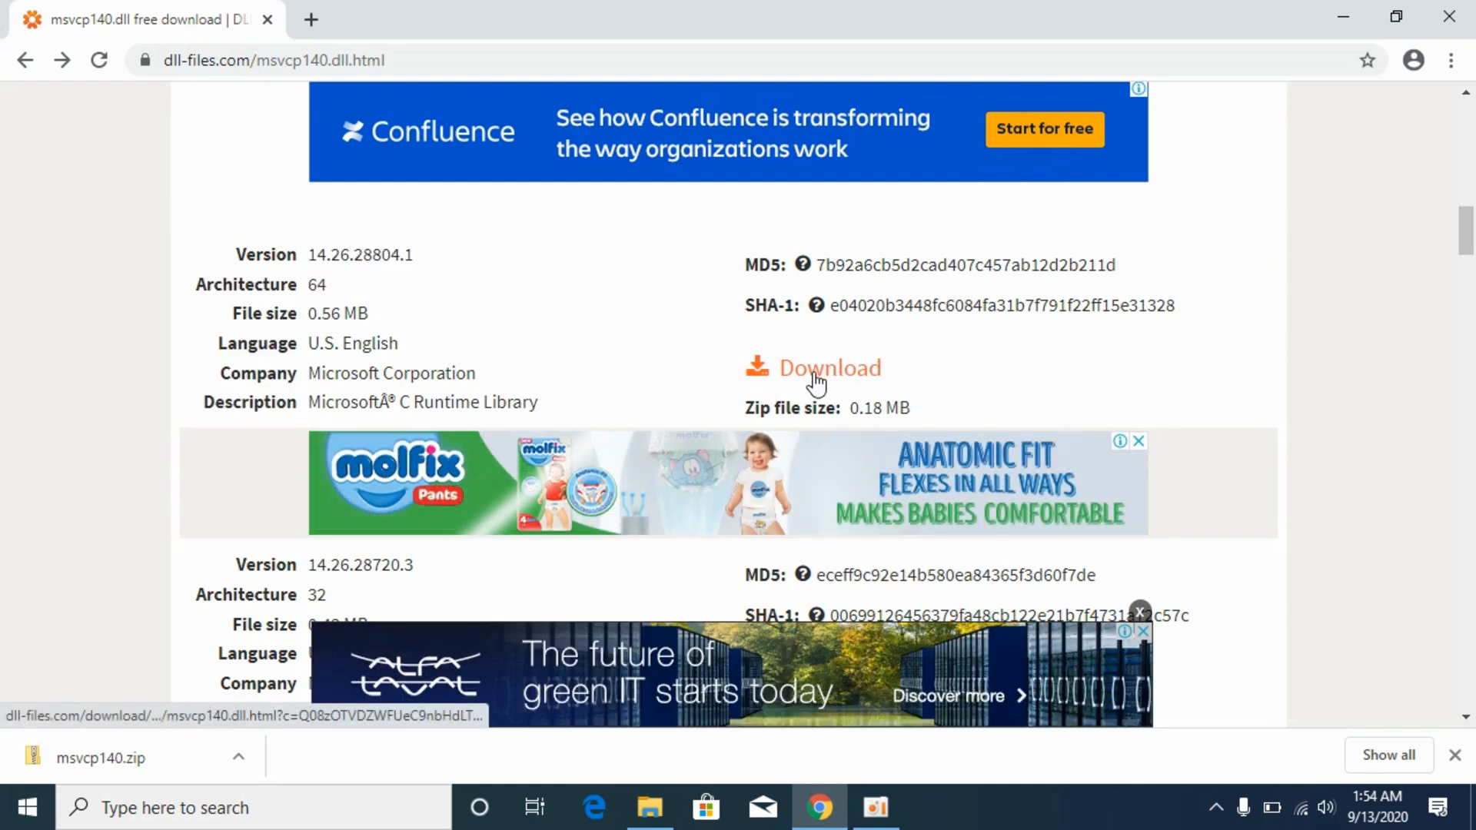
{"action": "left_click", "coordinate": [829, 367]}
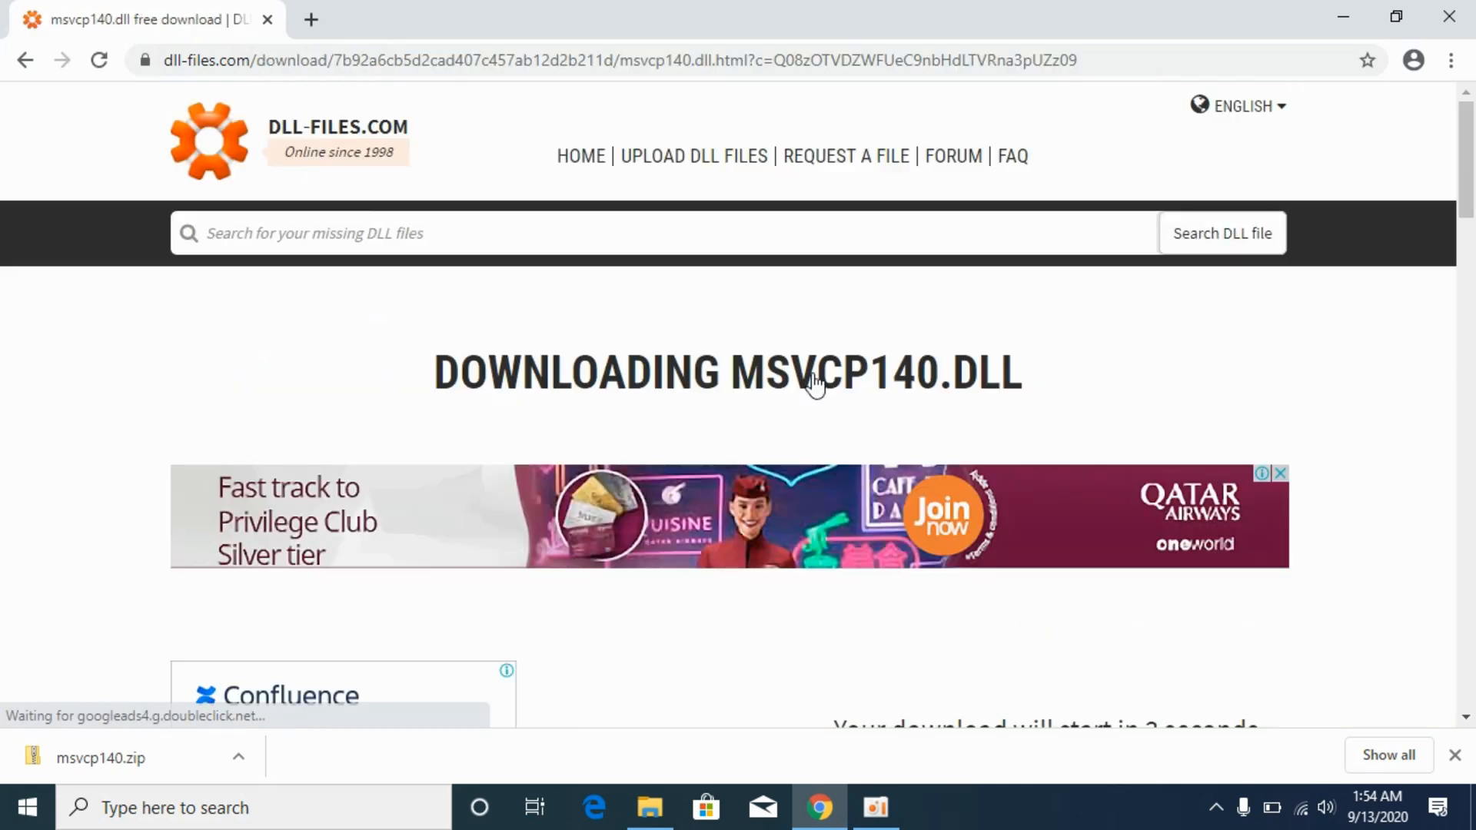
{"action": "scroll", "scroll_direction": "down", "scroll_amount": 3}
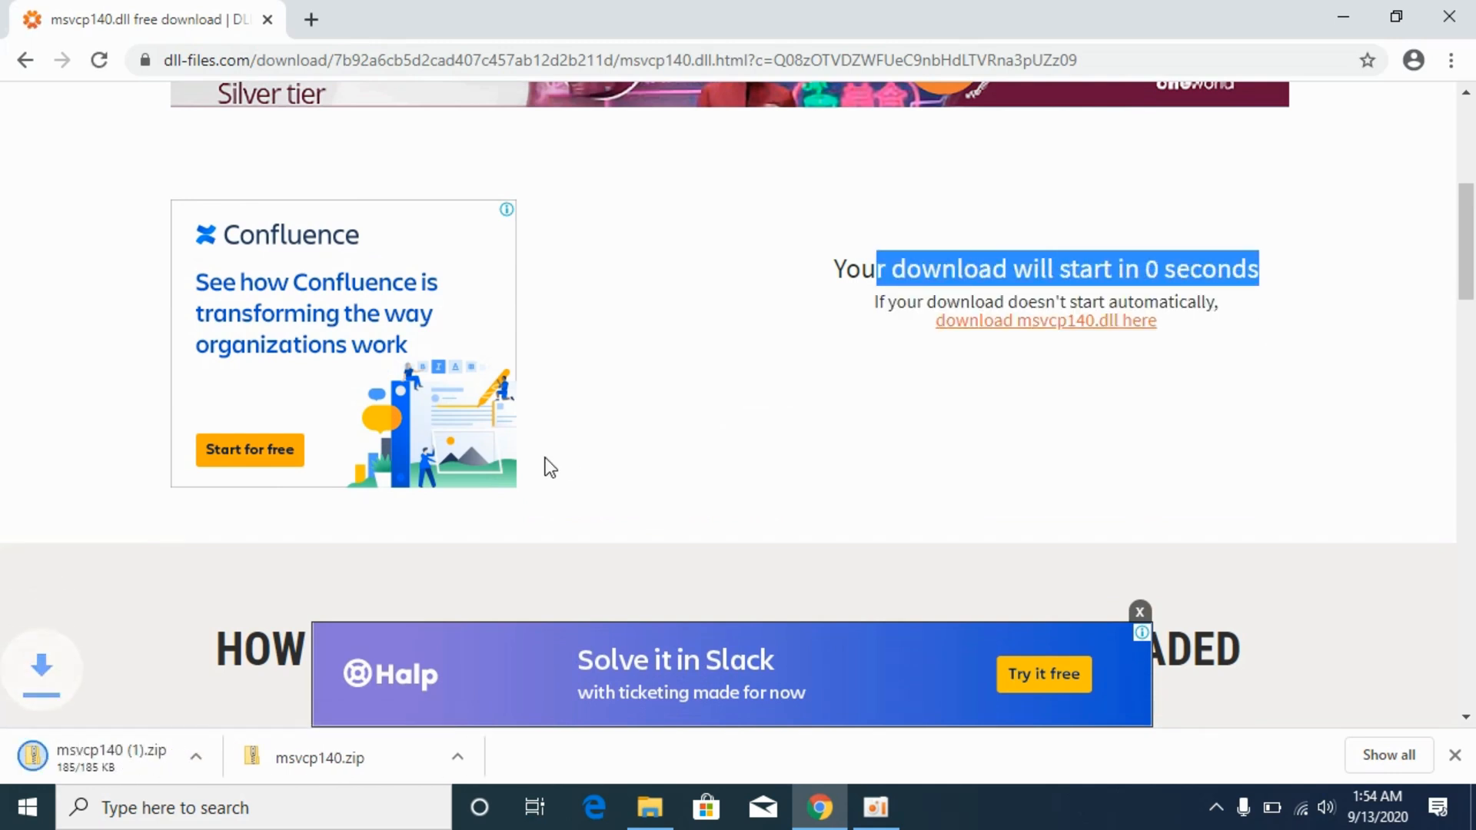
{"action": "left_click", "coordinate": [108, 756]}
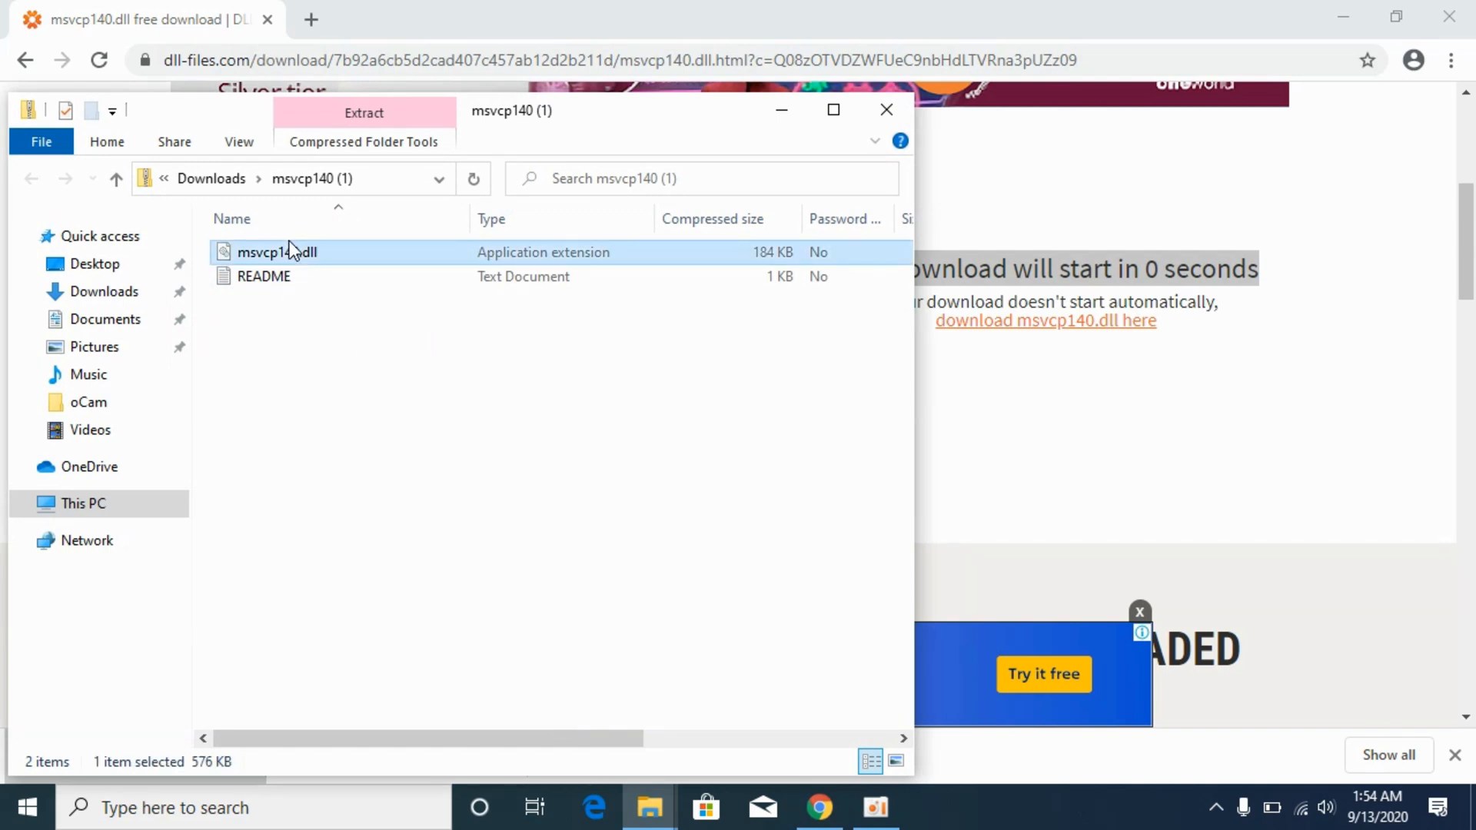
Copy the 64-bit msvcp140.dll and go to C:\Windows, scrolled to System32
{"action": "right_click", "coordinate": [277, 251]}
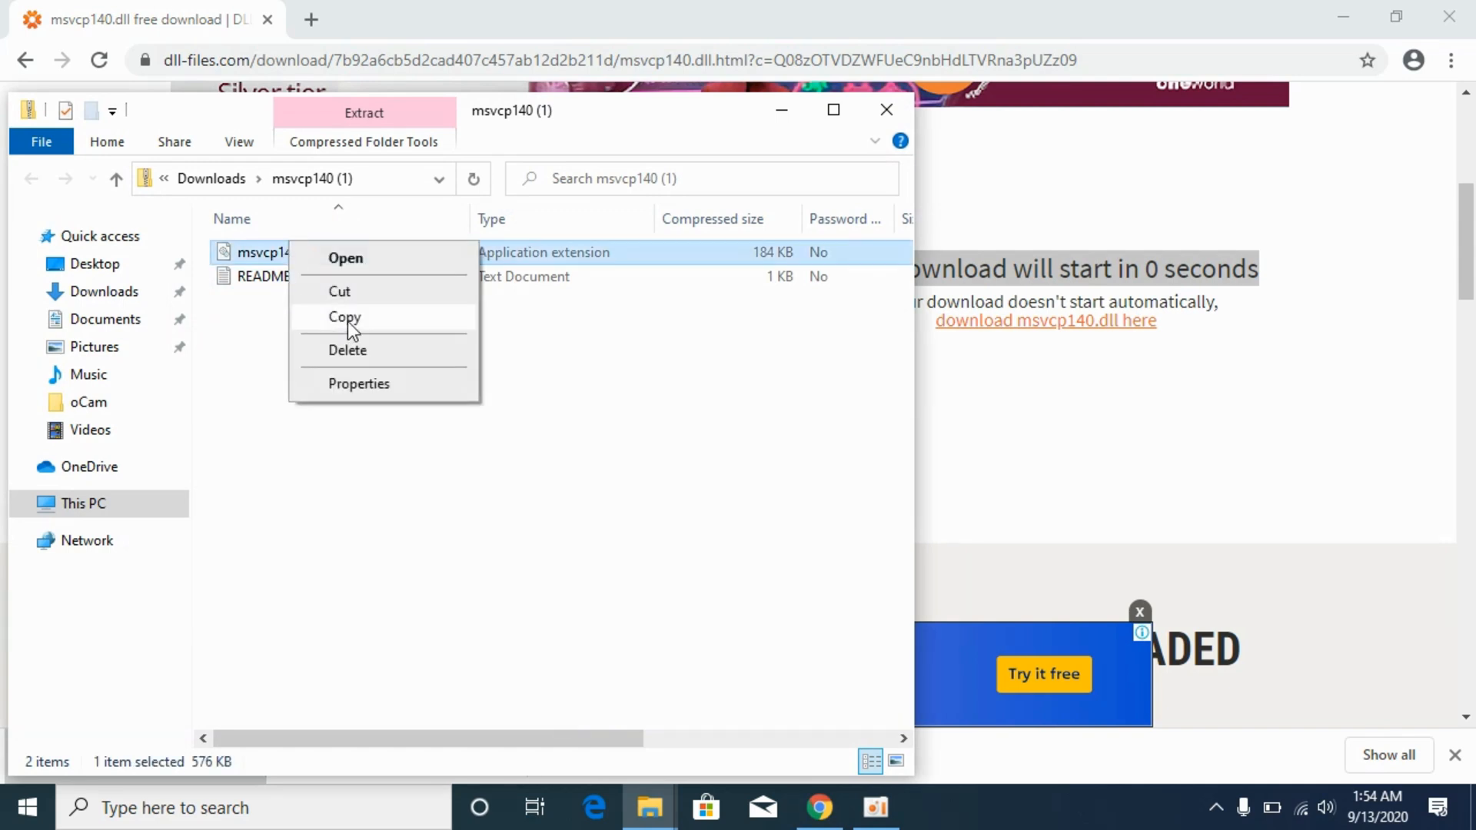
{"action": "left_click", "coordinate": [83, 502]}
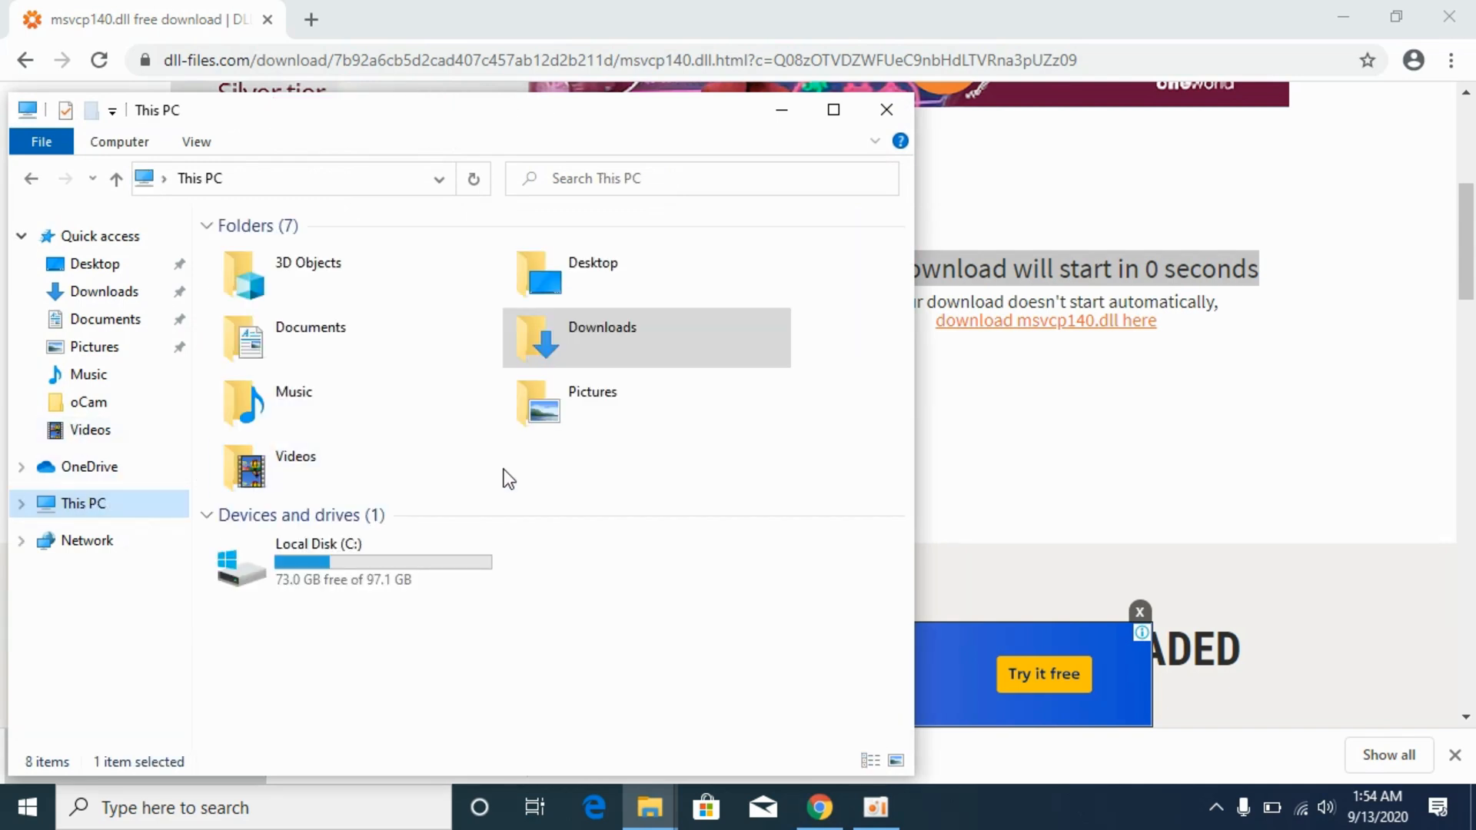
{"action": "mouse_move", "coordinate": [318, 562]}
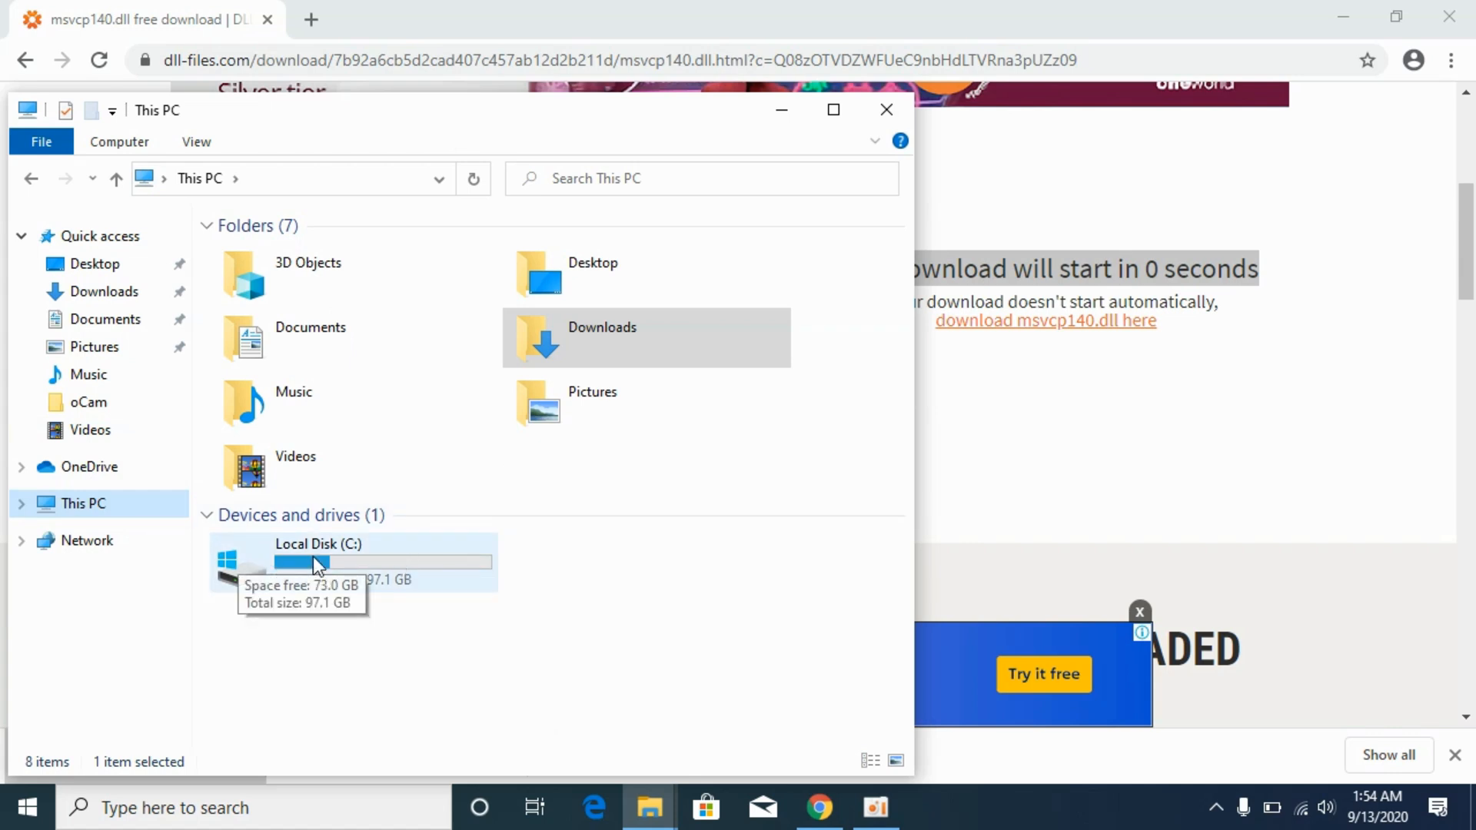
{"action": "double_click", "coordinate": [318, 562]}
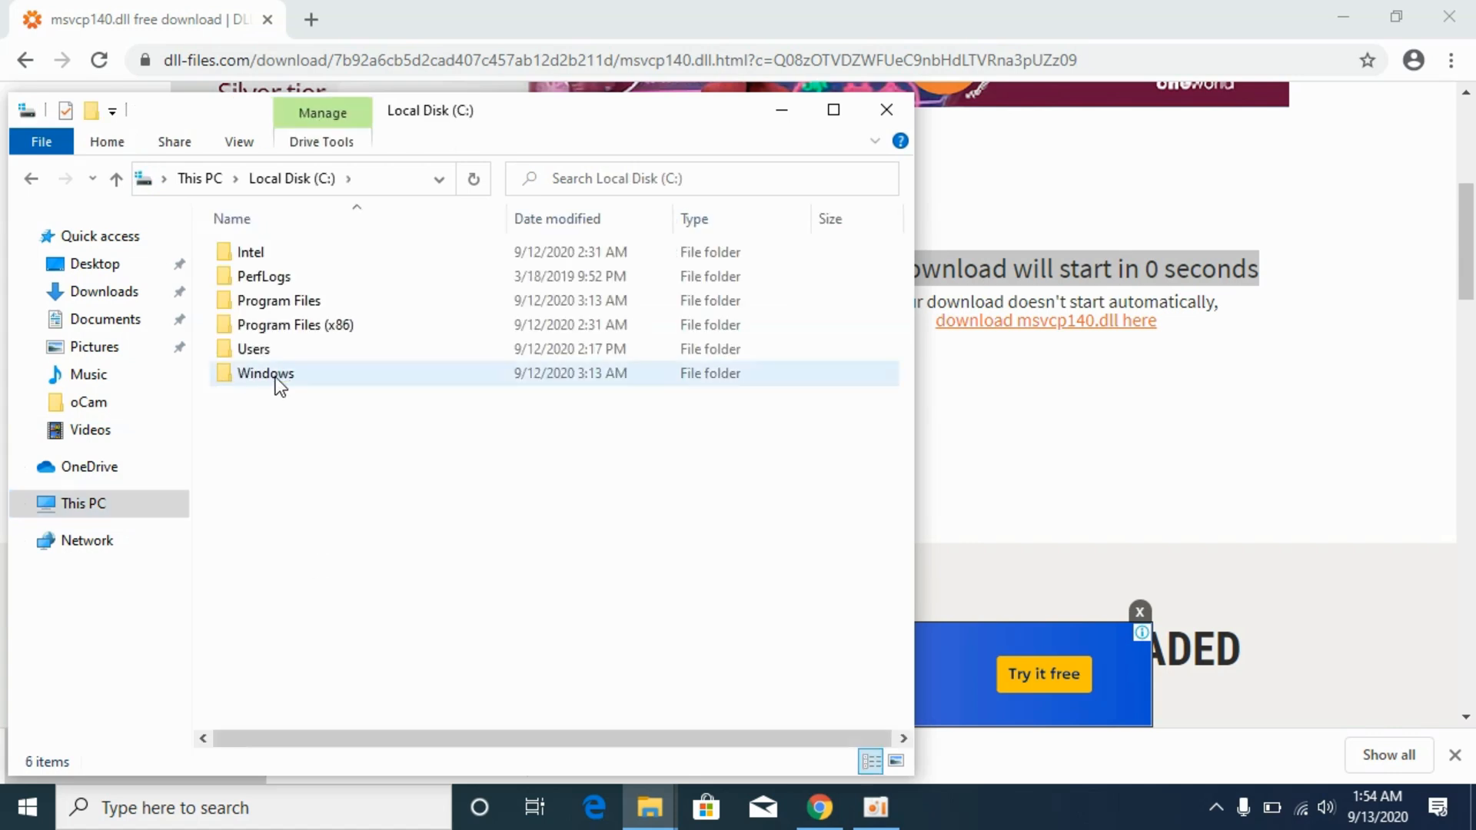
{"action": "double_click", "coordinate": [265, 373]}
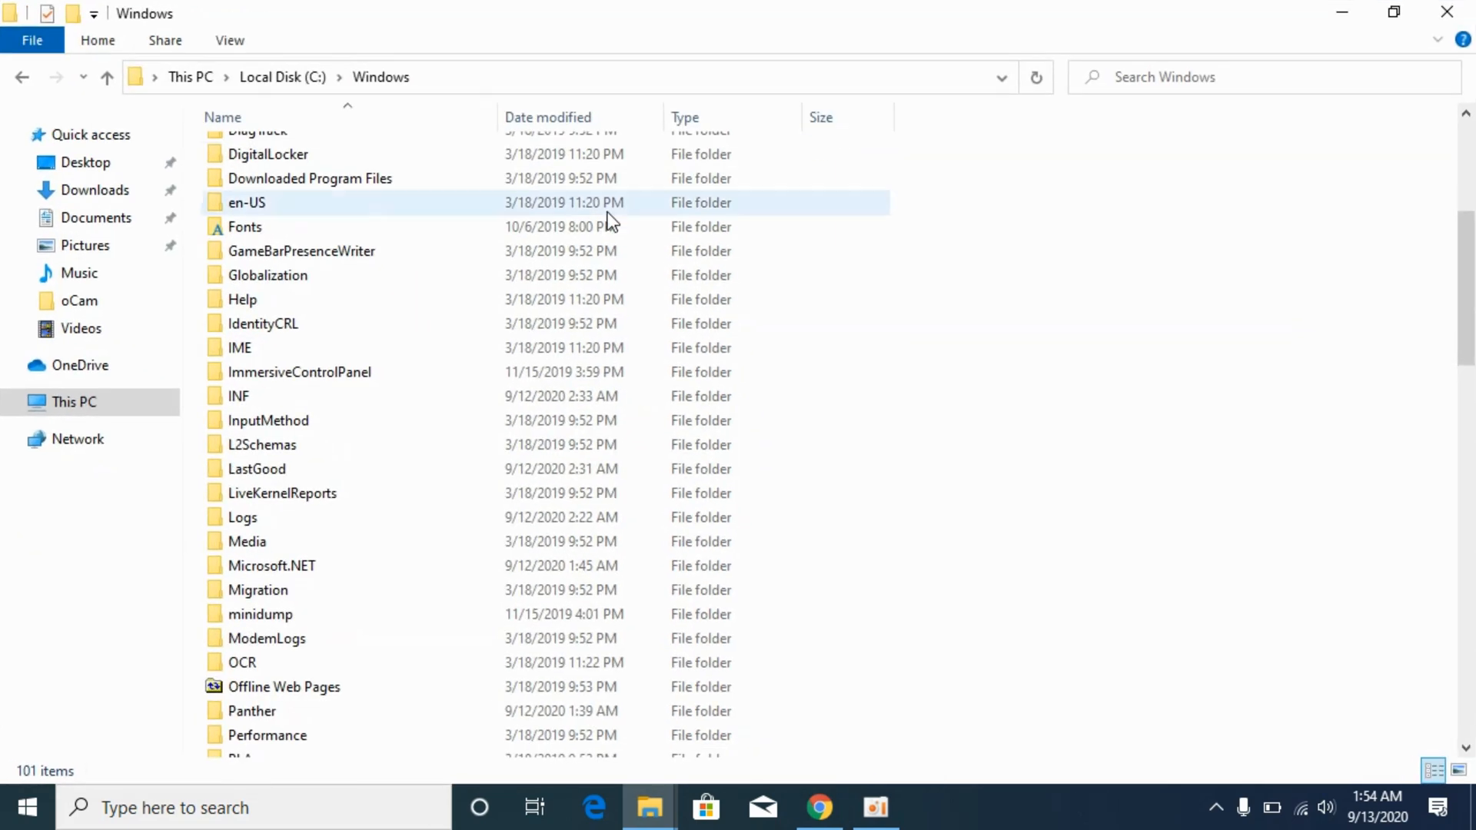
{"action": "scroll", "scroll_direction": "down", "scroll_amount": 3}
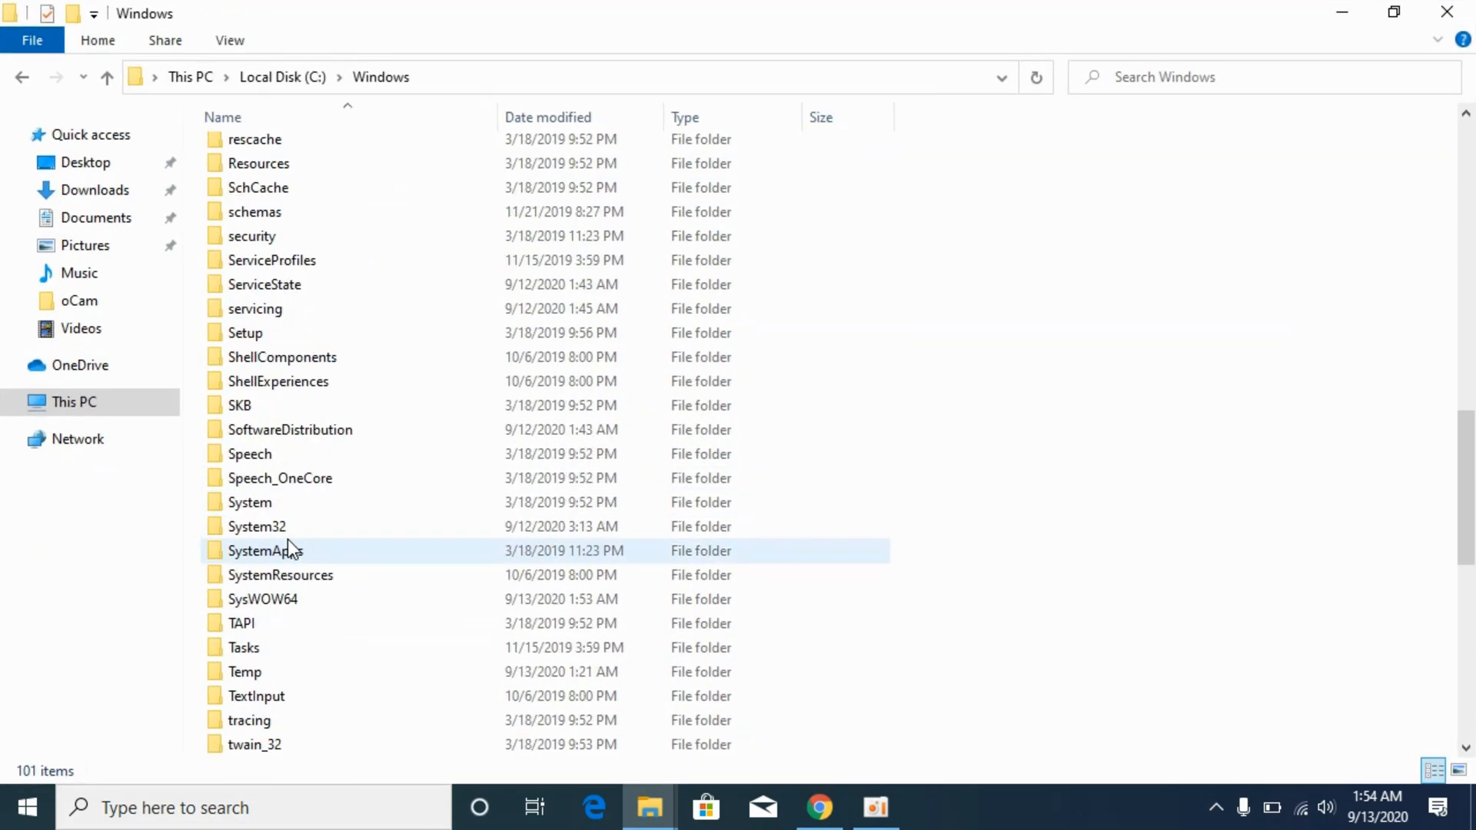
{"action": "scroll", "scroll_direction": "down", "scroll_amount": 3}
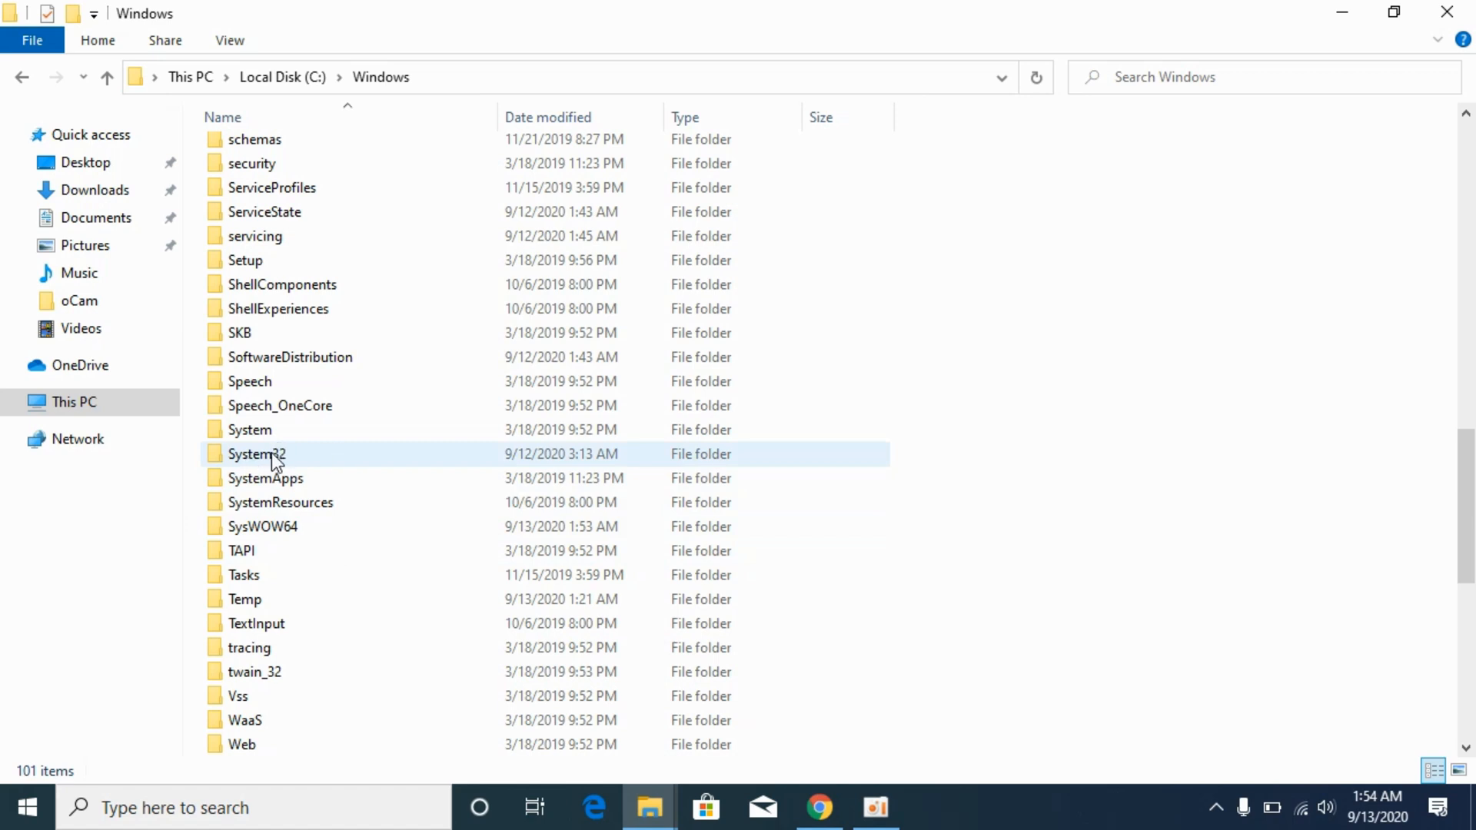
Paste msvcp140.dll into System32, replacing the old file with administrator permission
{"action": "double_click", "coordinate": [256, 453]}
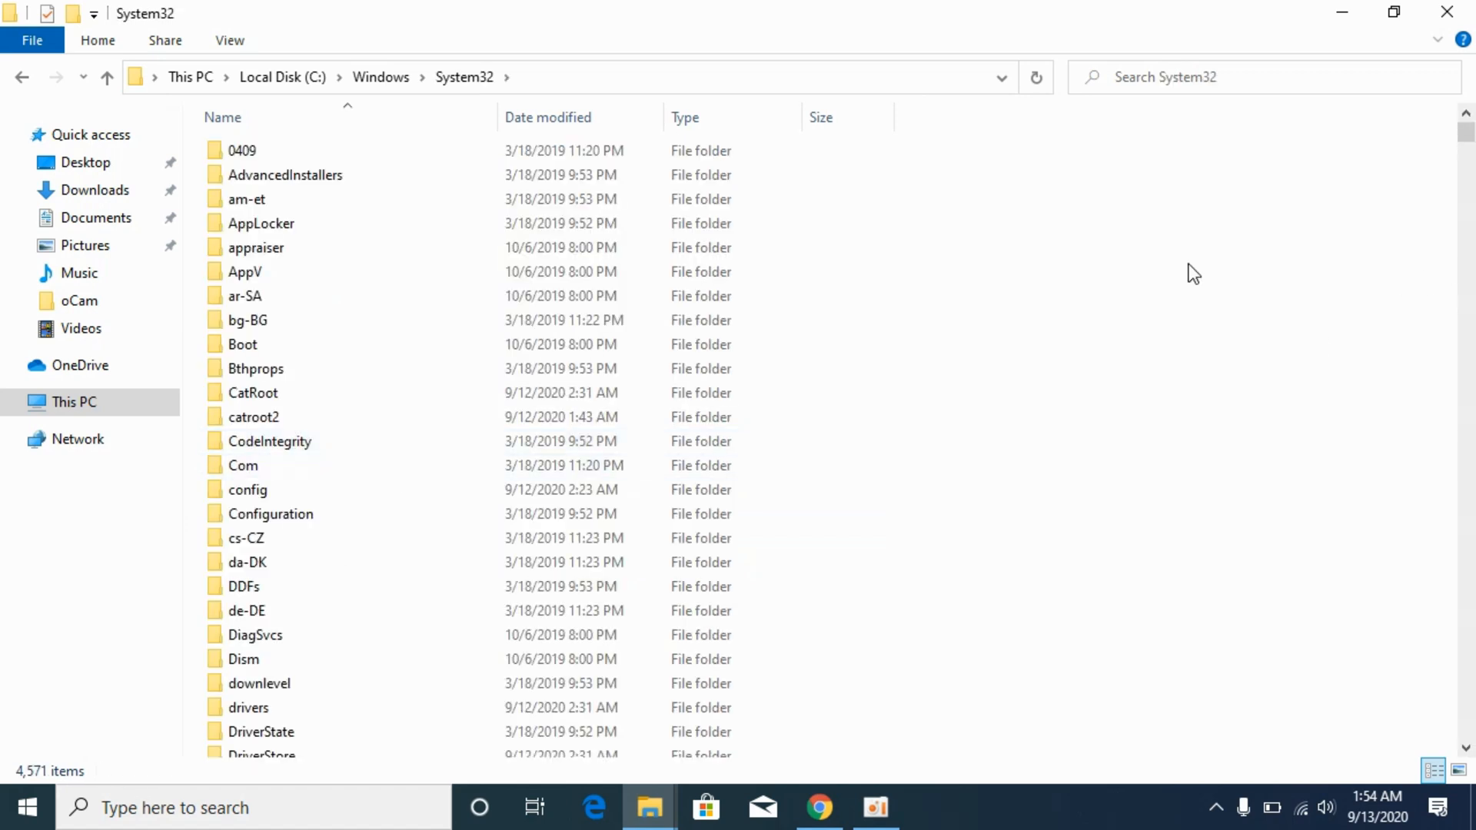
{"action": "right_click", "coordinate": [1194, 272]}
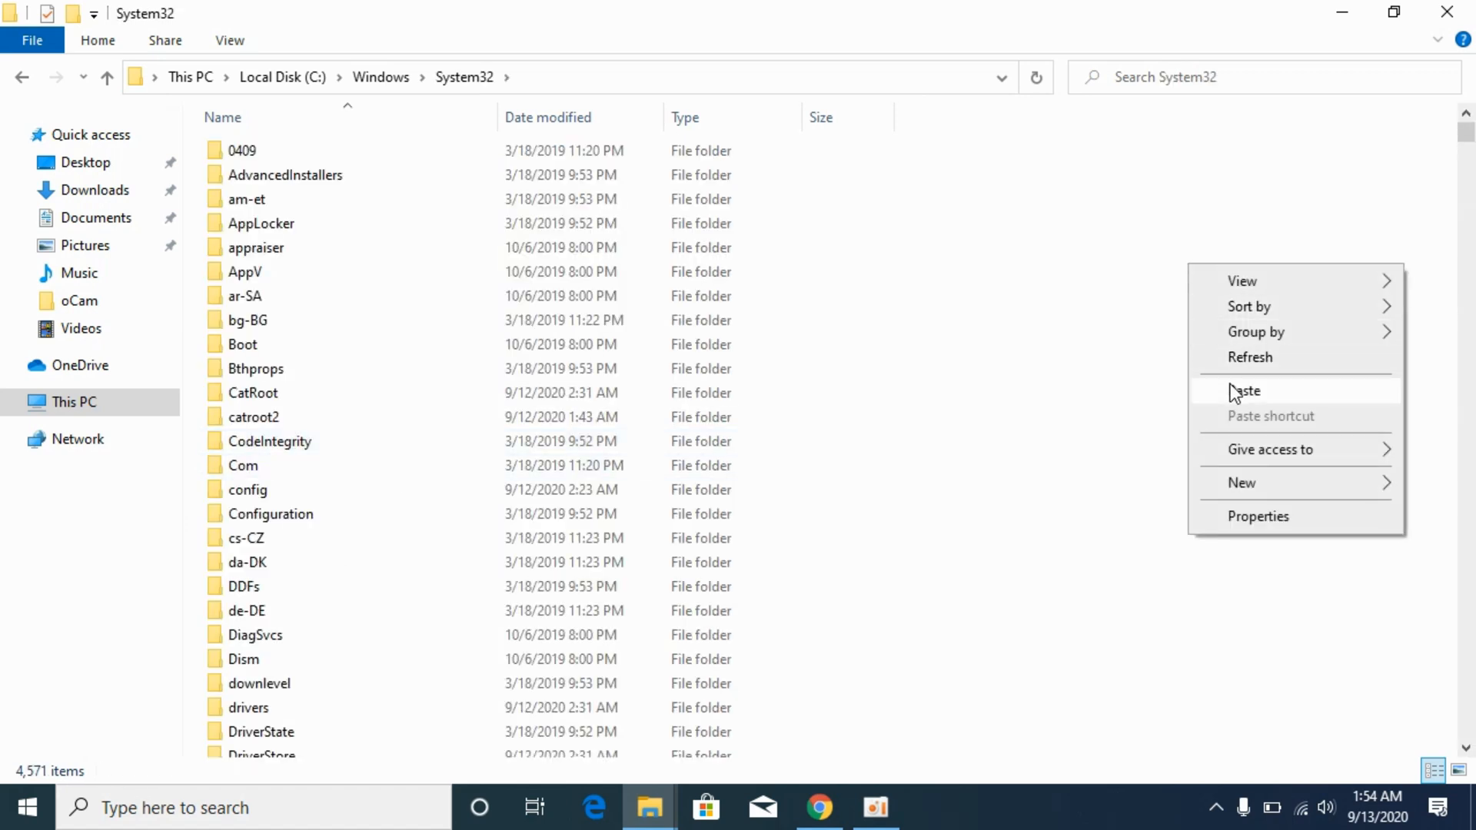
{"action": "left_click", "coordinate": [1245, 390]}
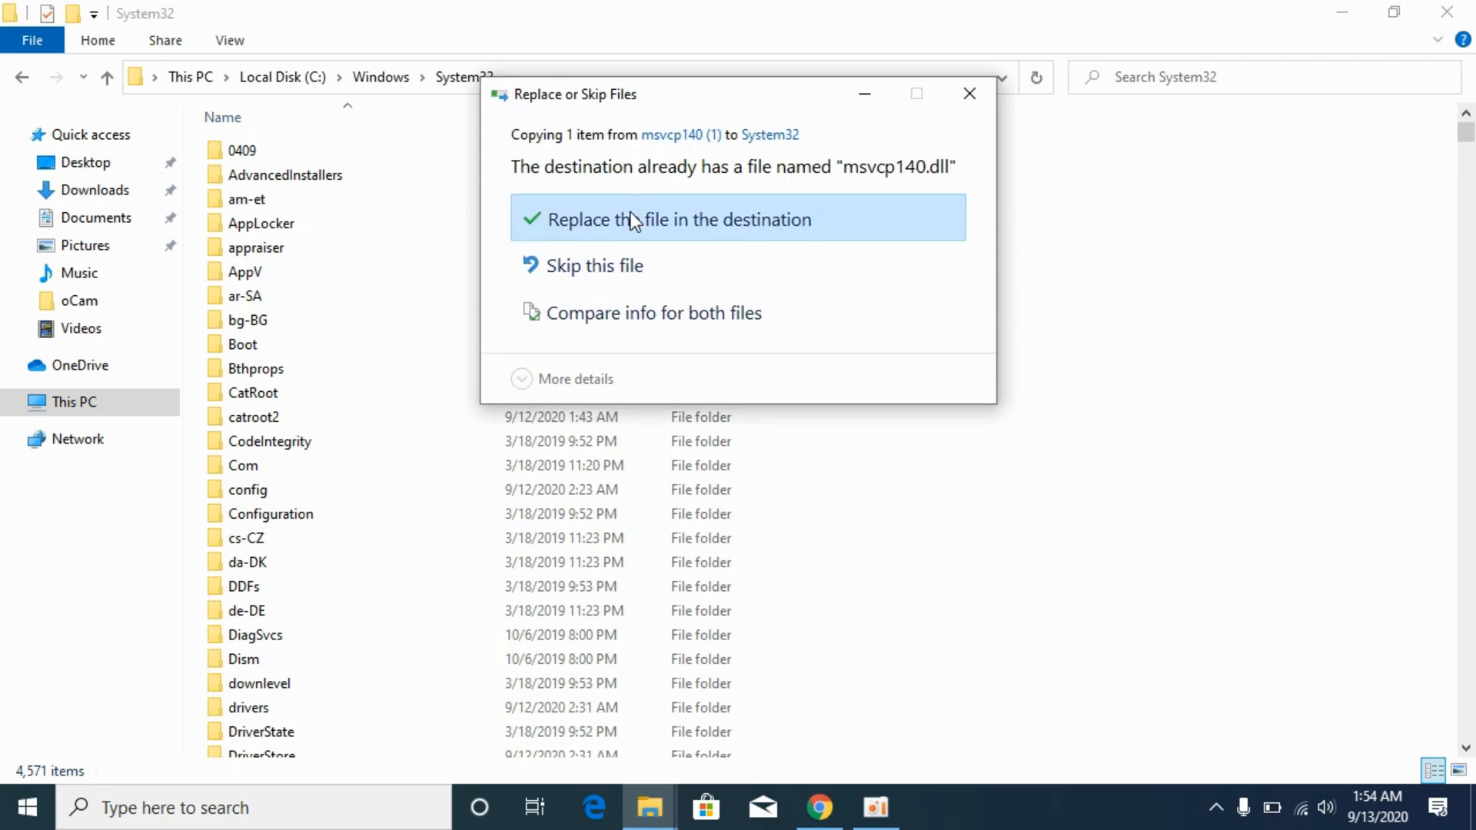
{"action": "left_click", "coordinate": [739, 218]}
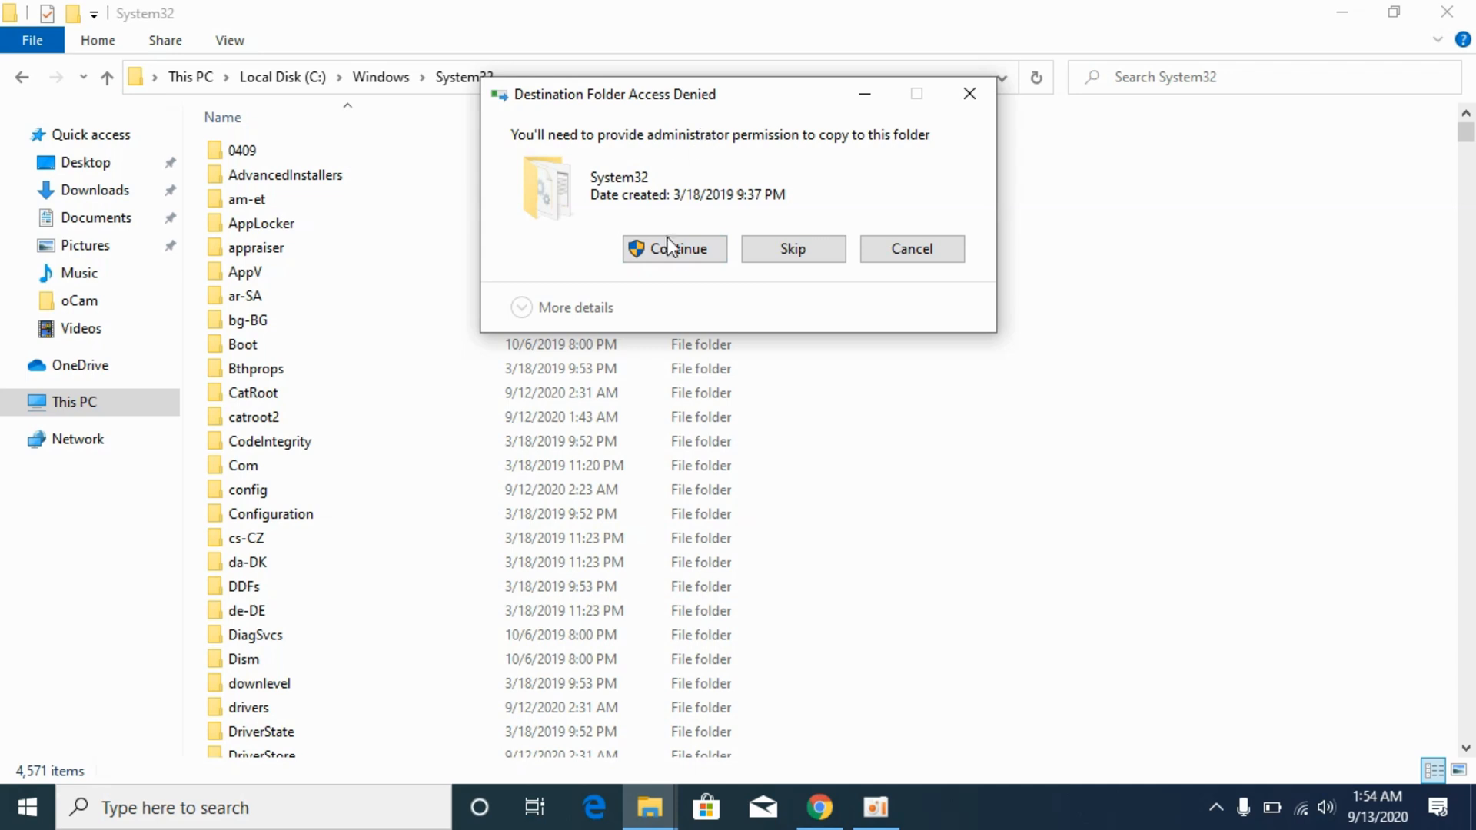
{"action": "left_click", "coordinate": [674, 249]}
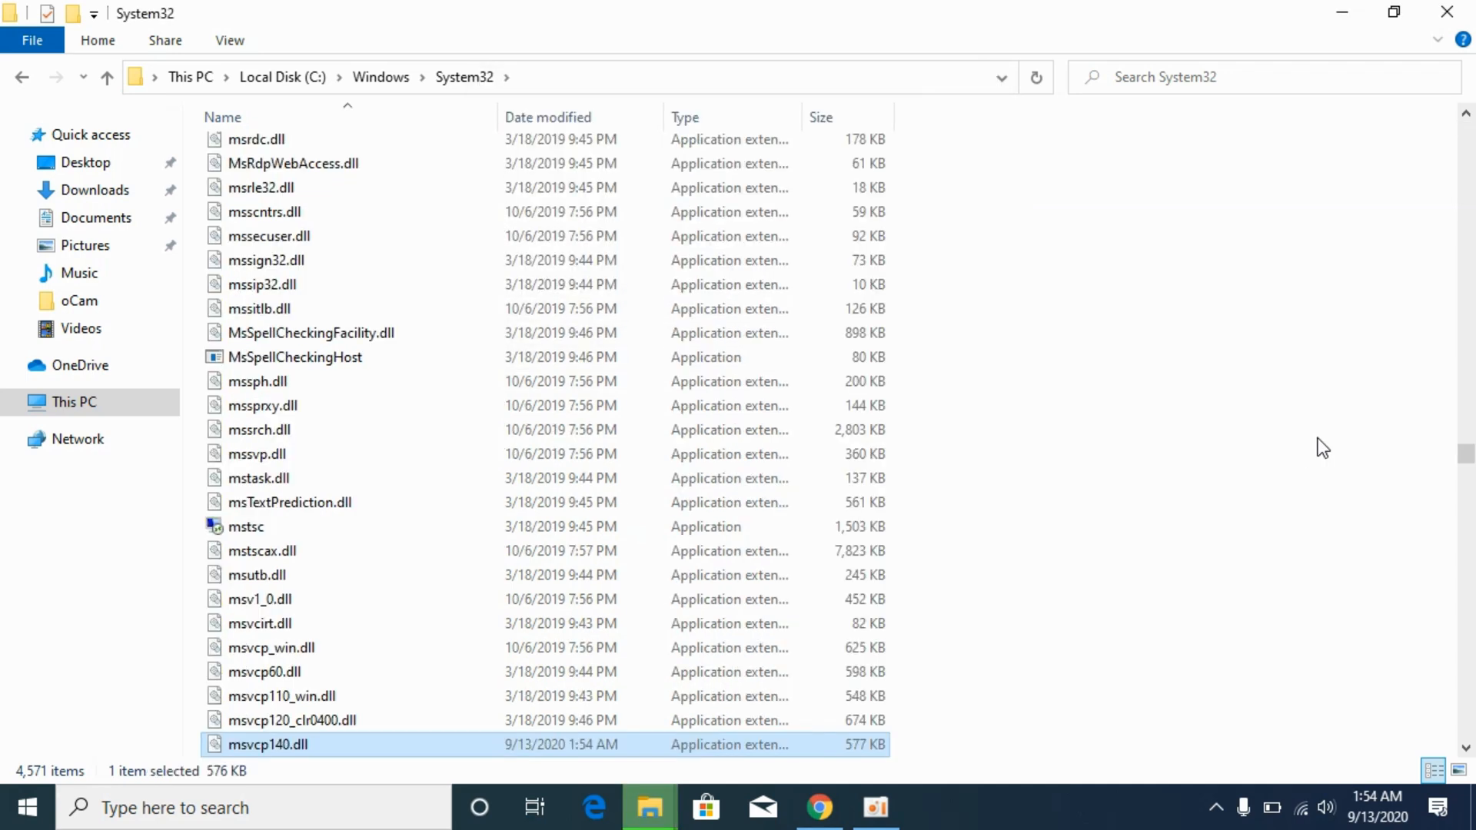